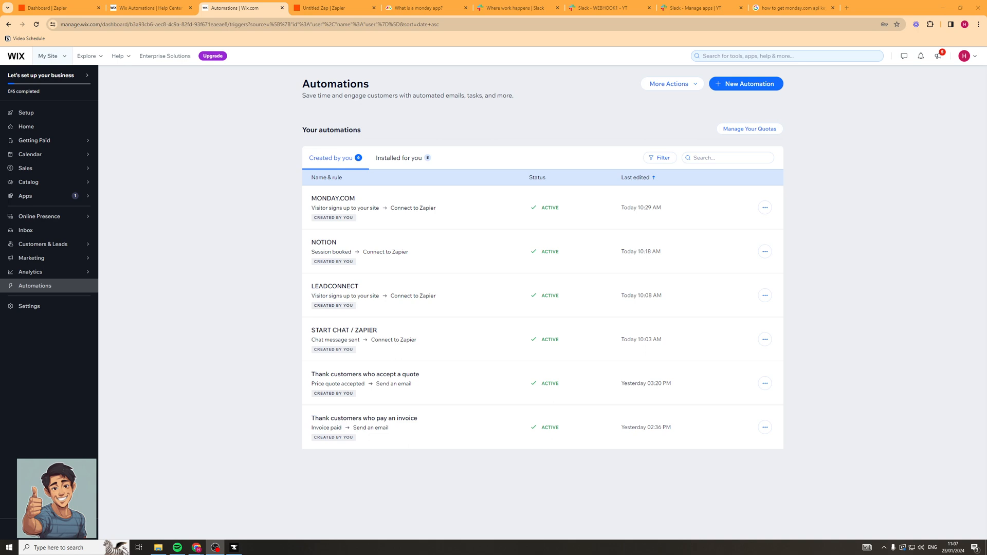
{"action": "mouse_move", "coordinate": [206, 114]}
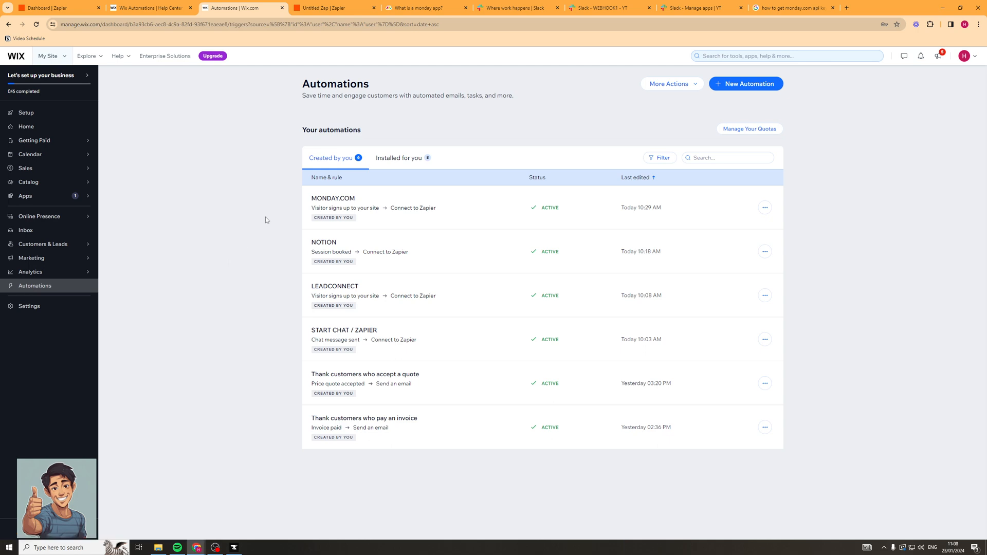
{"action": "mouse_move", "coordinate": [748, 83]}
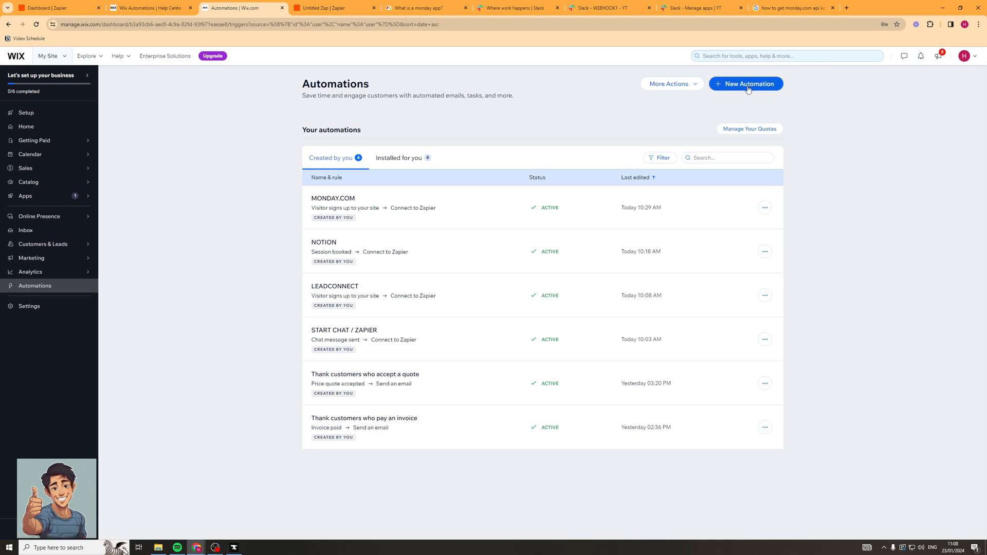
Step: Start a new automation and browse the Engage with clients, Get paid on time and Popular suggestions
{"action": "left_click", "coordinate": [745, 83]}
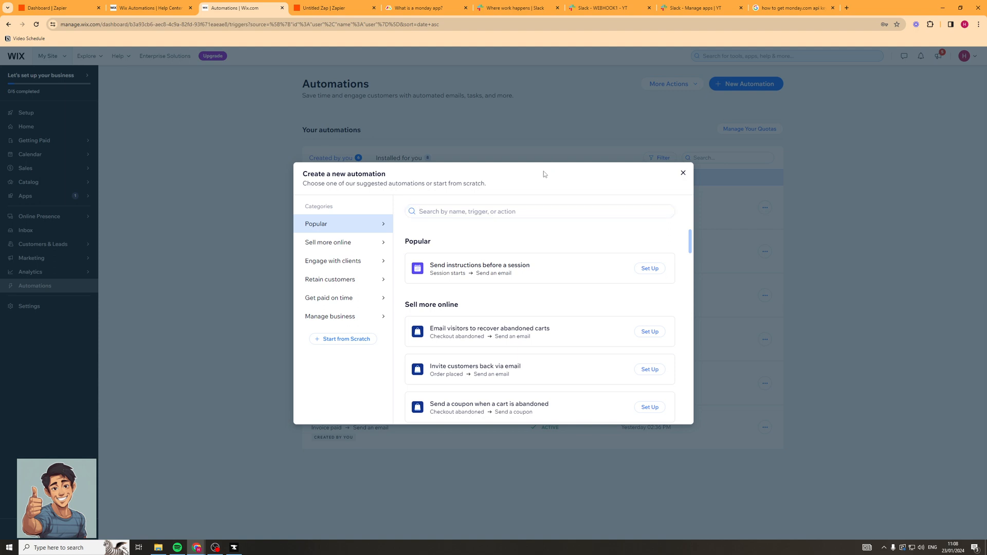
{"action": "mouse_move", "coordinate": [520, 196]}
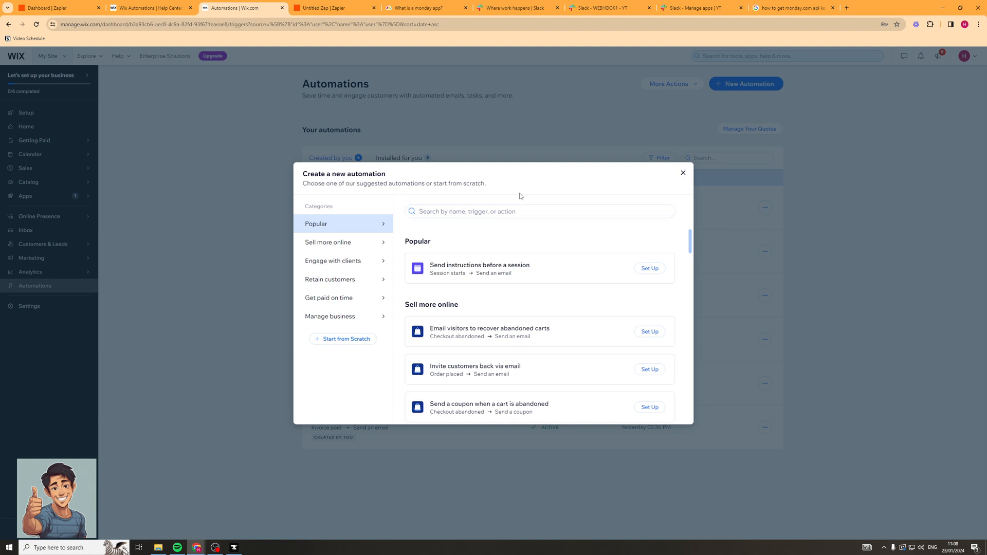
{"action": "left_click", "coordinate": [333, 260]}
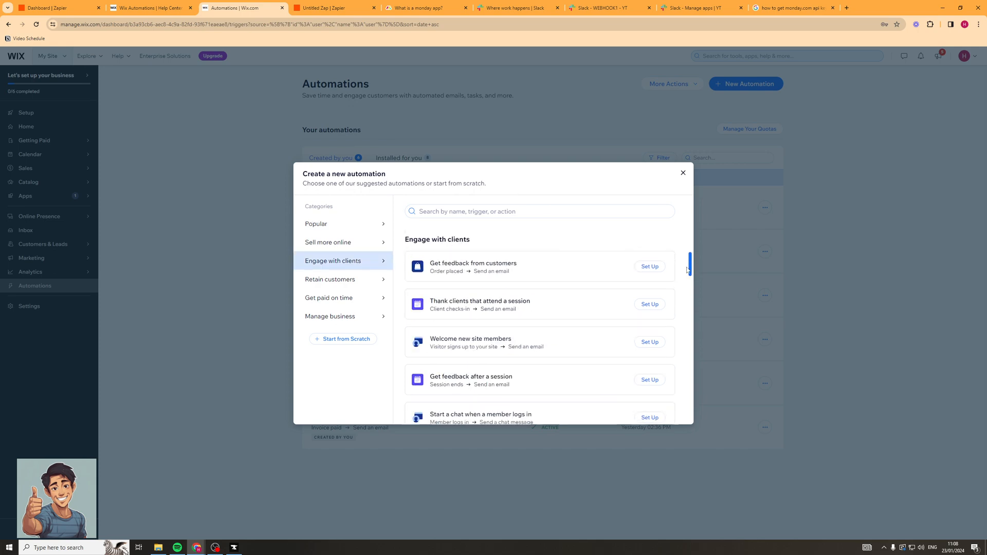
{"action": "left_click", "coordinate": [329, 298]}
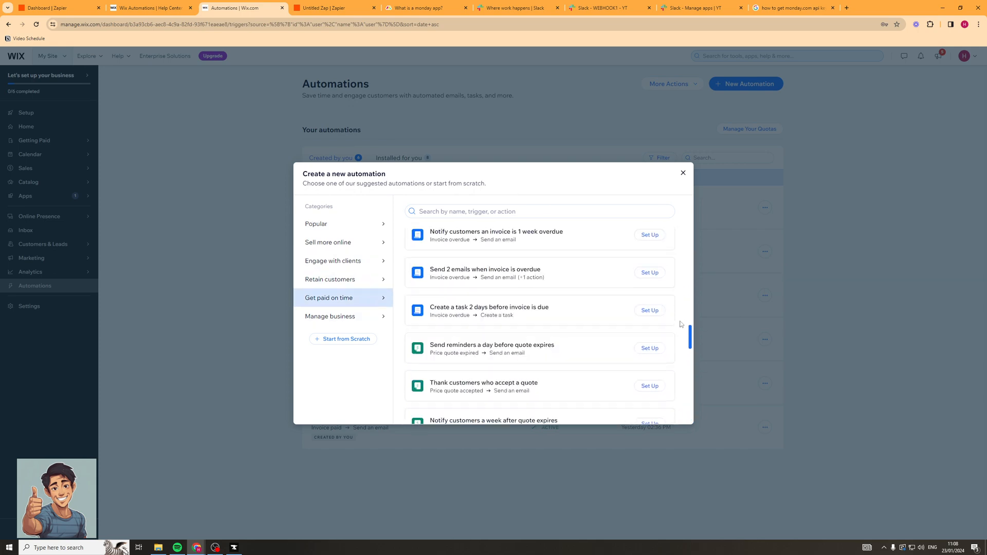
{"action": "left_click", "coordinate": [316, 223]}
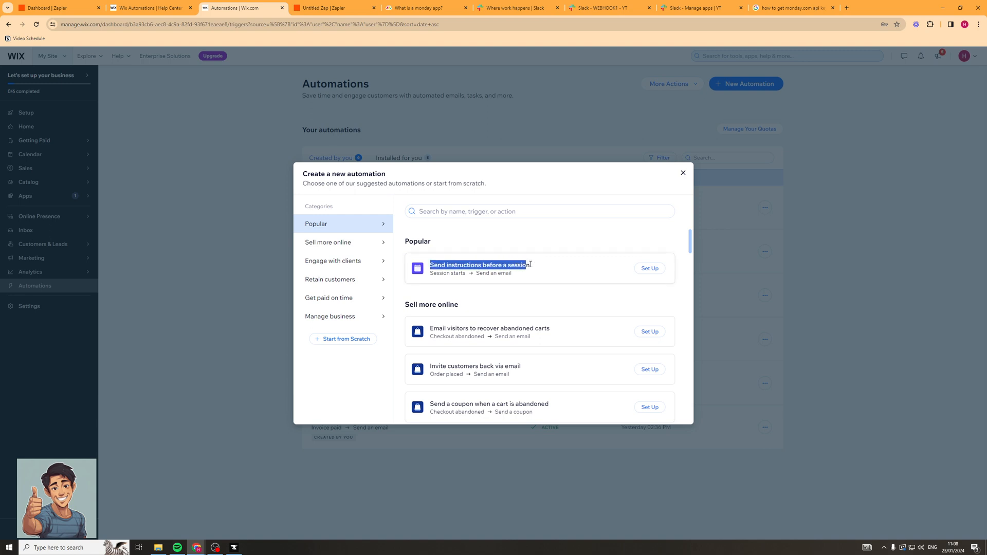
{"action": "scroll", "scroll_direction": "down", "scroll_amount": 3}
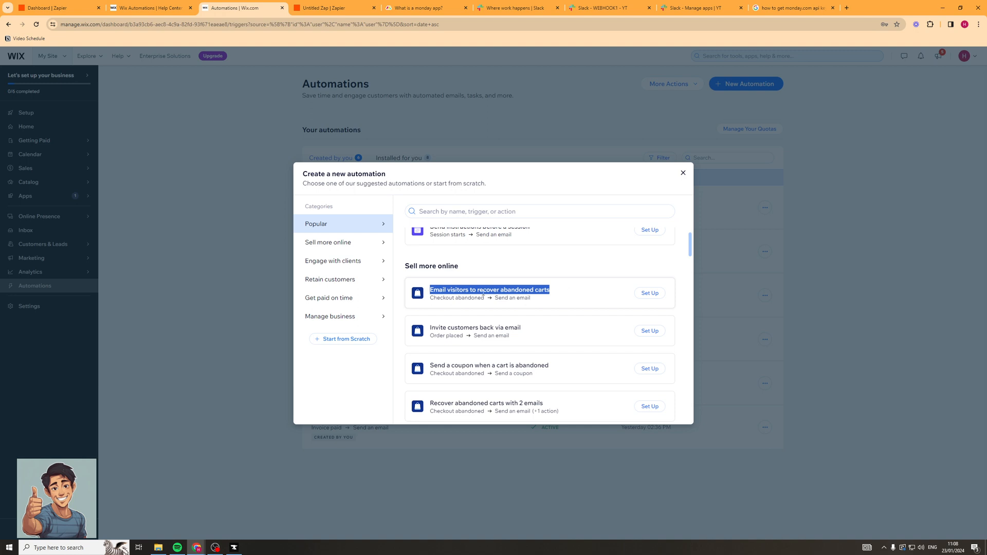
{"action": "scroll", "scroll_direction": "down", "scroll_amount": 3}
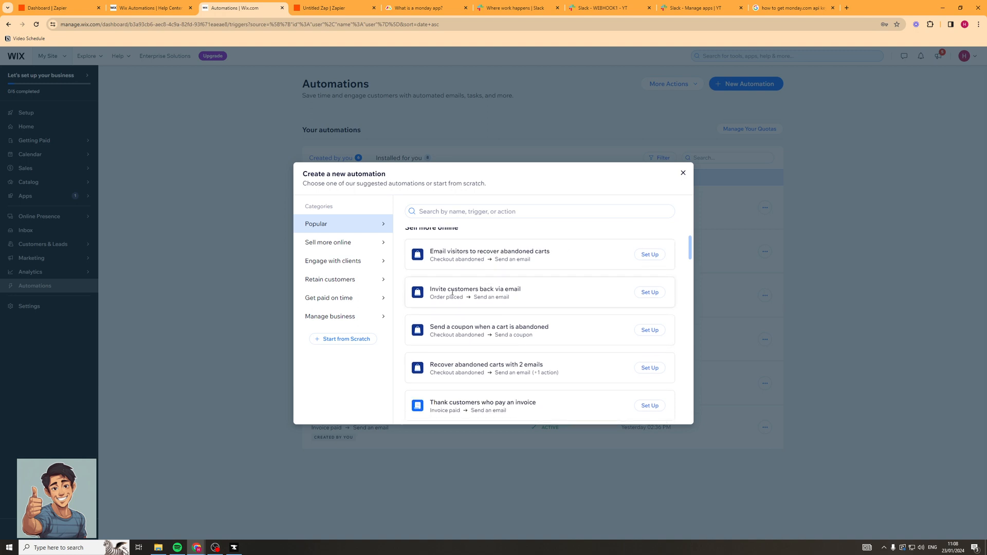
{"action": "scroll", "scroll_direction": "down", "scroll_amount": 3}
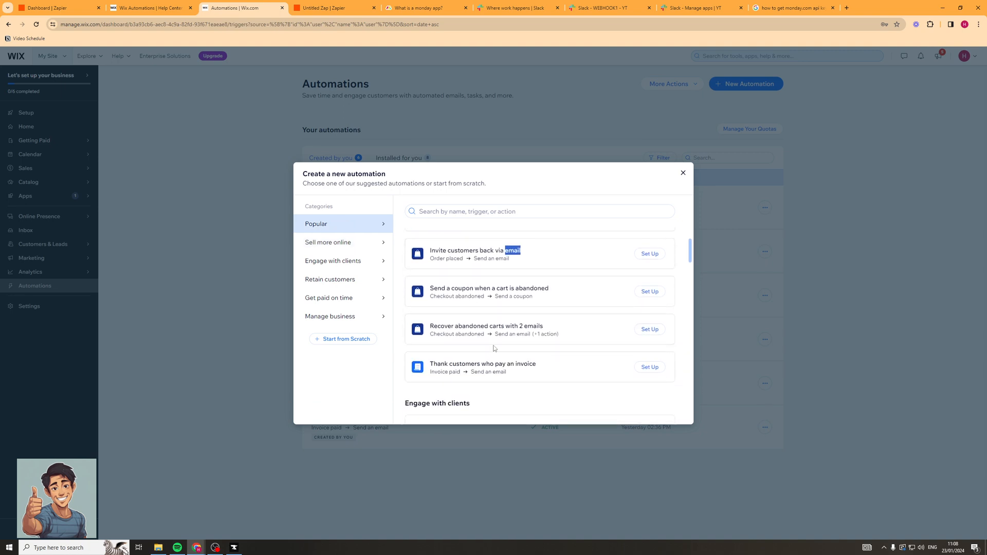
Step: Browse the Retain customers, Get paid on time and Manage business categories, ending back on Popular
{"action": "left_click", "coordinate": [333, 260]}
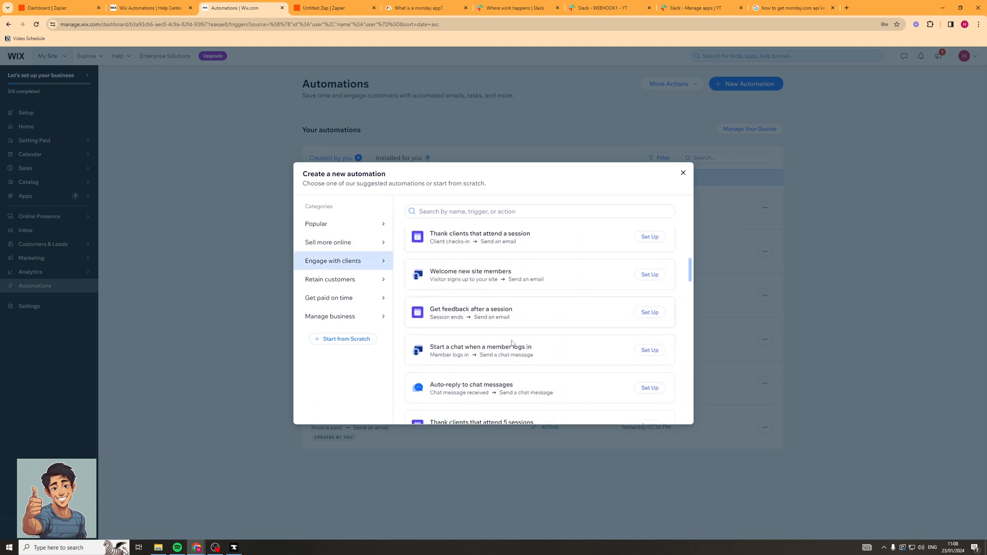
{"action": "left_click", "coordinate": [329, 280]}
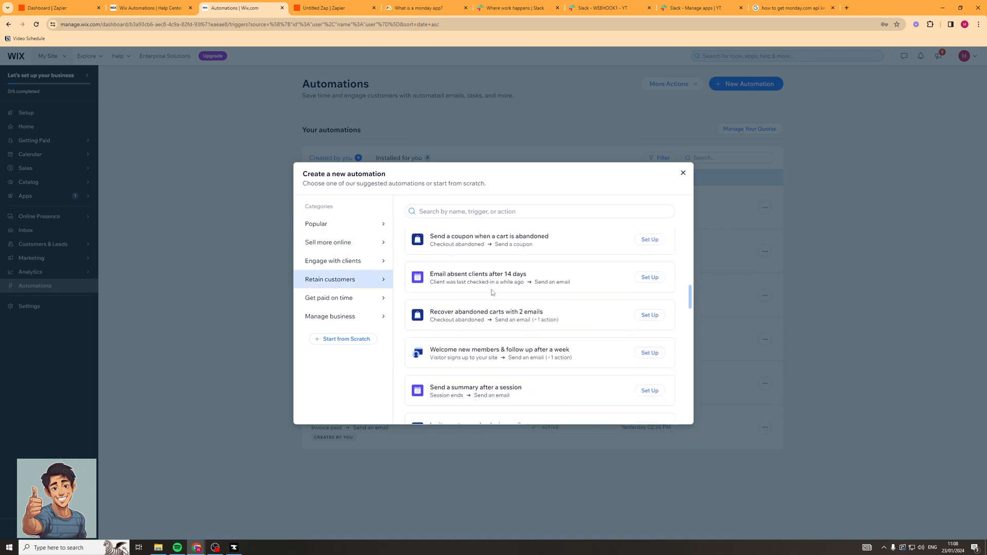
{"action": "scroll", "scroll_direction": "down", "scroll_amount": 3}
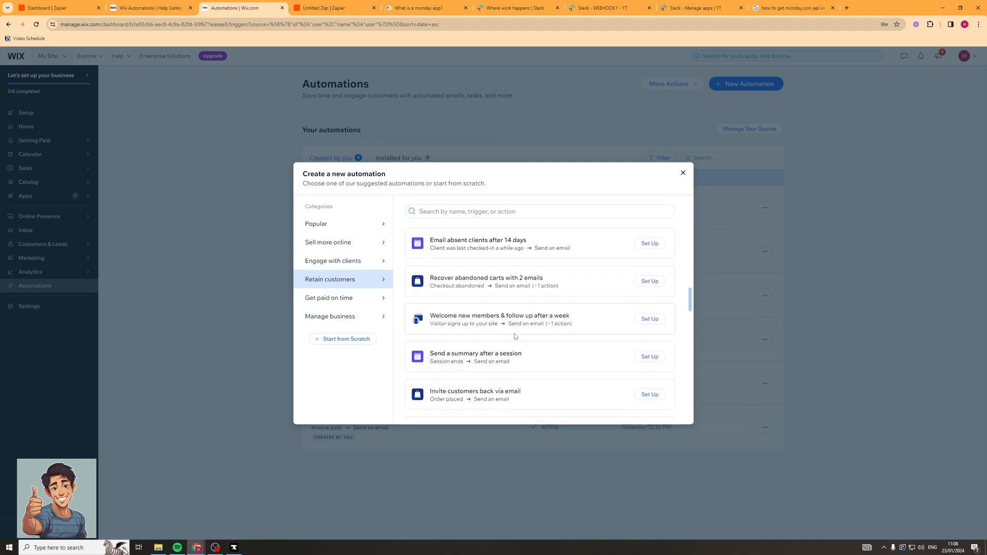
{"action": "left_click", "coordinate": [329, 298]}
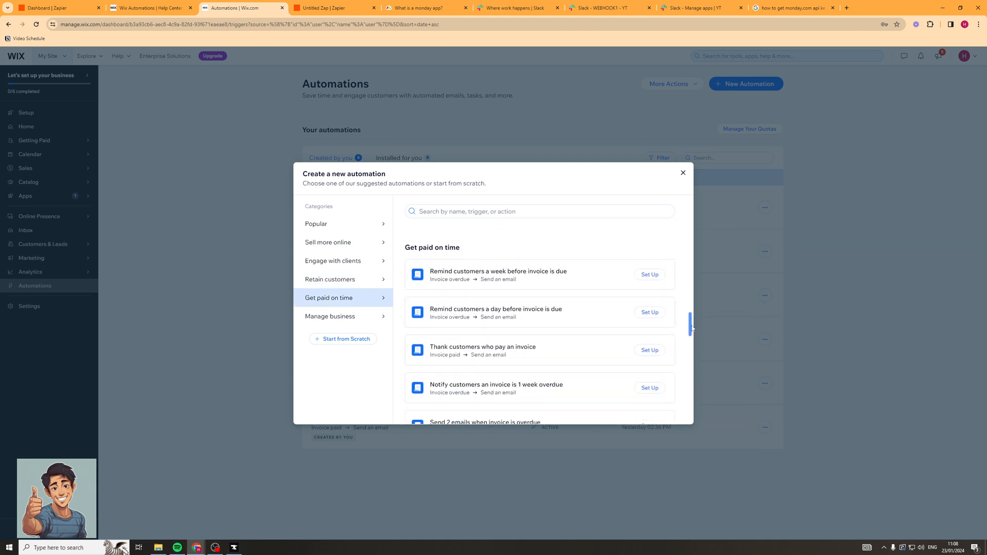
{"action": "left_click", "coordinate": [330, 316]}
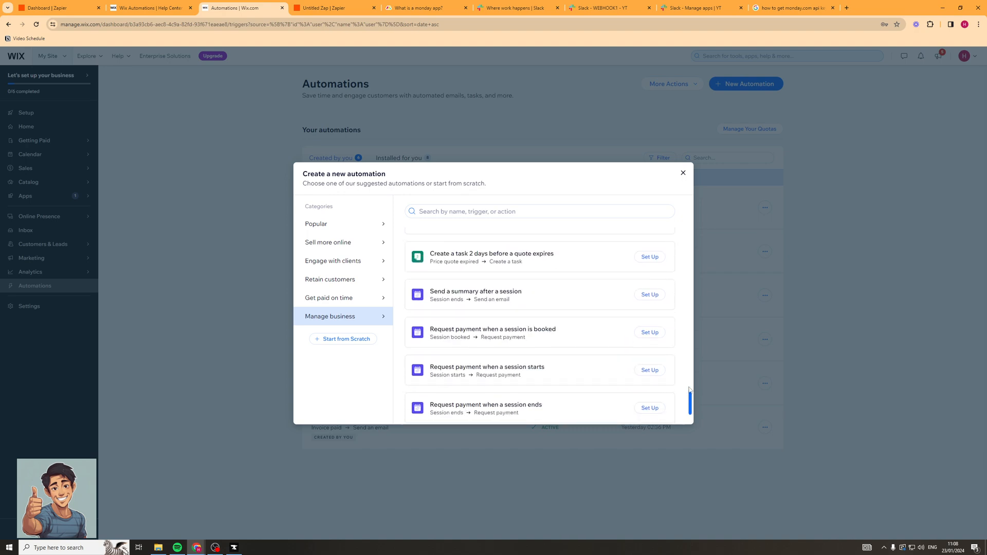
{"action": "left_click", "coordinate": [317, 223]}
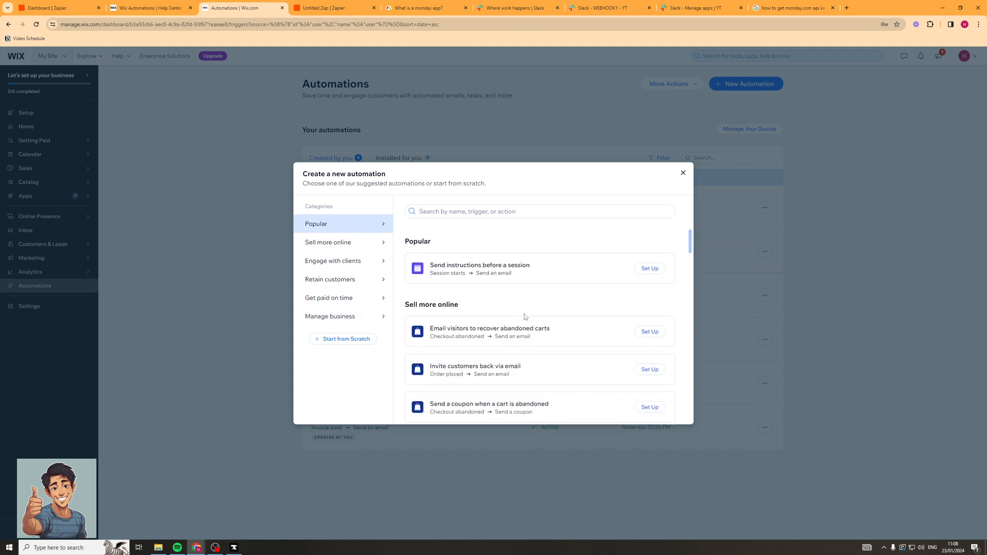
{"action": "mouse_move", "coordinate": [503, 237]}
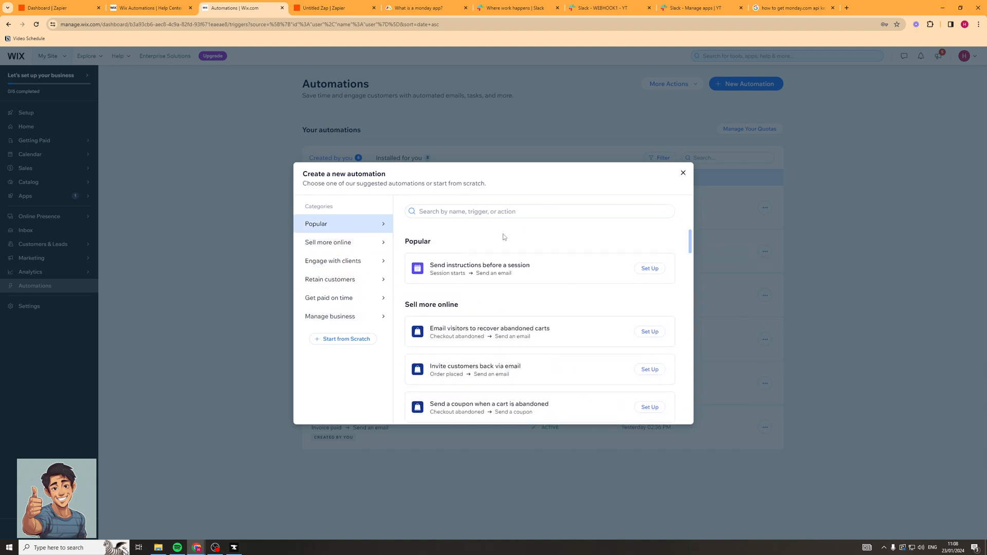
{"action": "left_click", "coordinate": [330, 316]}
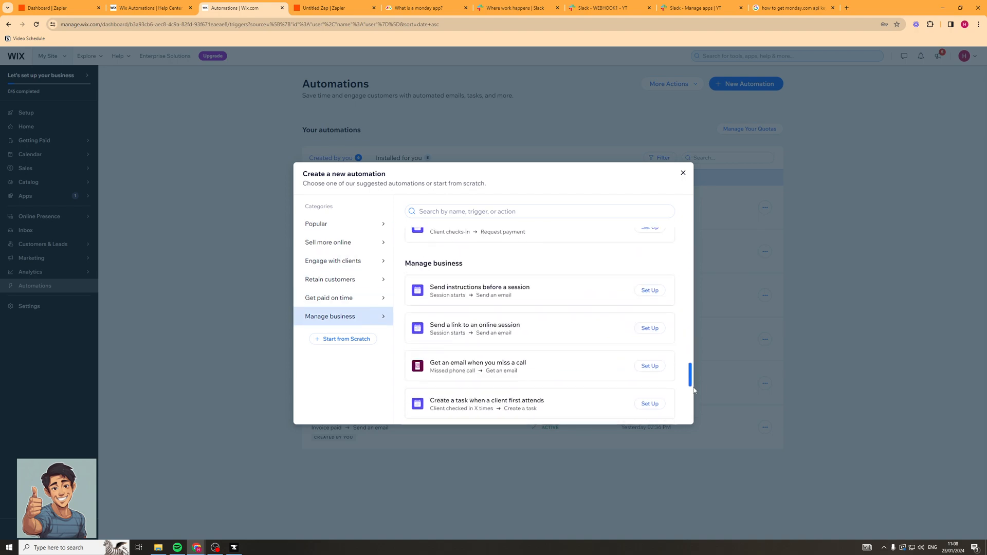
{"action": "left_click", "coordinate": [315, 223]}
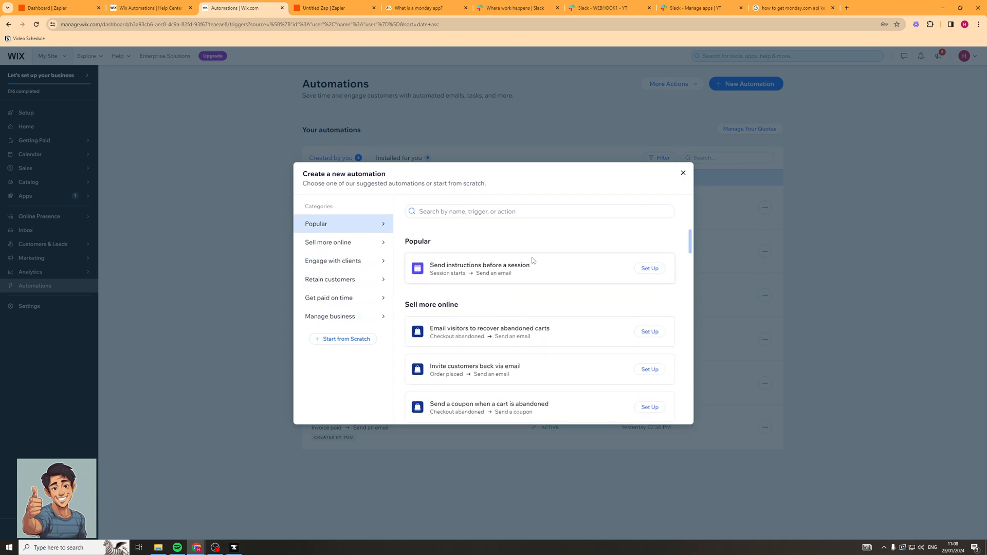
{"action": "mouse_move", "coordinate": [393, 369]}
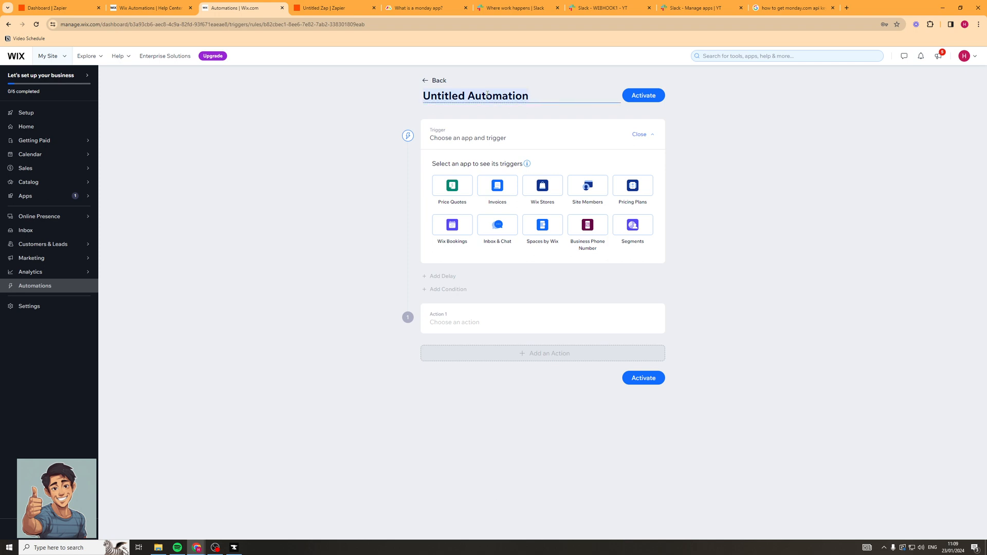
Step: Rename the blank Untitled Automation to 'Test'
{"action": "type", "text": "Test"}
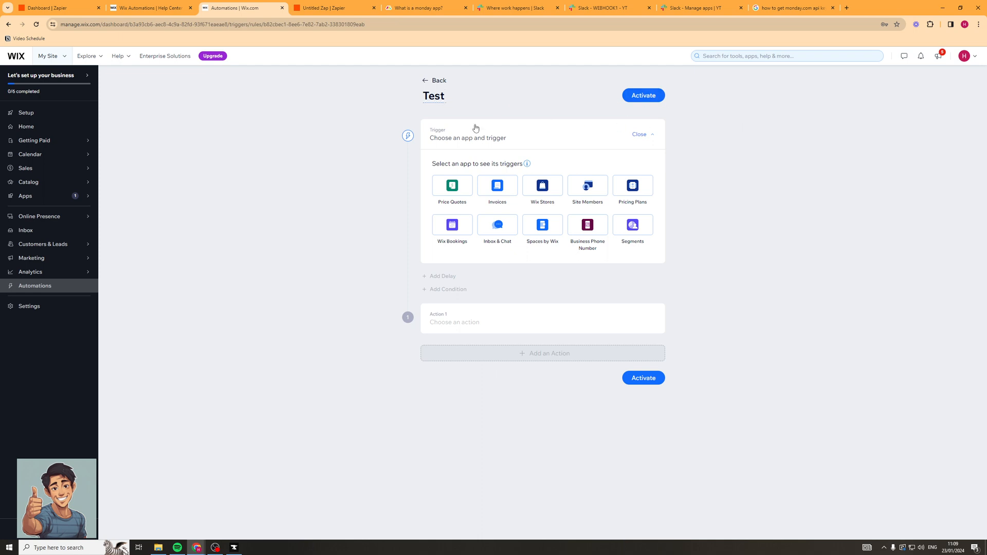
{"action": "mouse_move", "coordinate": [533, 160]}
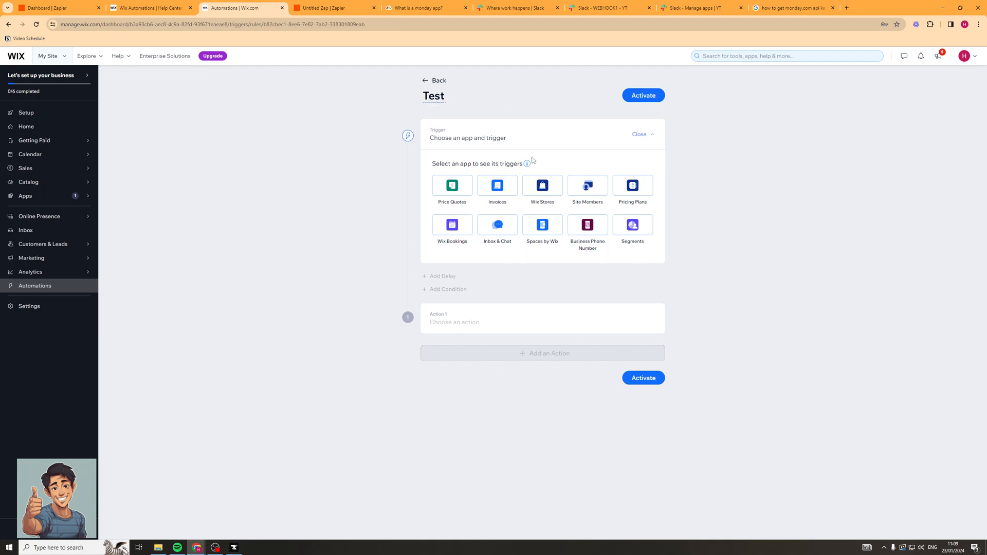
{"action": "mouse_move", "coordinate": [417, 136]}
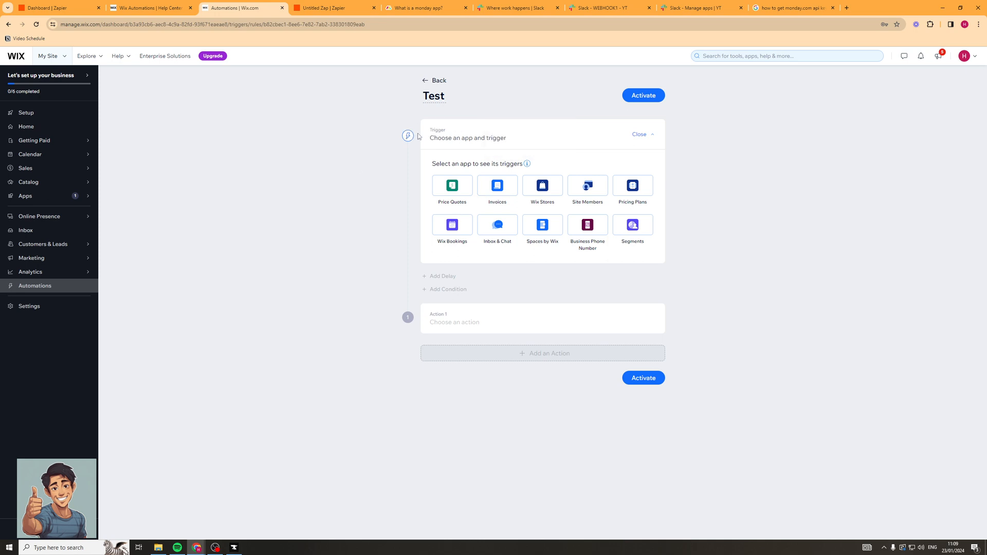
{"action": "mouse_move", "coordinate": [657, 121]}
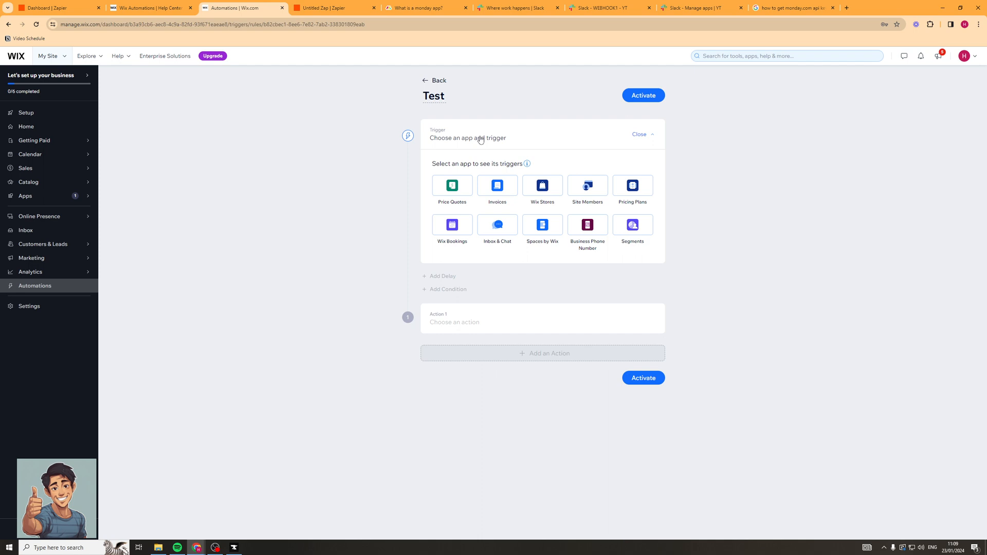
{"action": "mouse_move", "coordinate": [546, 163]}
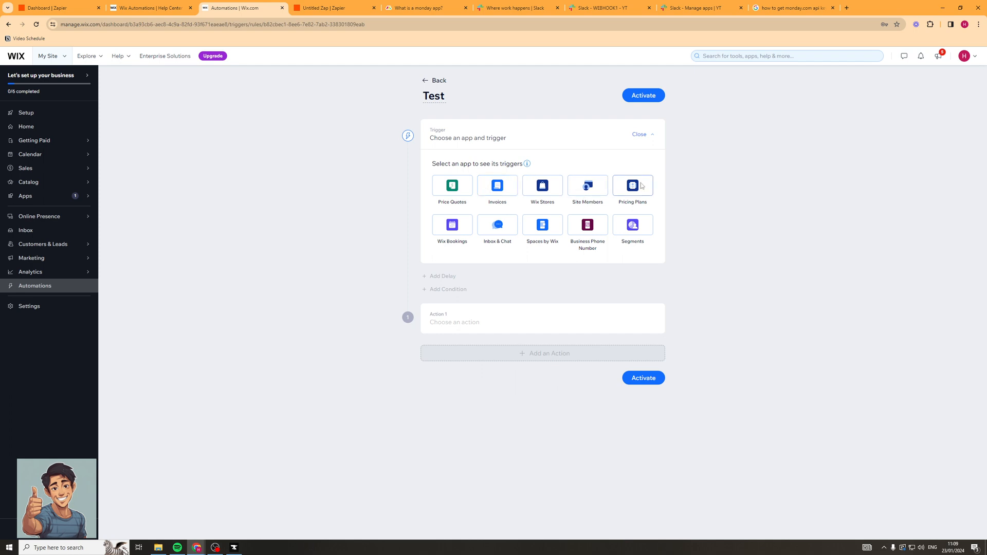
{"action": "mouse_move", "coordinate": [497, 225]}
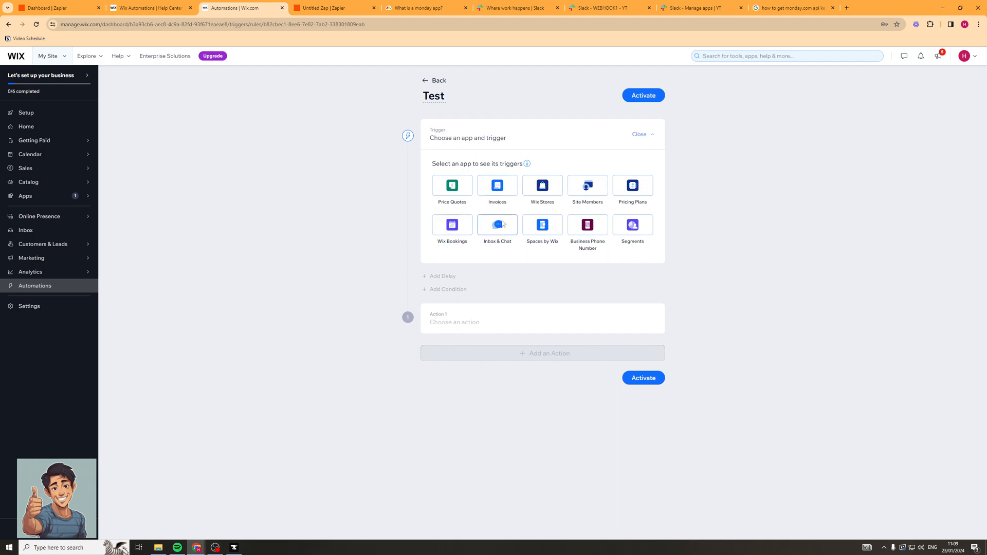
{"action": "mouse_move", "coordinate": [586, 225]}
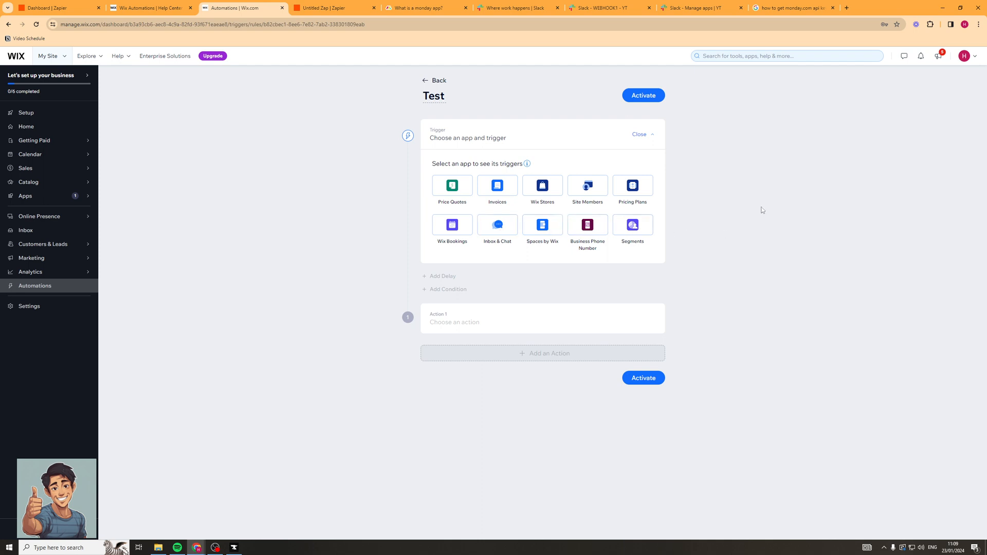
{"action": "mouse_move", "coordinate": [402, 192]}
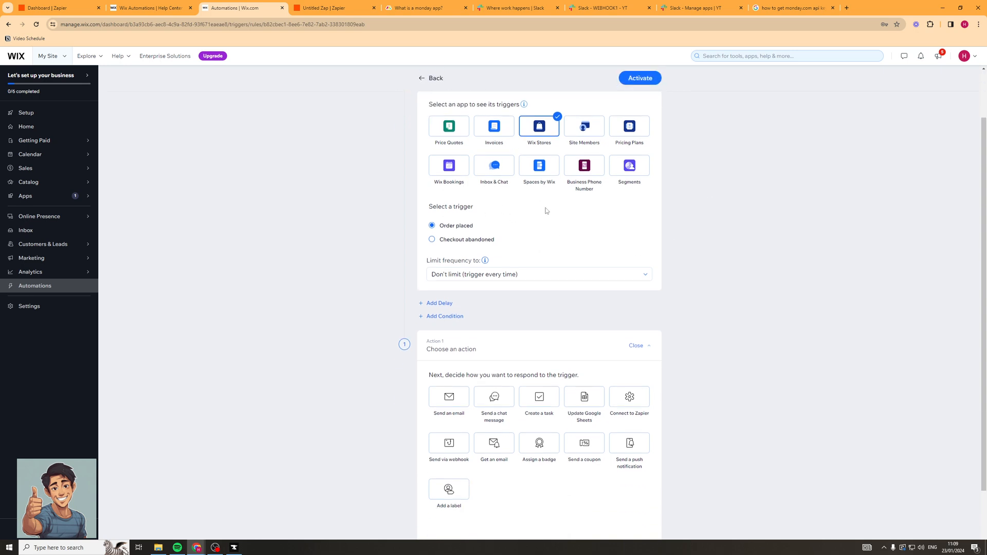
{"action": "mouse_move", "coordinate": [442, 223]}
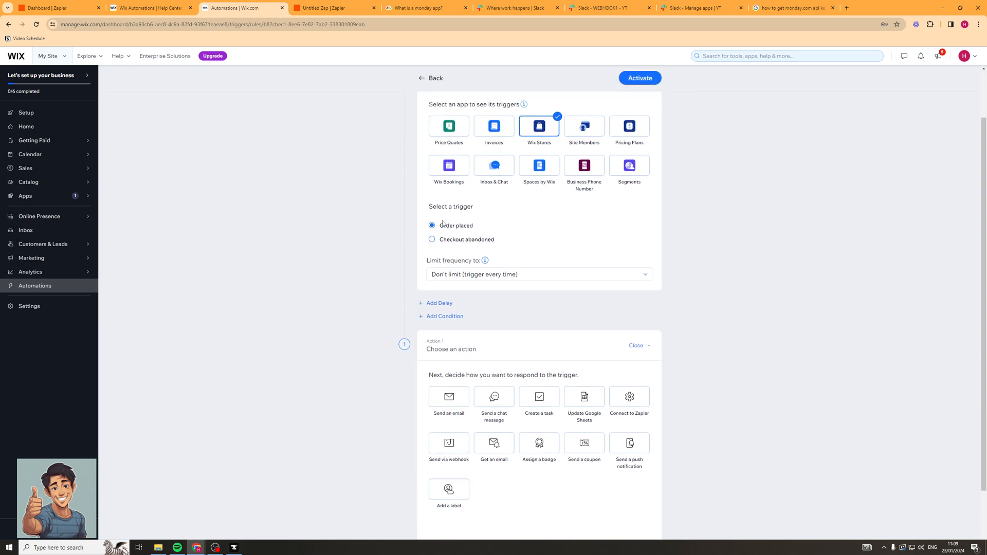
{"action": "mouse_move", "coordinate": [510, 157]}
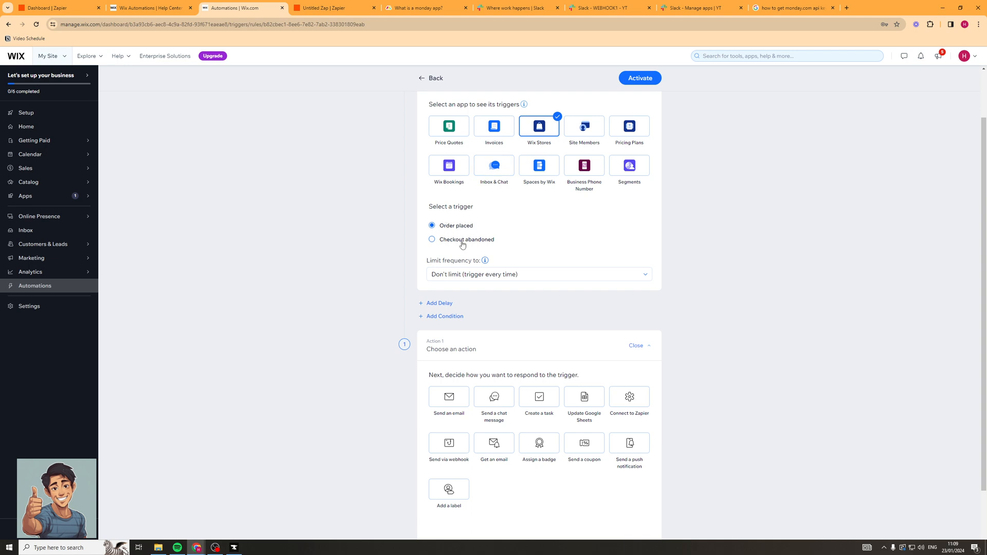
Step: Try the abandoned checkout and Price Quotes triggers, then return to Wix Stores' Order placed trigger
{"action": "left_click", "coordinate": [432, 209]}
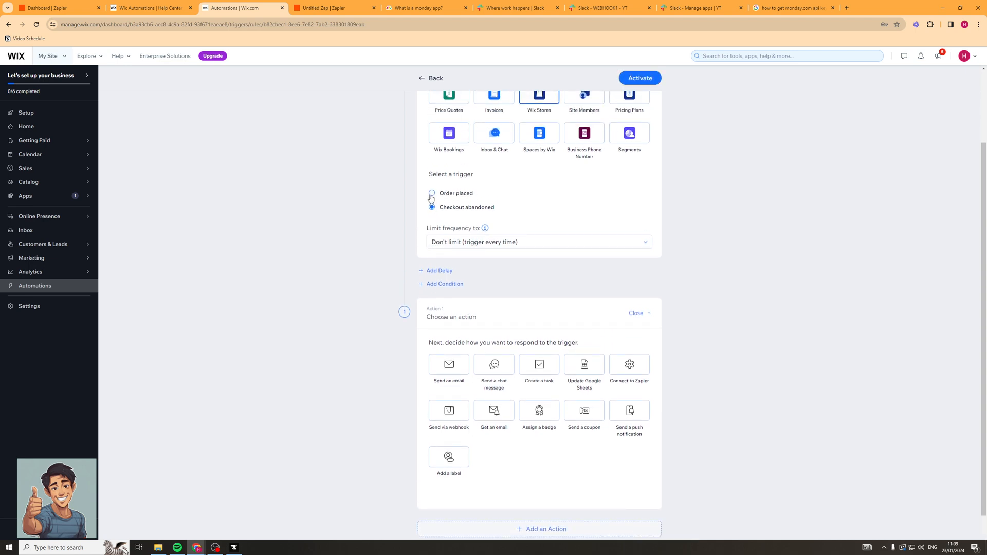
{"action": "left_click", "coordinate": [432, 193]}
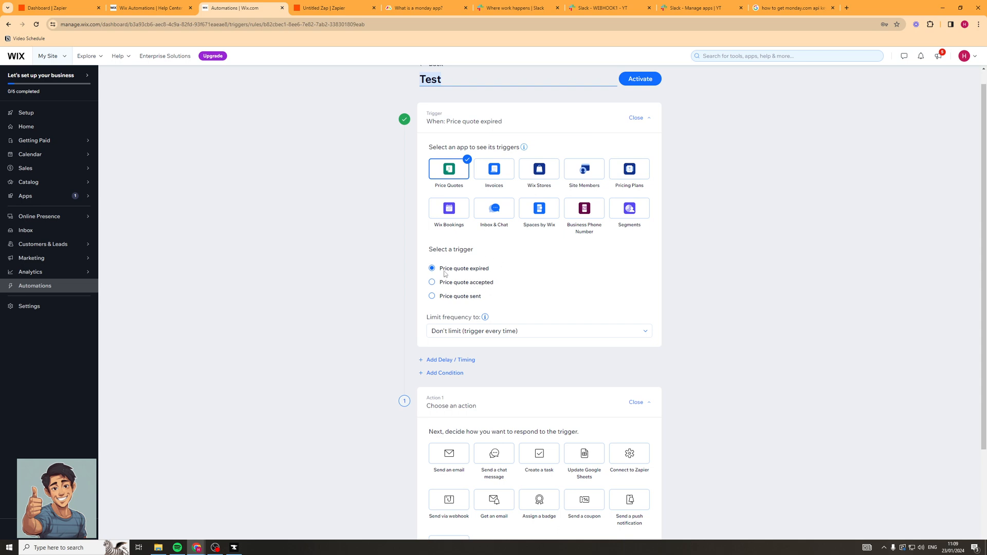
{"action": "mouse_move", "coordinate": [439, 302]}
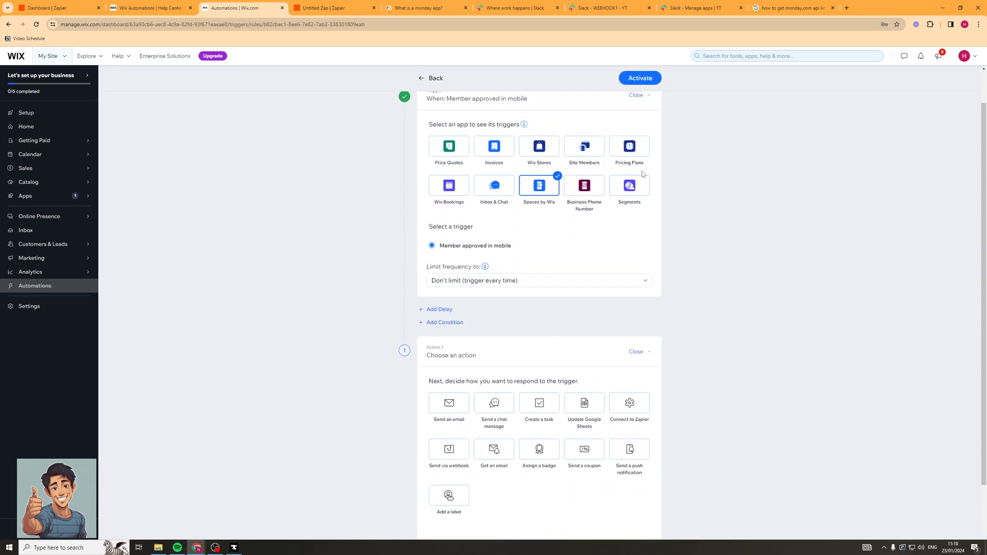
{"action": "left_click", "coordinate": [538, 146]}
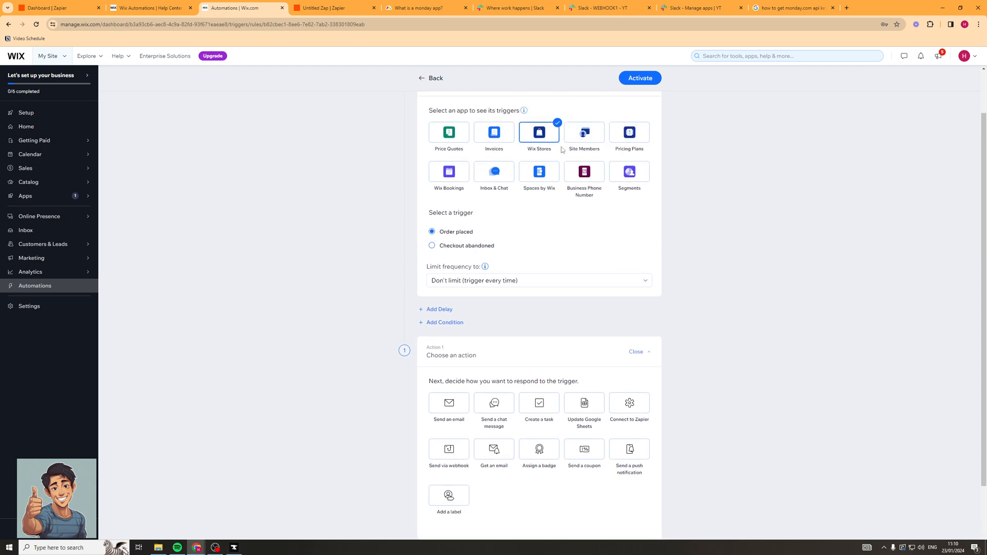
{"action": "mouse_move", "coordinate": [409, 214]}
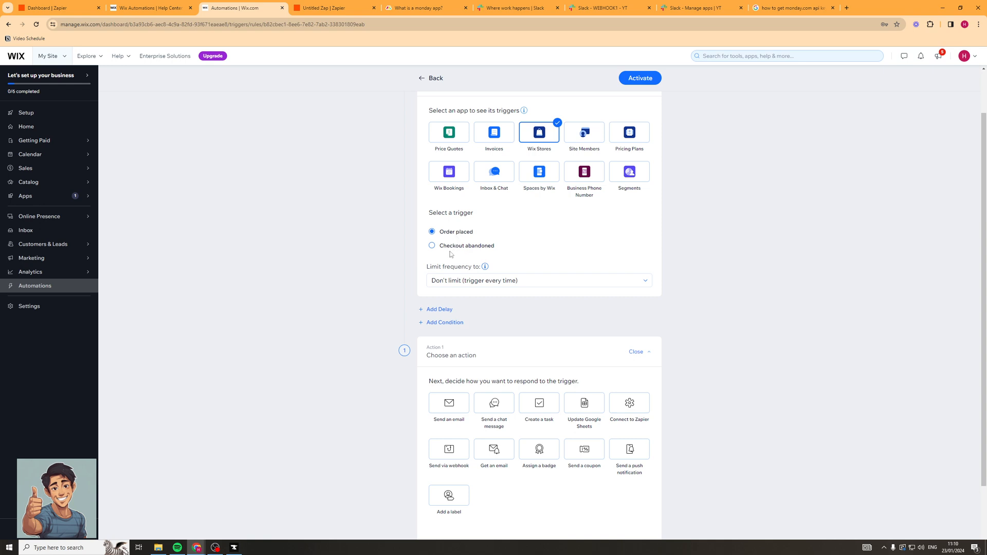
{"action": "scroll", "scroll_direction": "down", "scroll_amount": 3}
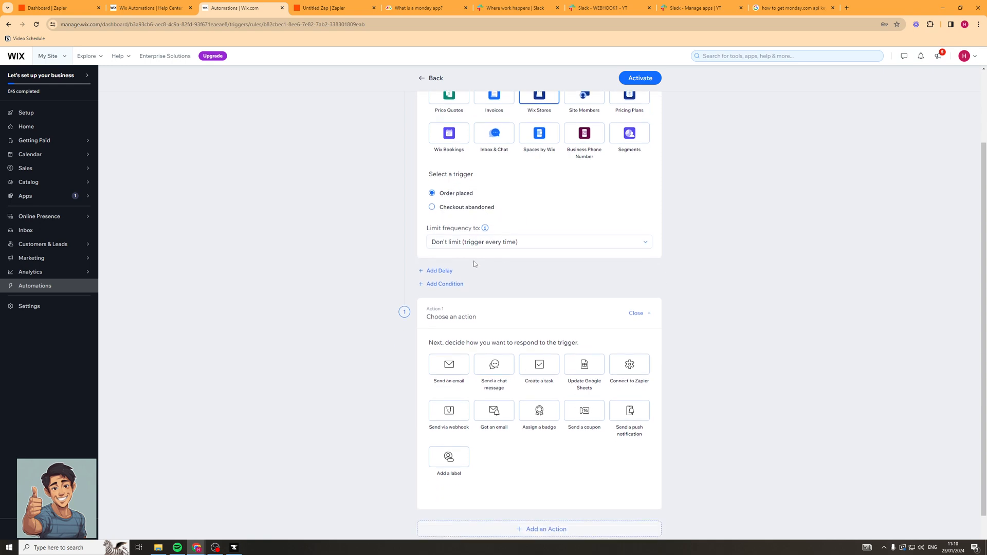
{"action": "left_click", "coordinate": [537, 241]}
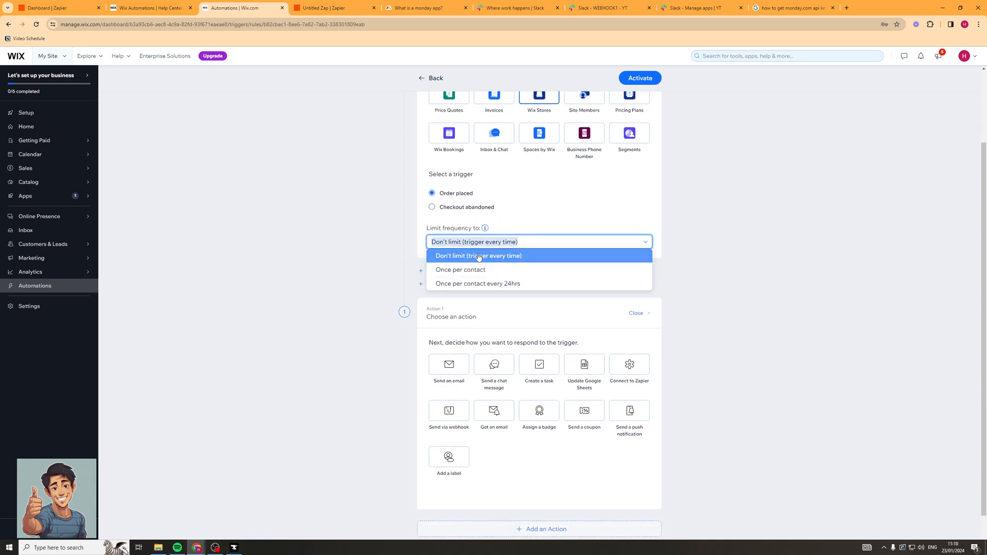
{"action": "mouse_move", "coordinate": [464, 272]}
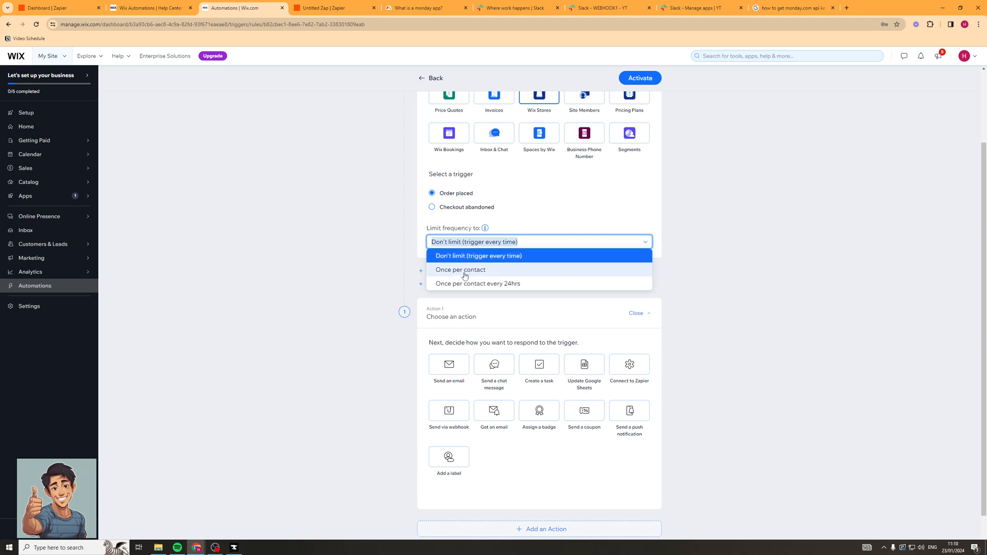
{"action": "mouse_move", "coordinate": [507, 258]}
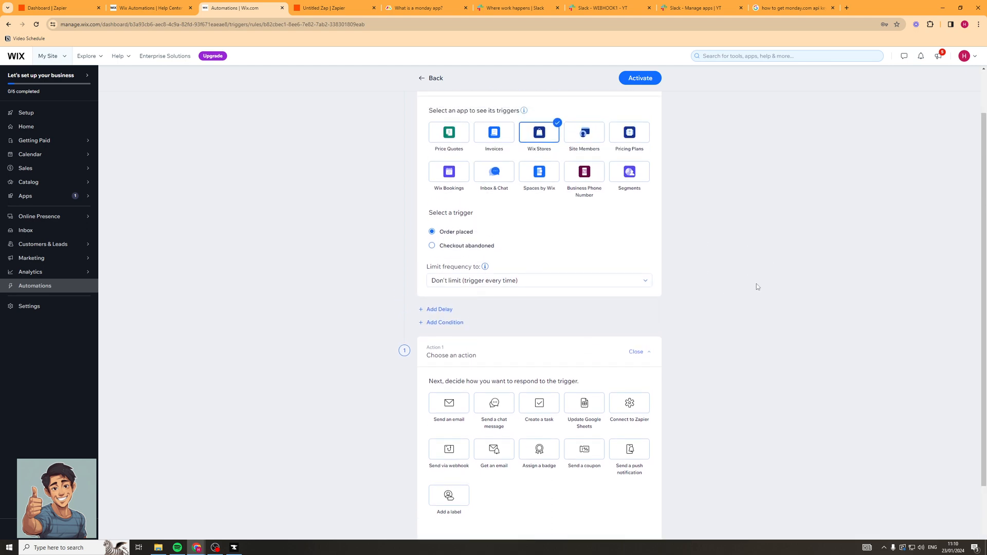
{"action": "scroll", "scroll_direction": "down", "scroll_amount": 3}
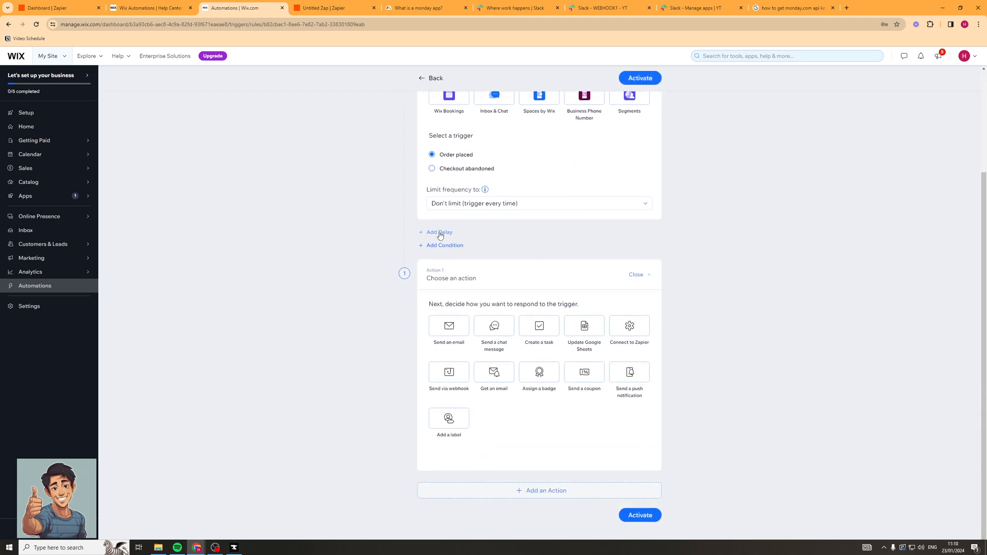
Step: Add a delay of 30 minutes between the Order placed trigger and the action
{"action": "left_click", "coordinate": [439, 232]}
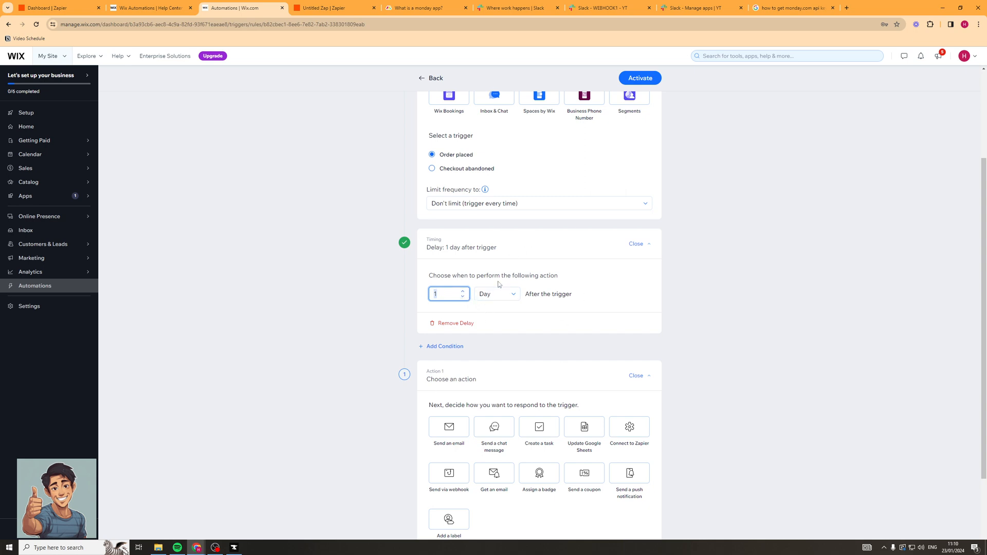
{"action": "left_click", "coordinate": [495, 294]}
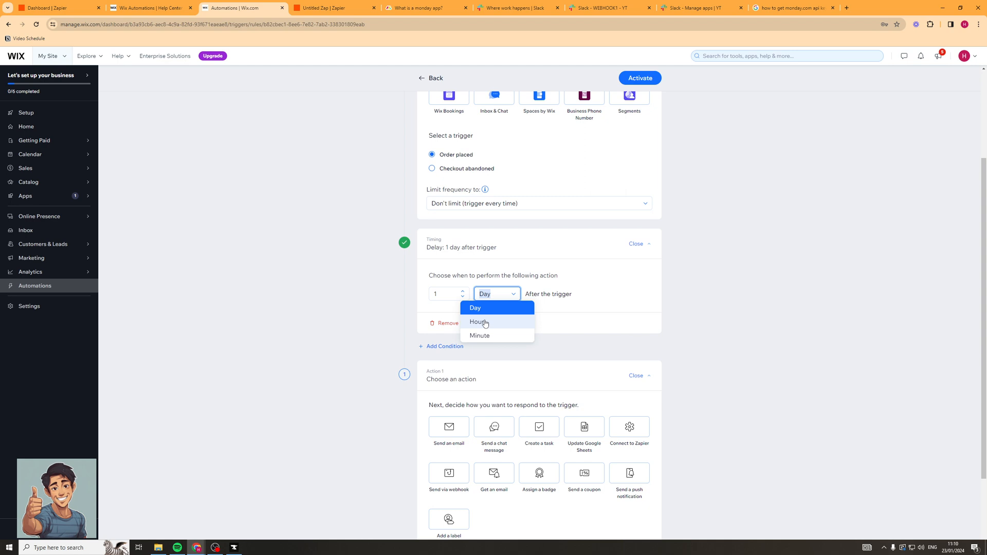
{"action": "left_click", "coordinate": [480, 335]}
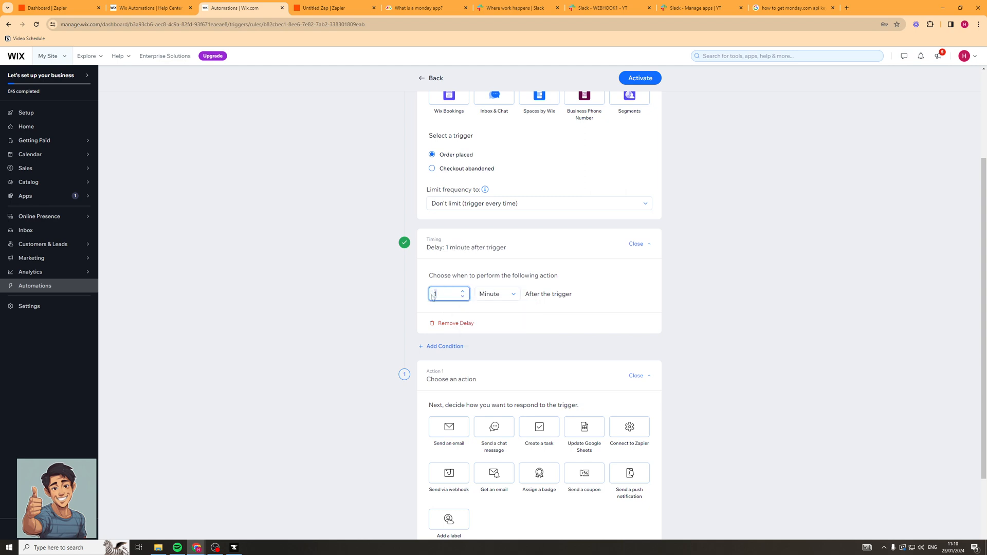
{"action": "type", "text": "30"}
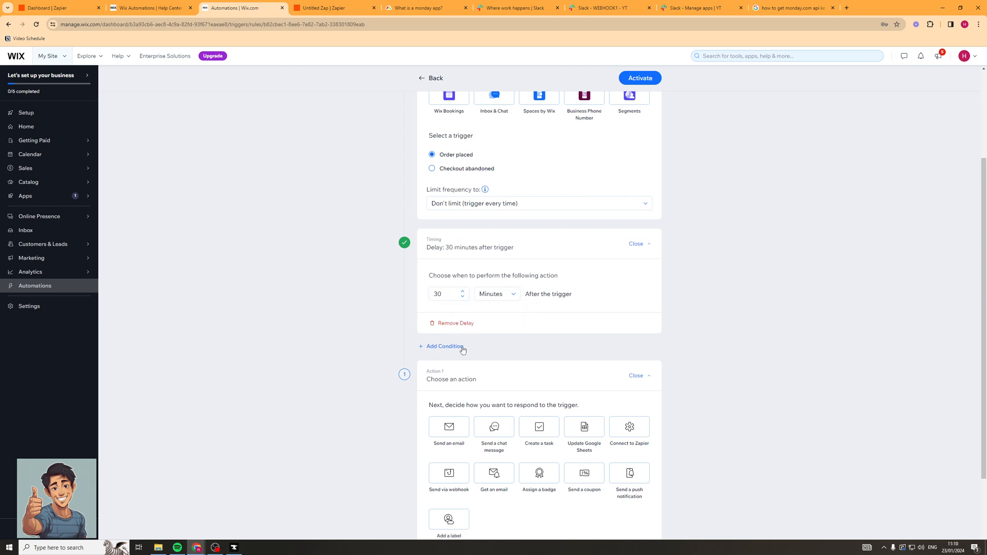
Step: Add a condition based on the order's Total price after tax value
{"action": "left_click", "coordinate": [444, 346]}
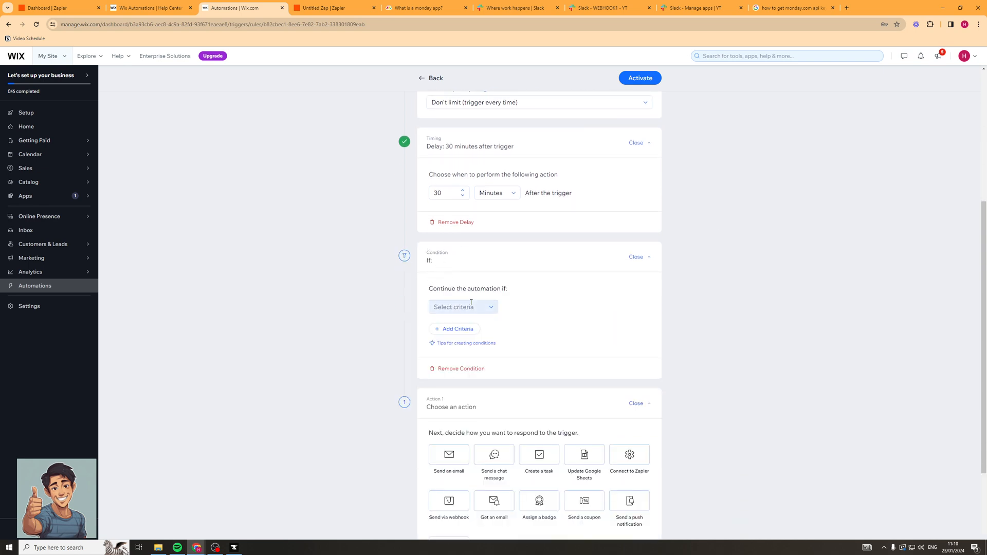
{"action": "mouse_move", "coordinate": [508, 296]}
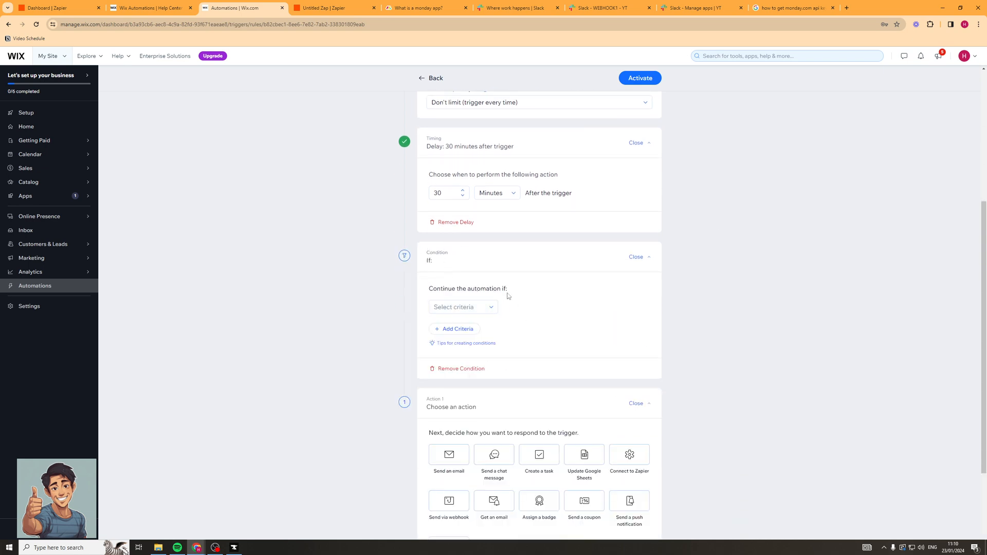
{"action": "left_click", "coordinate": [462, 307]}
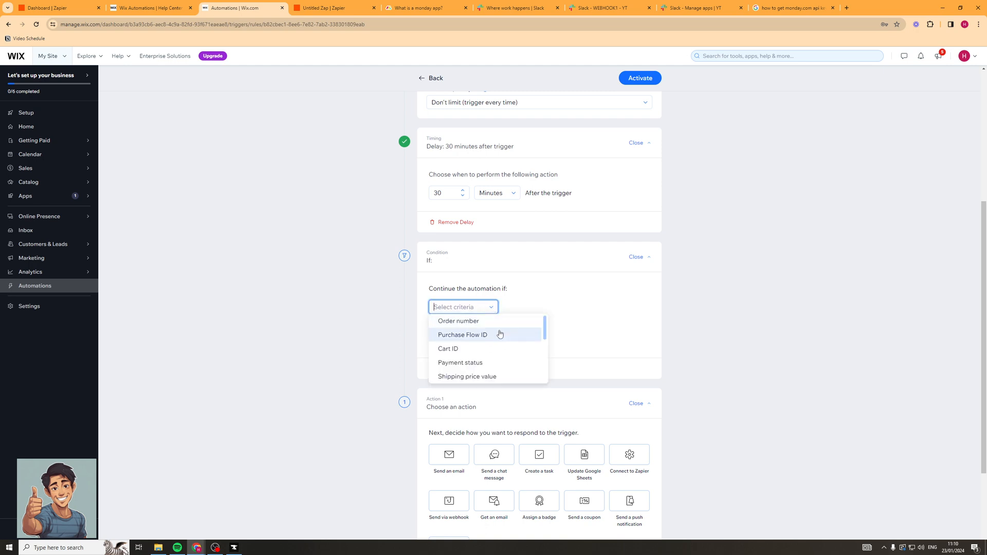
{"action": "scroll", "scroll_direction": "down", "scroll_amount": 3}
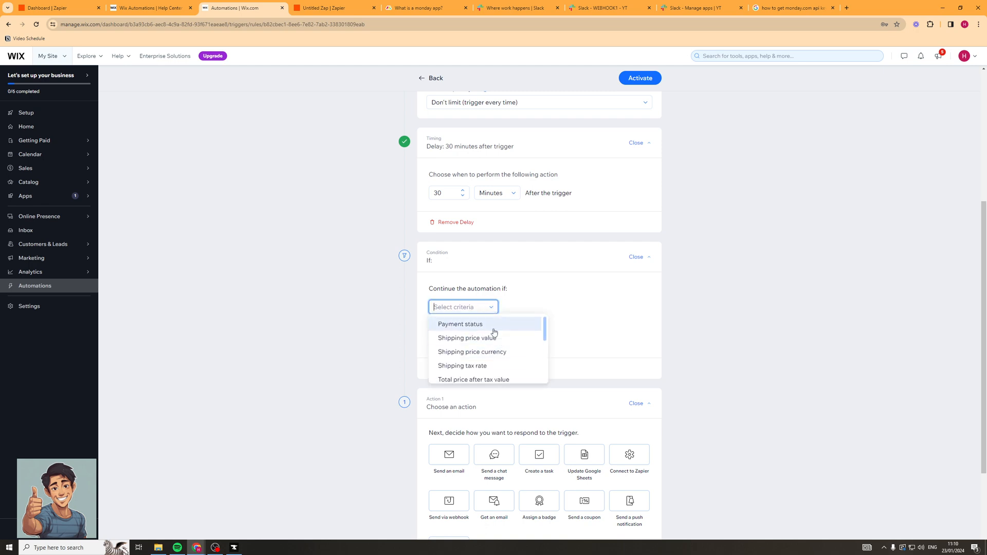
{"action": "mouse_move", "coordinate": [495, 341]}
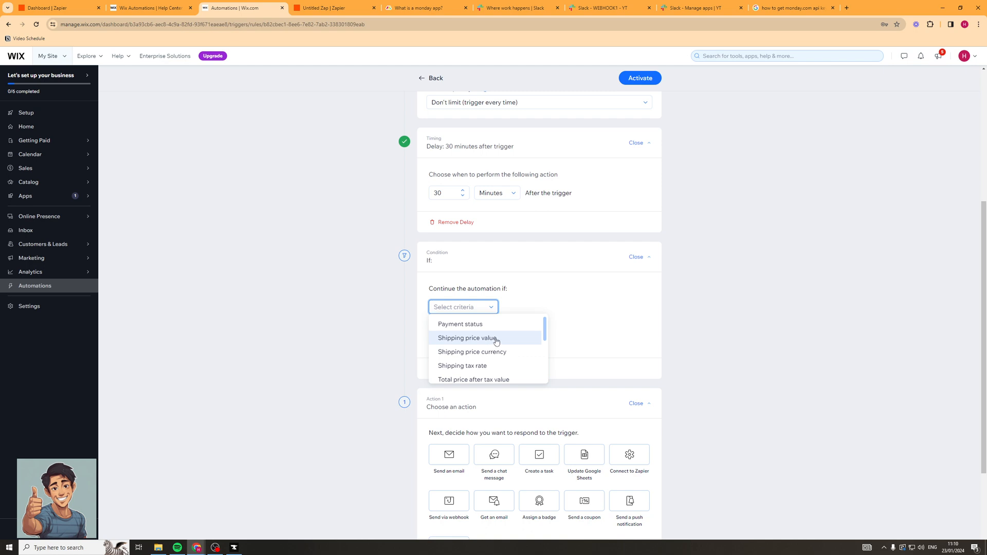
{"action": "scroll", "scroll_direction": "down", "scroll_amount": 3}
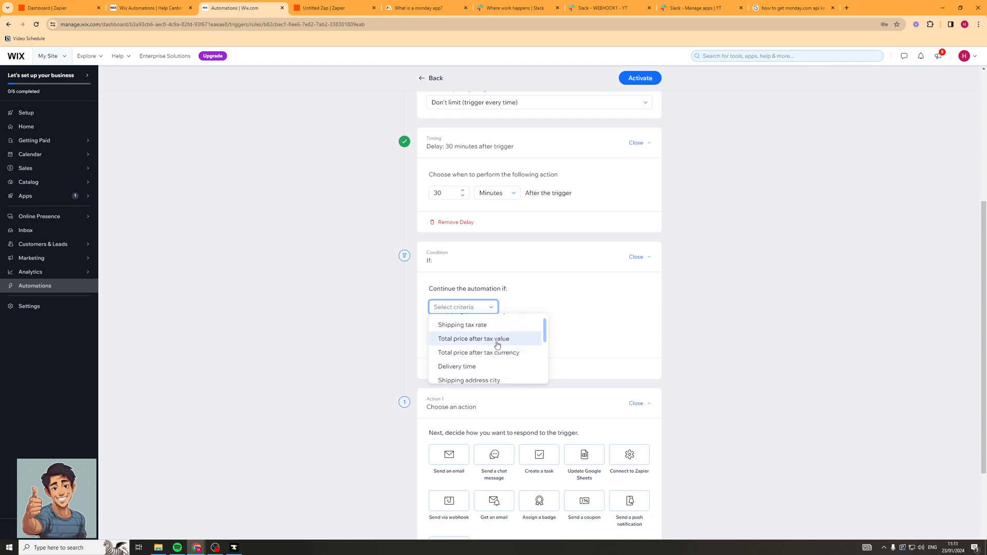
{"action": "left_click", "coordinate": [472, 338]}
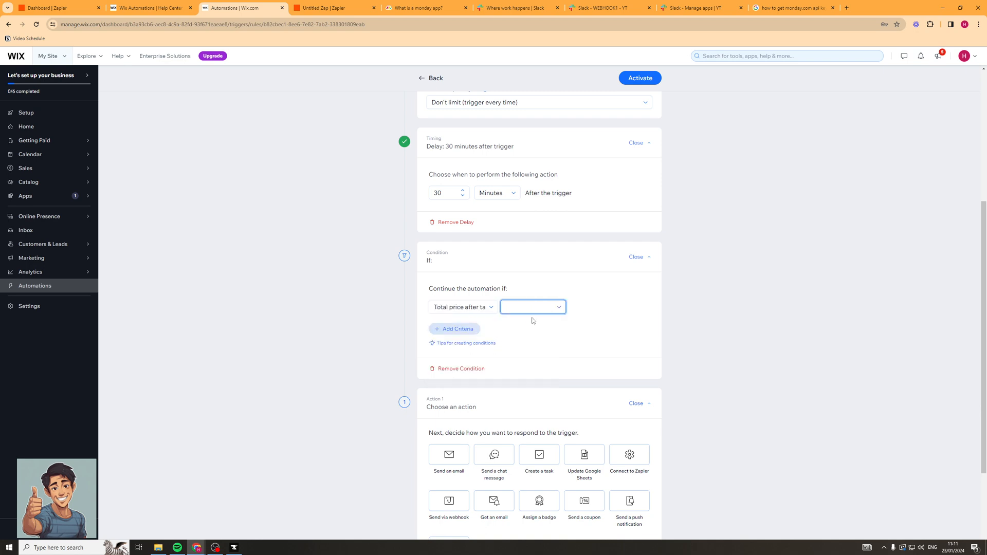
Step: Require the total price after tax to be greater than 300
{"action": "left_click", "coordinate": [531, 306]}
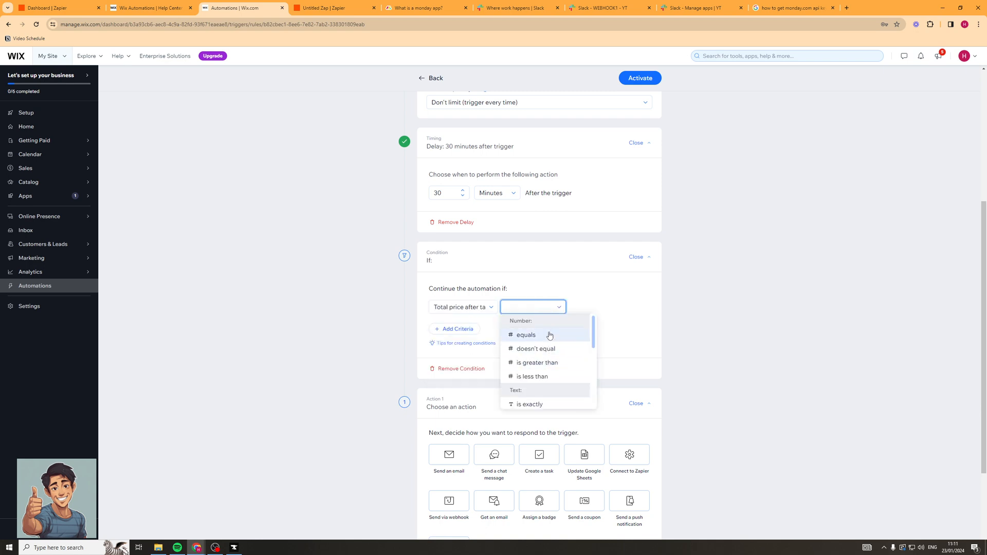
{"action": "mouse_move", "coordinate": [536, 363]}
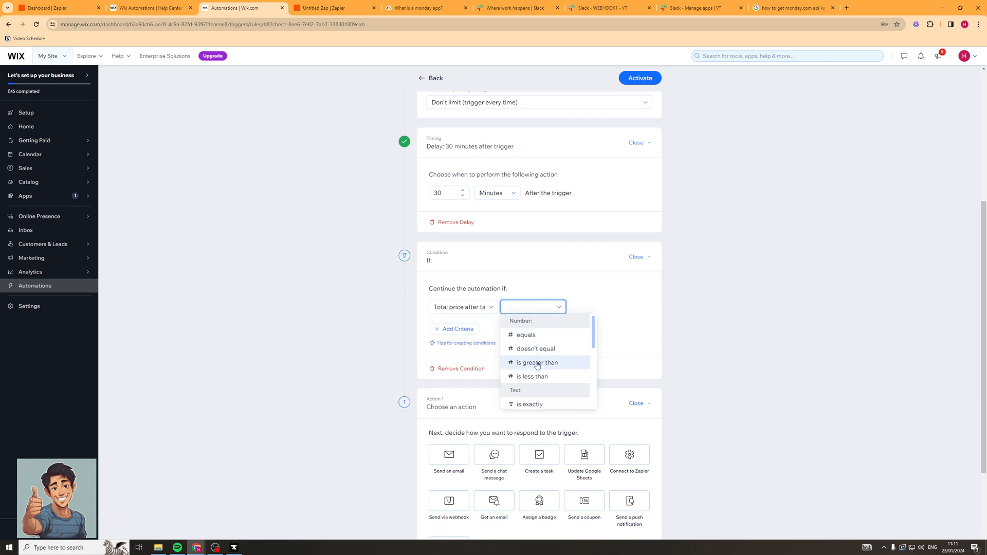
{"action": "mouse_move", "coordinate": [564, 369]}
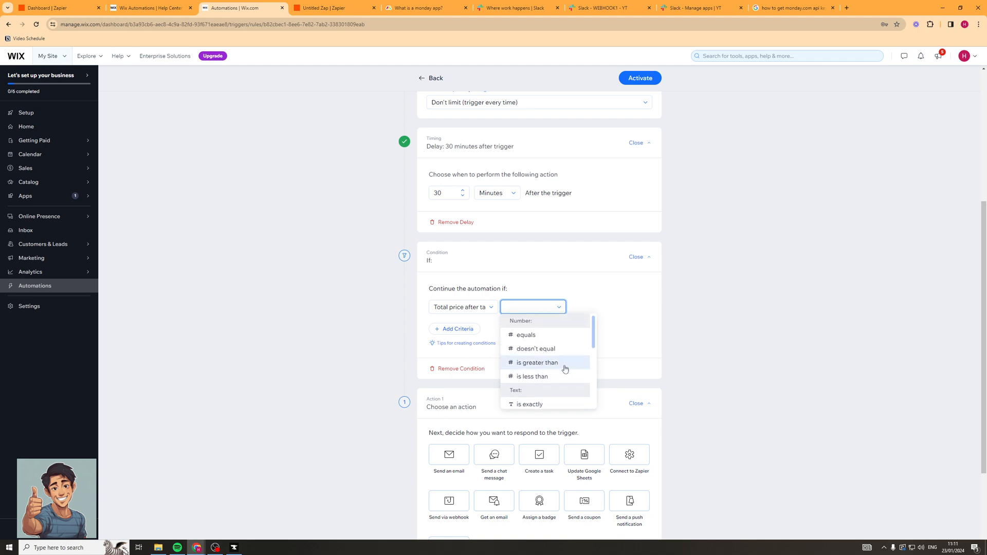
{"action": "left_click", "coordinate": [537, 362]}
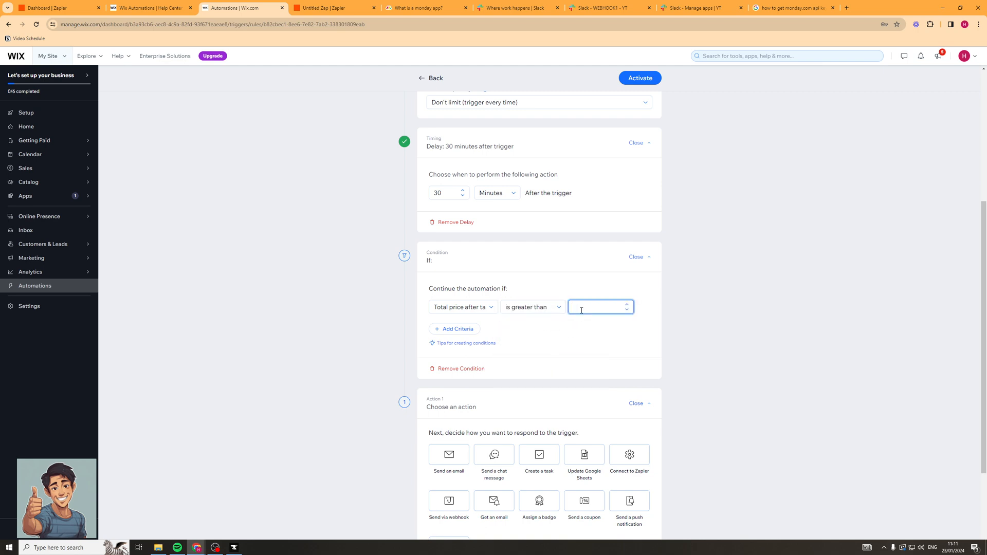
{"action": "type", "text": "30"}
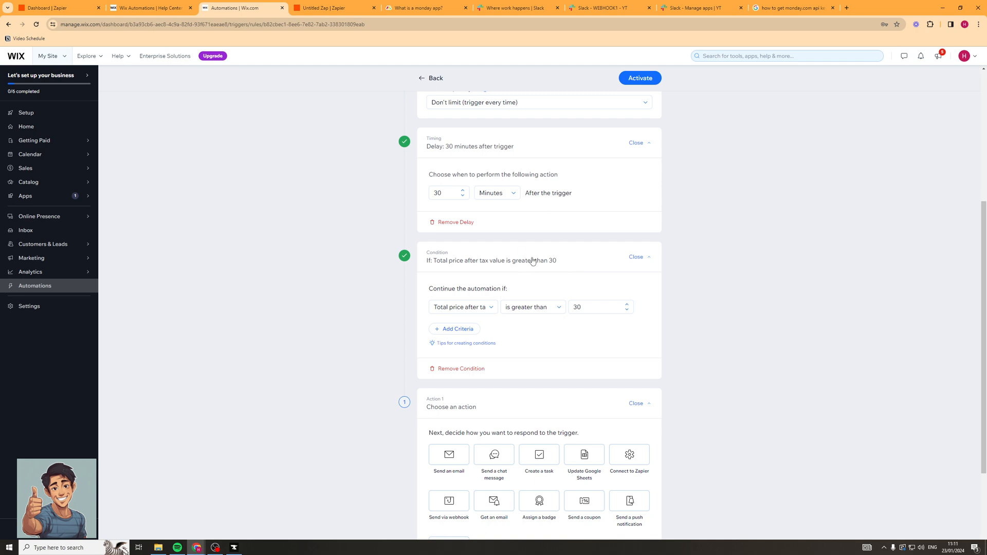
{"action": "mouse_move", "coordinate": [564, 260]}
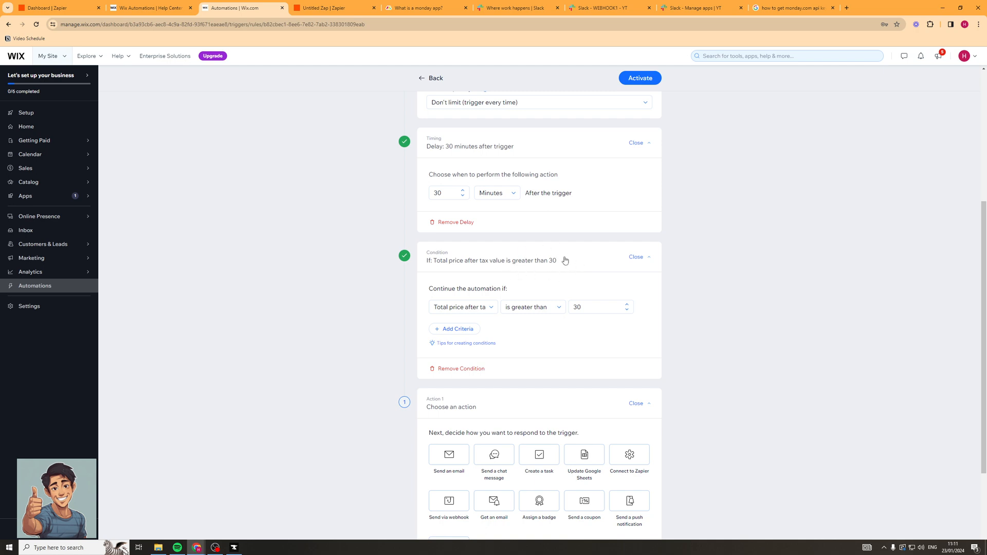
{"action": "mouse_move", "coordinate": [485, 295]}
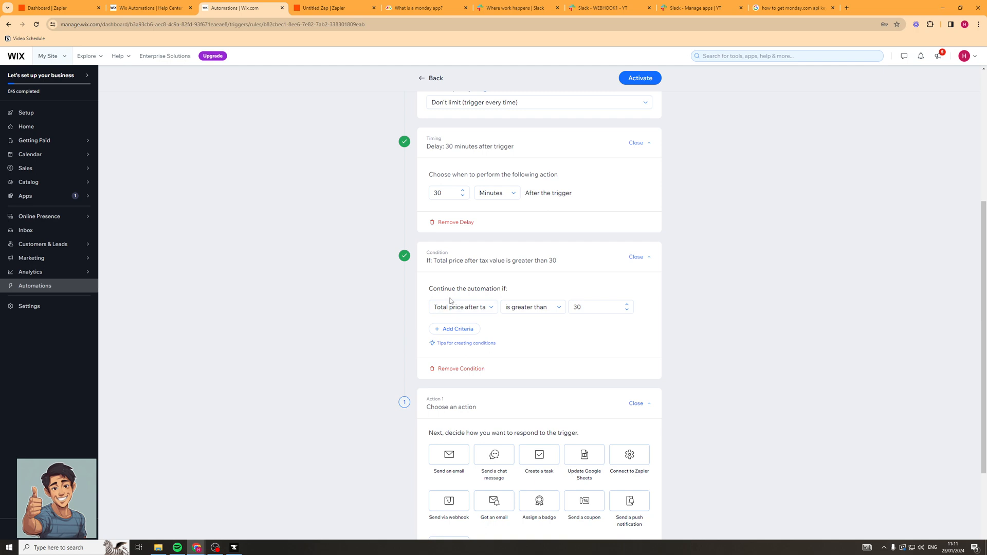
{"action": "left_click", "coordinate": [463, 307]}
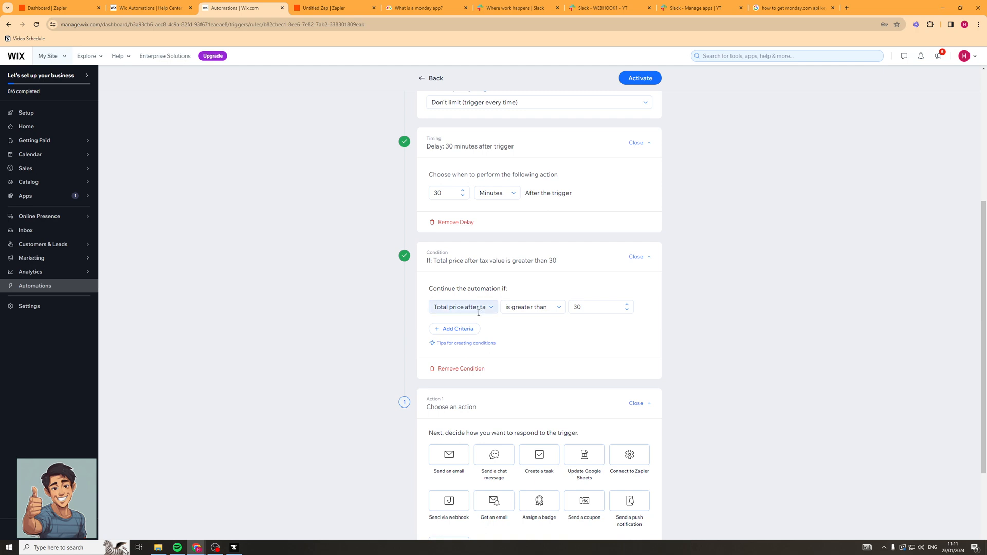
{"action": "mouse_move", "coordinate": [764, 322]}
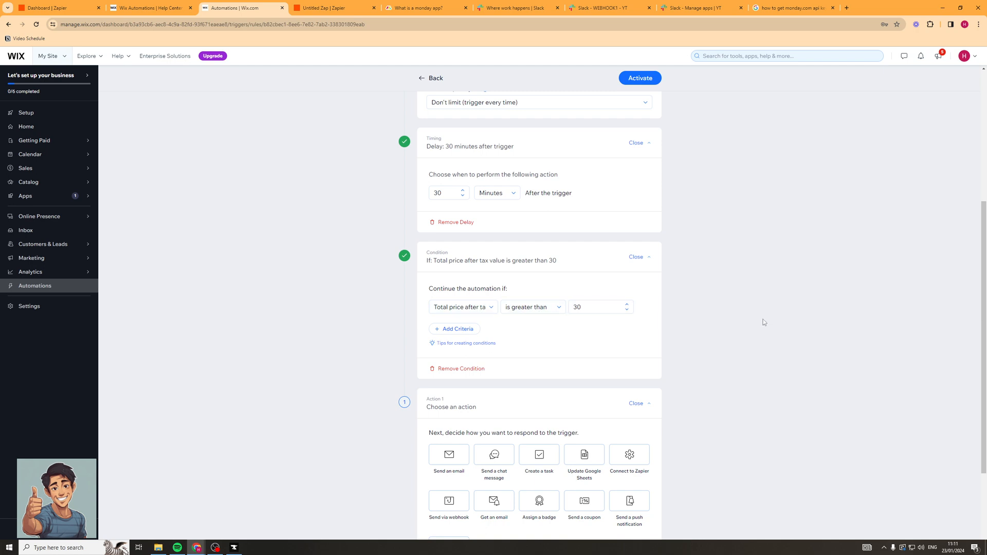
{"action": "left_click", "coordinate": [596, 306]}
{"action": "type", "text": "0"}
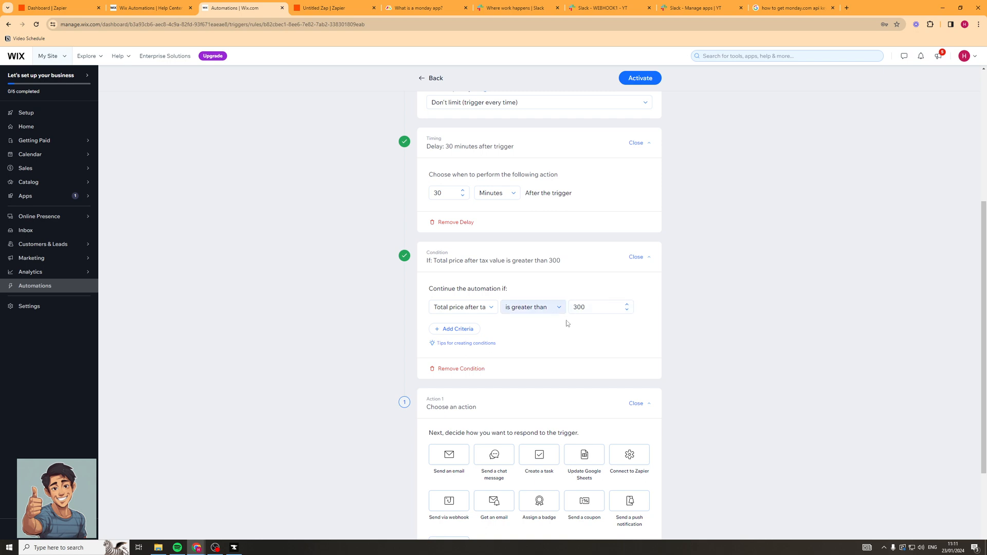
{"action": "scroll", "scroll_direction": "down", "scroll_amount": 3}
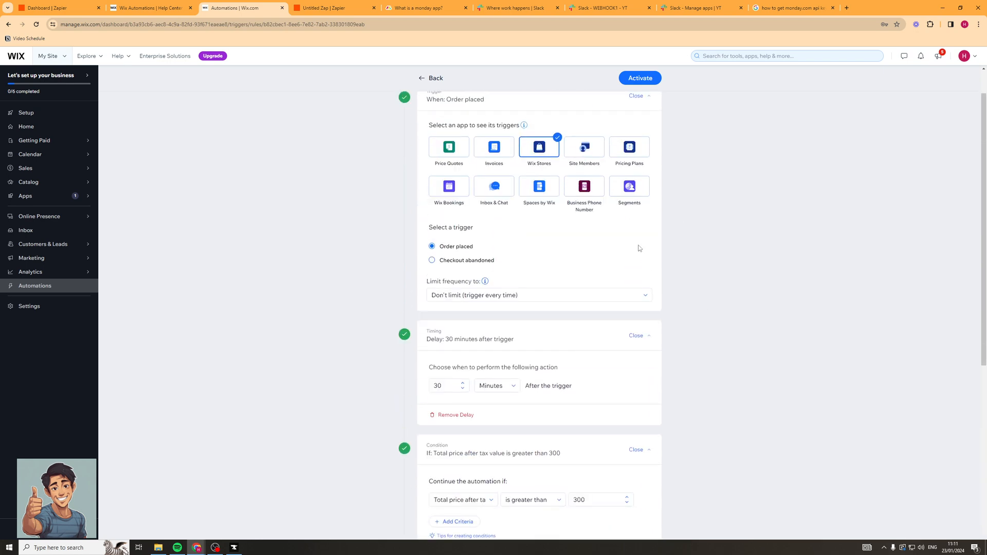
{"action": "scroll", "scroll_direction": "down", "scroll_amount": 3}
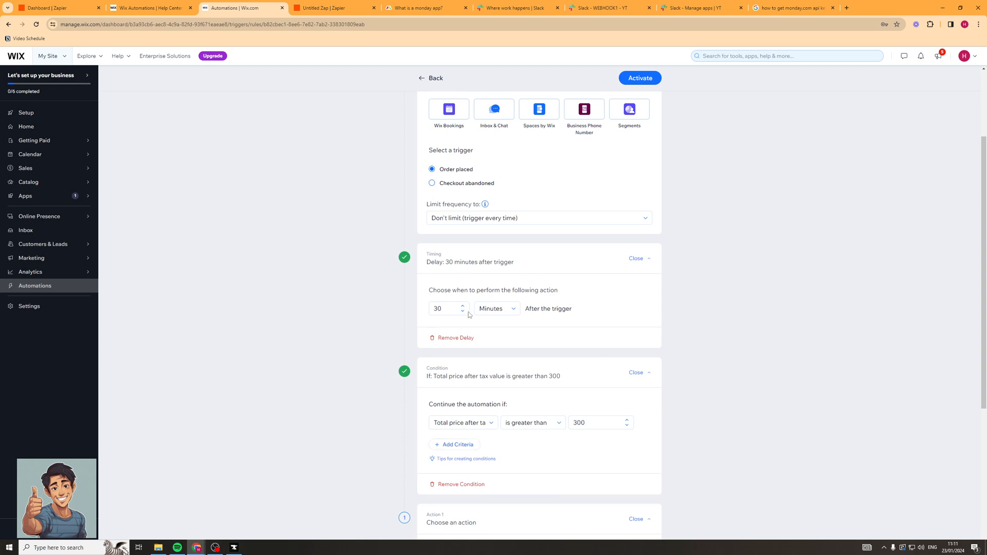
{"action": "scroll", "scroll_direction": "down", "scroll_amount": 3}
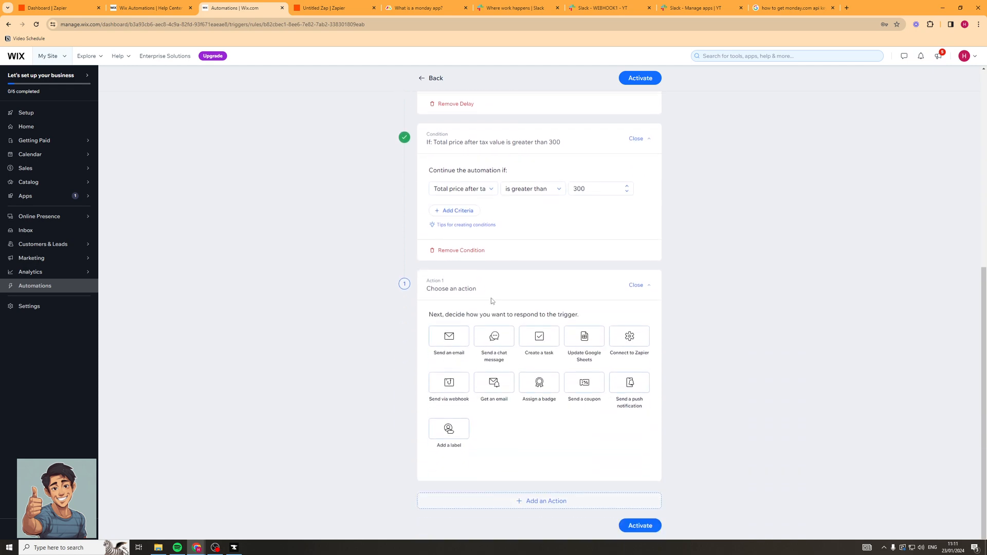
{"action": "scroll", "scroll_direction": "down", "scroll_amount": 3}
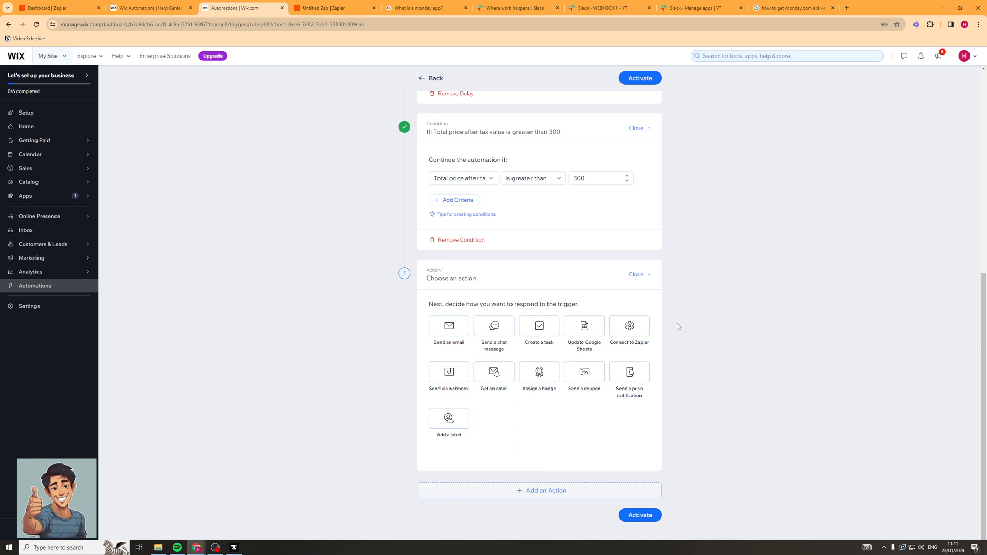
{"action": "mouse_move", "coordinate": [494, 326]}
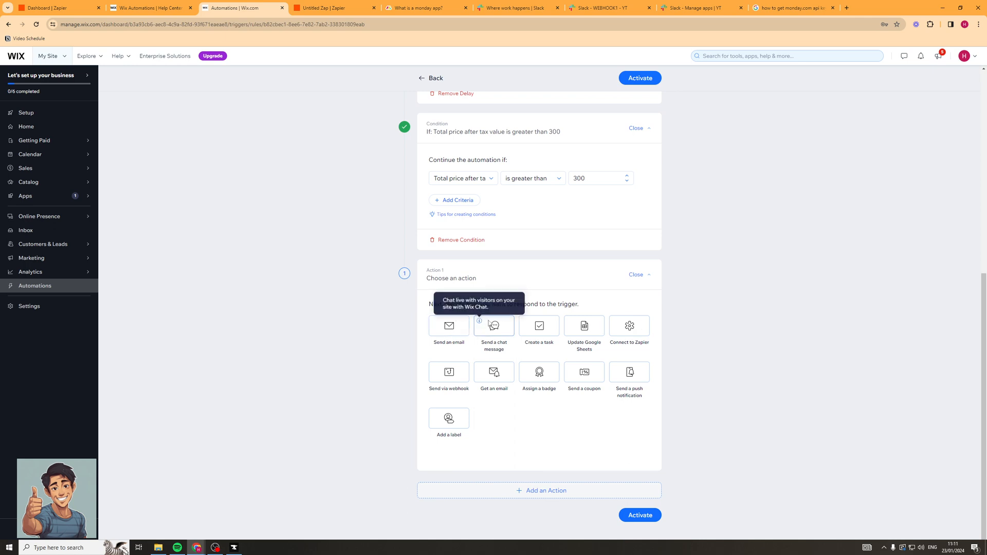
{"action": "mouse_move", "coordinate": [584, 326]}
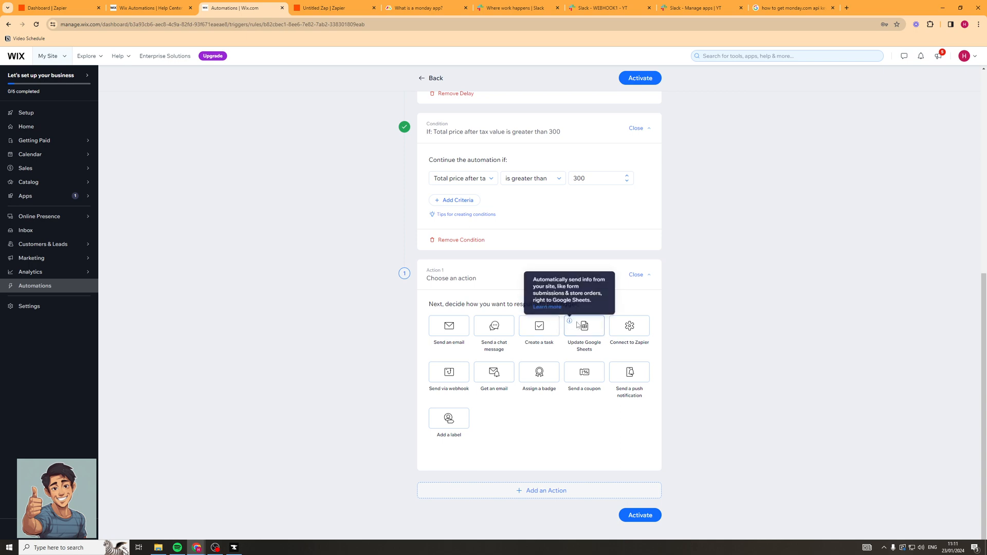
{"action": "mouse_move", "coordinate": [628, 314]}
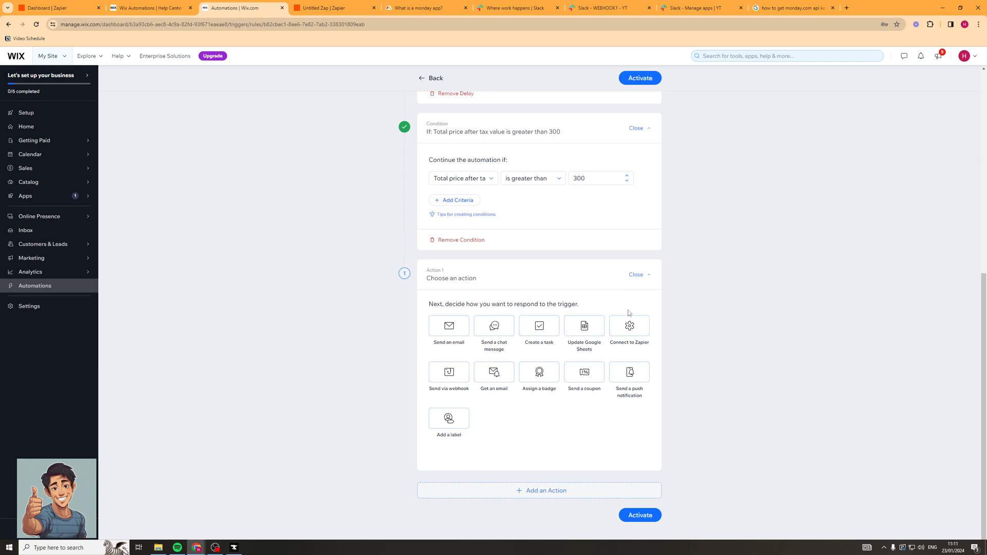
{"action": "mouse_move", "coordinate": [494, 376]}
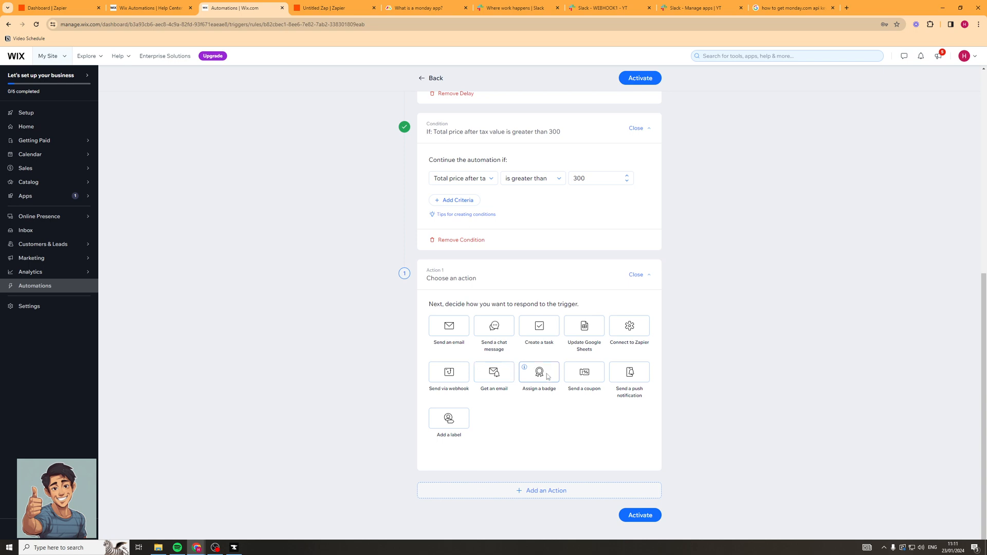
{"action": "mouse_move", "coordinate": [630, 372]}
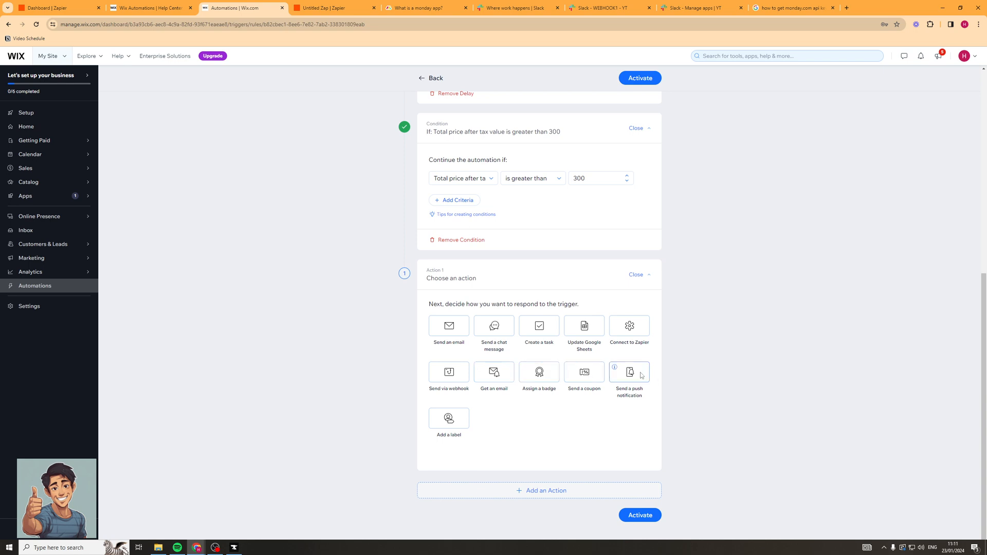
{"action": "mouse_move", "coordinate": [760, 361]}
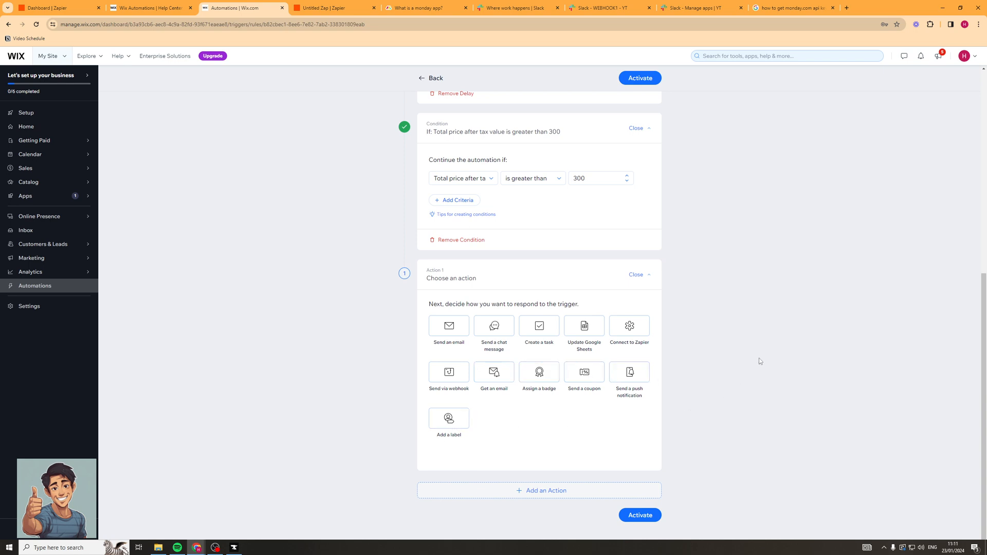
{"action": "mouse_move", "coordinate": [720, 328]}
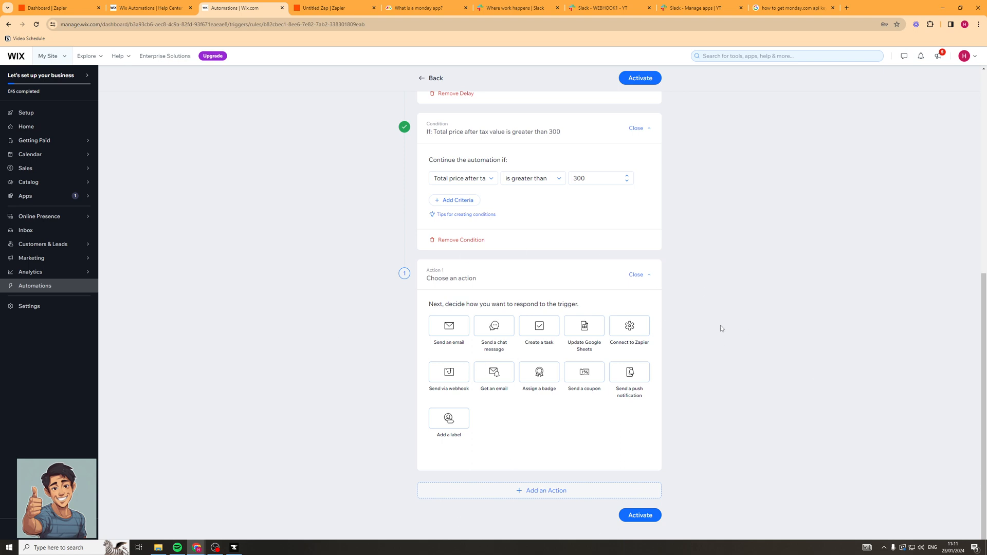
{"action": "mouse_move", "coordinate": [740, 350]}
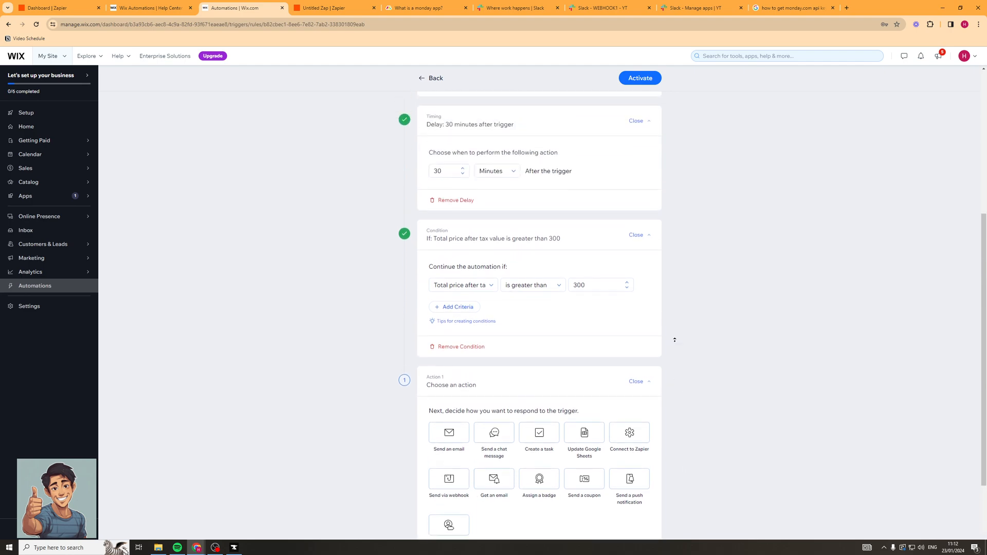
Step: Make Action 1 send via webhook with a customized payload structure
{"action": "scroll", "scroll_direction": "down", "scroll_amount": 3}
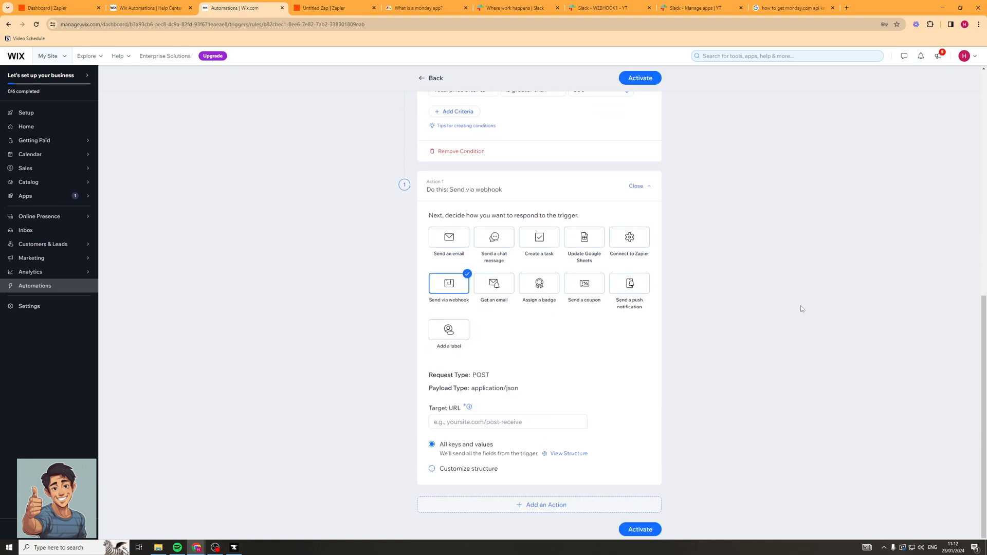
{"action": "scroll", "scroll_direction": "down", "scroll_amount": 3}
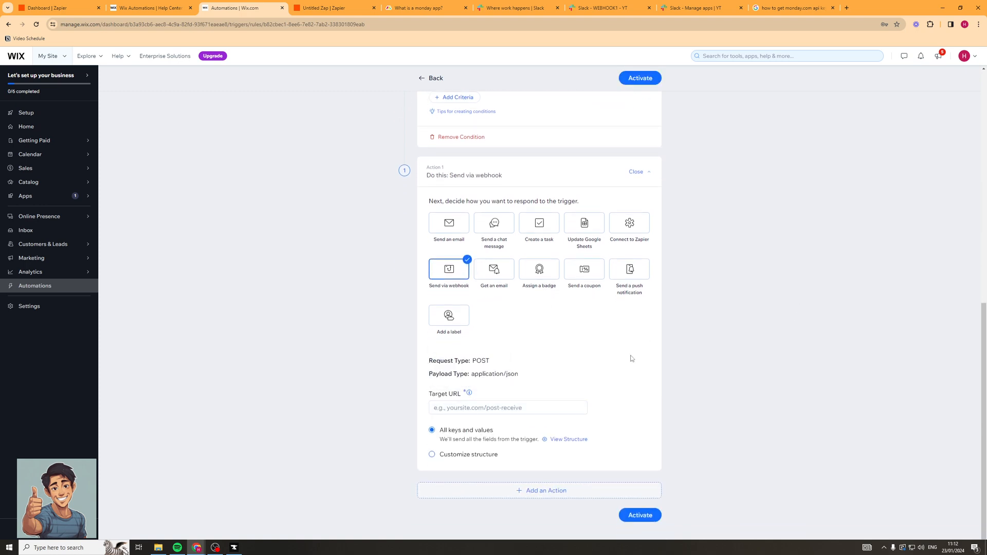
{"action": "mouse_move", "coordinate": [466, 384]}
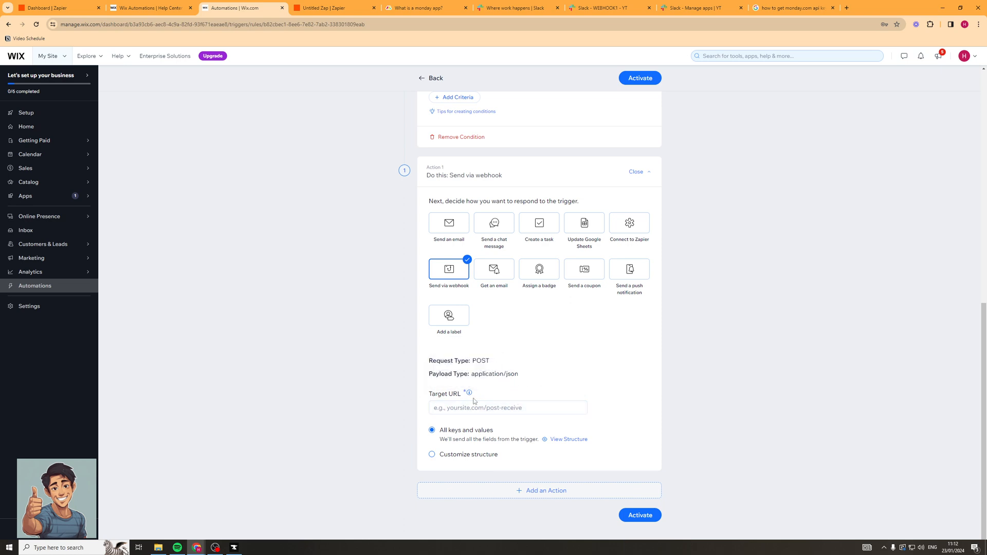
{"action": "mouse_move", "coordinate": [576, 341]}
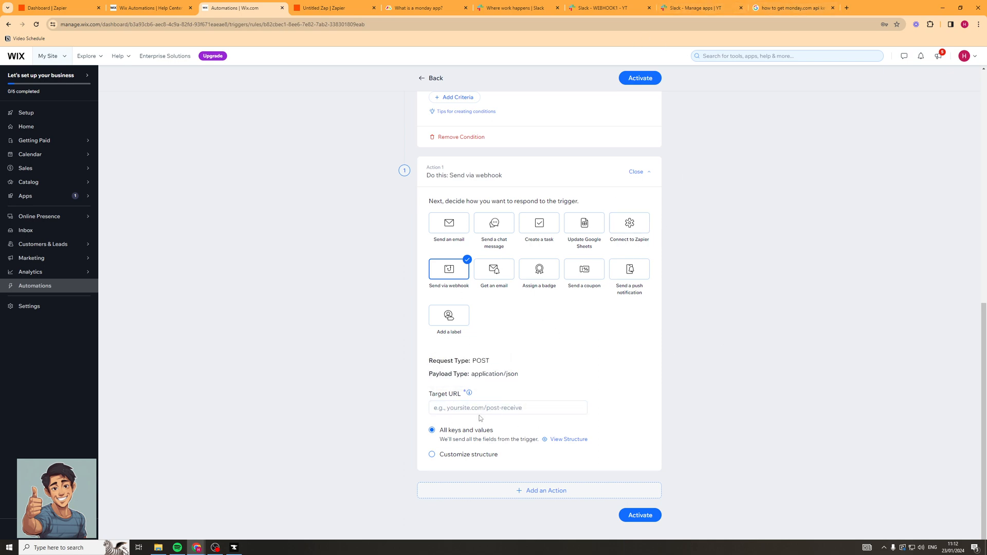
{"action": "left_click", "coordinate": [507, 407]}
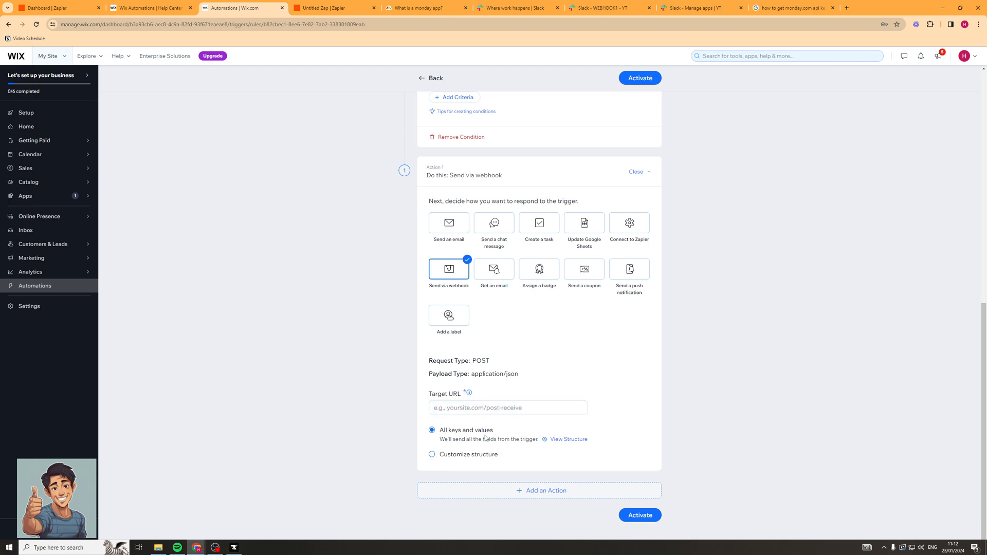
{"action": "mouse_move", "coordinate": [569, 461]}
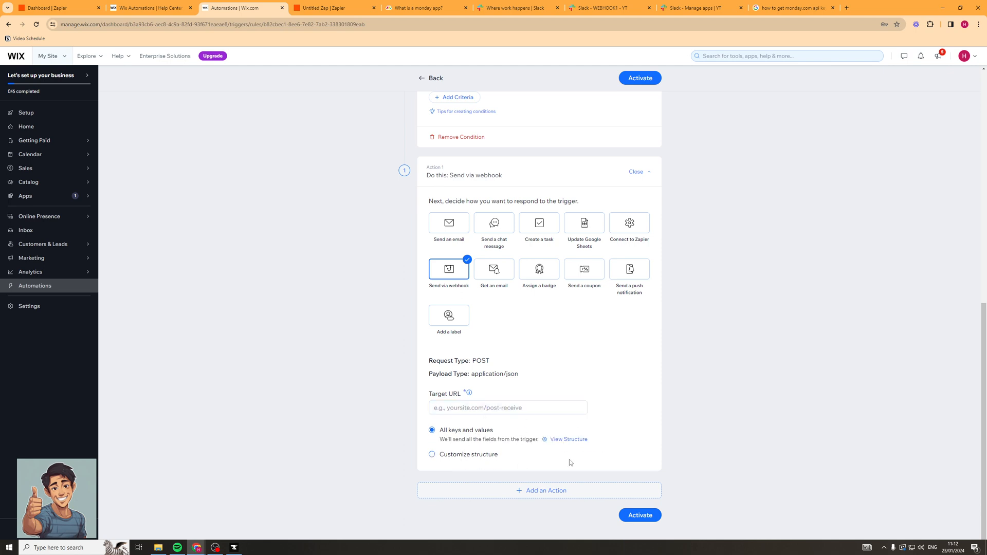
{"action": "left_click", "coordinate": [432, 454]}
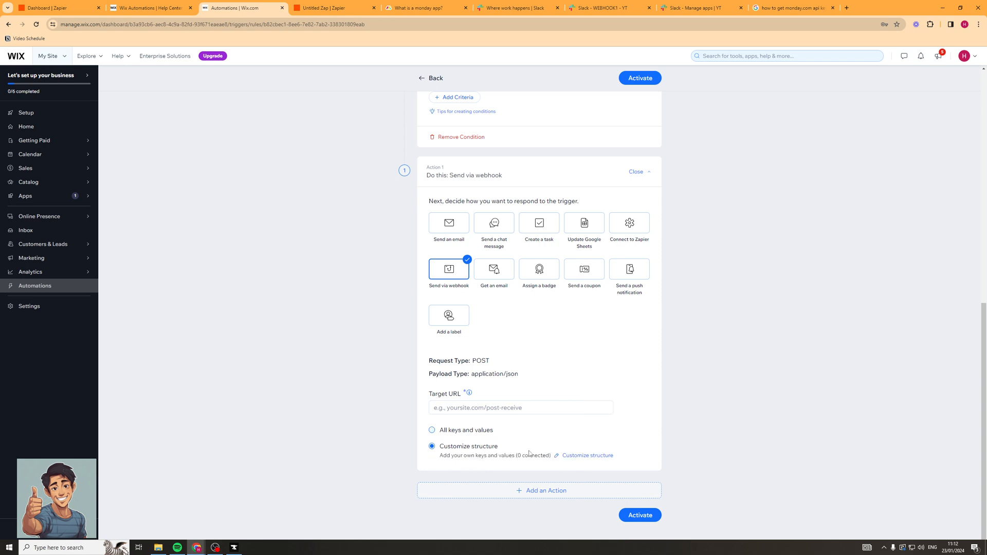
{"action": "left_click", "coordinate": [586, 456]}
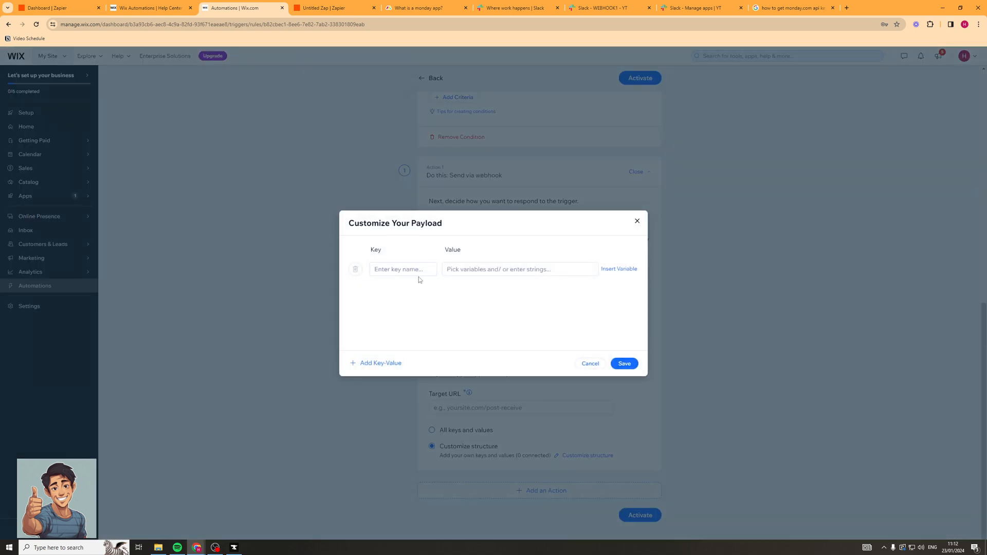
{"action": "left_click", "coordinate": [401, 269]}
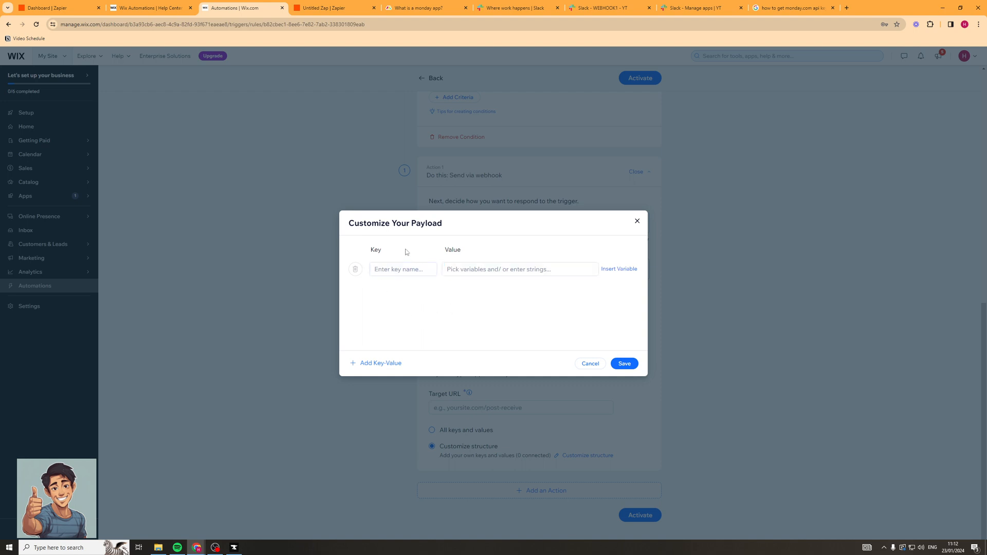
{"action": "mouse_move", "coordinate": [383, 252]}
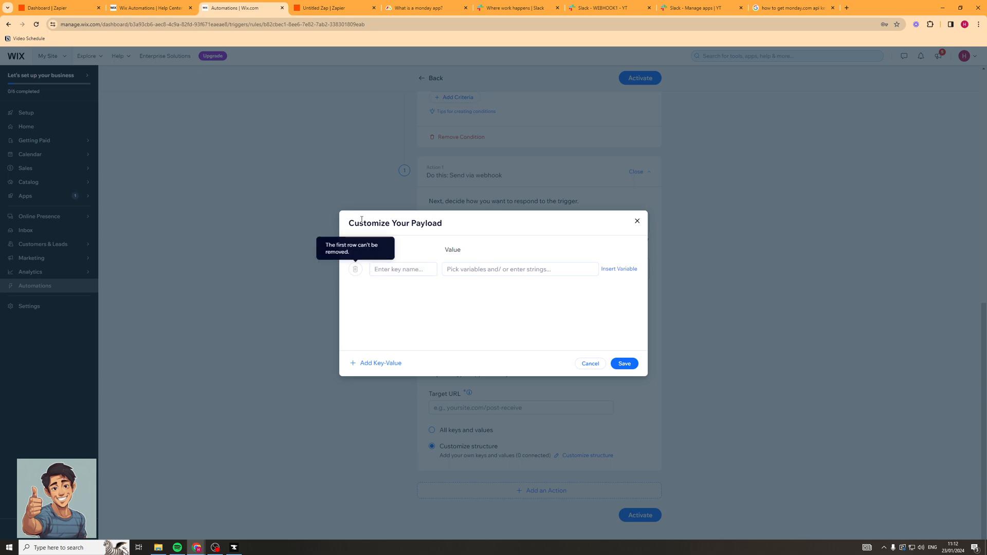
{"action": "left_click", "coordinate": [637, 221]}
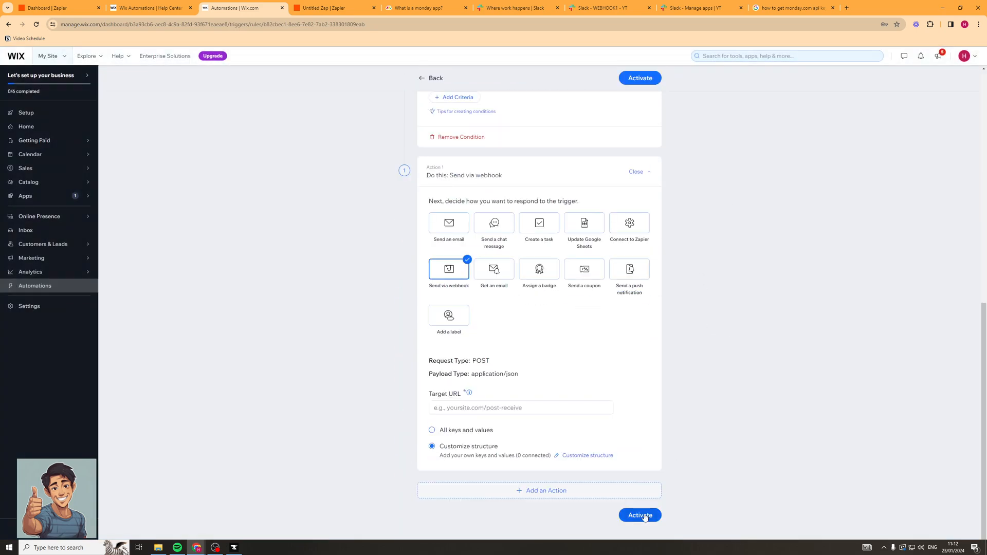
Step: Activate the Test automation with webhook target URL yourapp.com/data/12345
{"action": "left_click", "coordinate": [640, 515]}
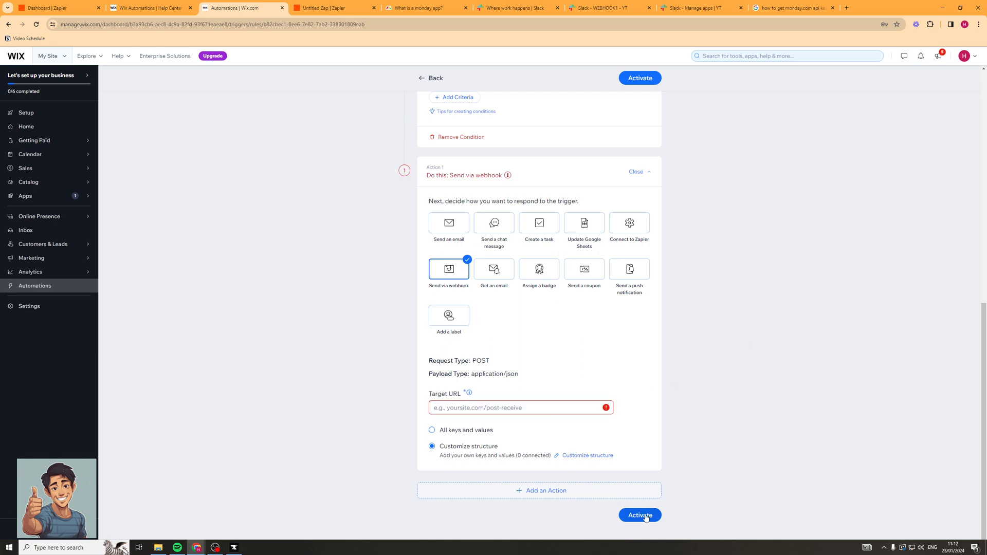
{"action": "type", "text": "yourapp.com/data/12345"}
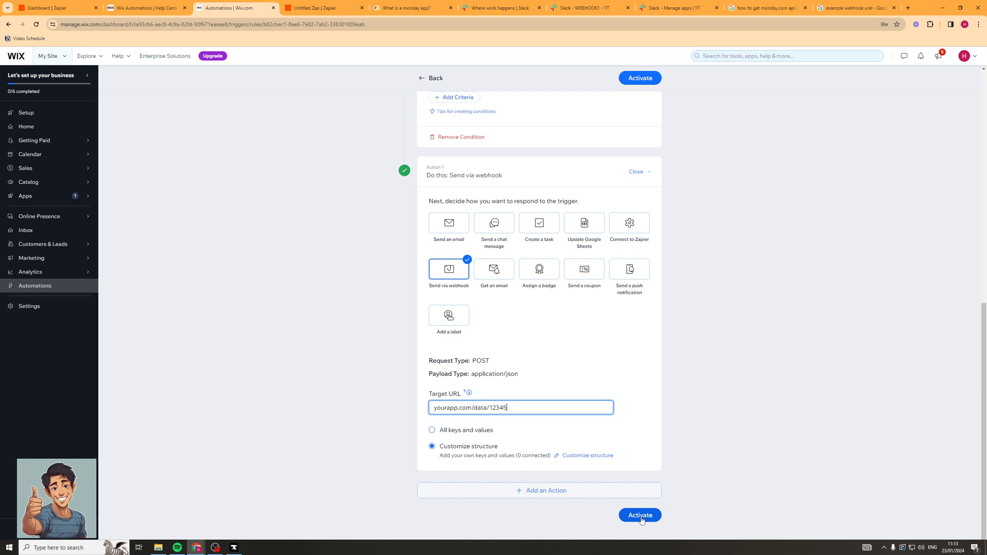
{"action": "left_click", "coordinate": [639, 515]}
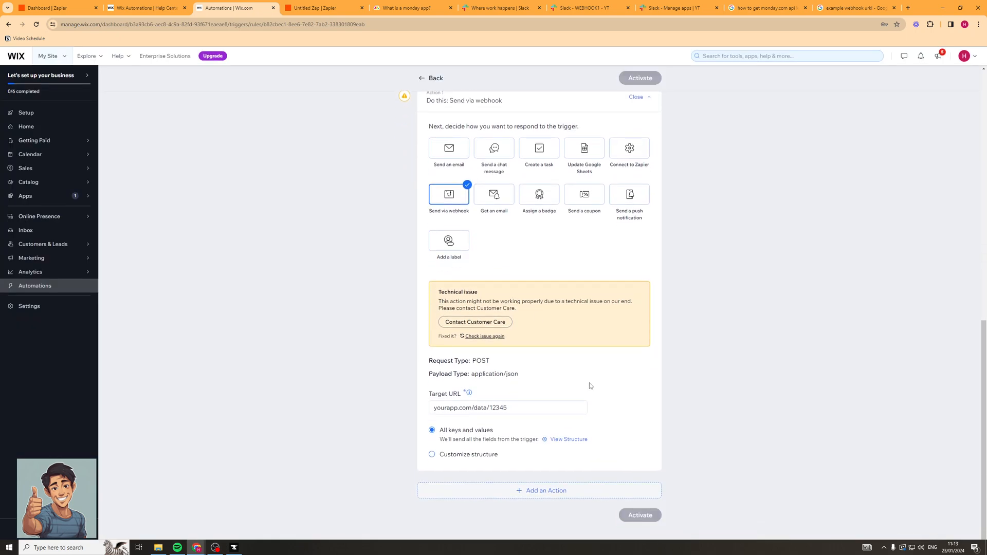
{"action": "left_click", "coordinate": [639, 77]}
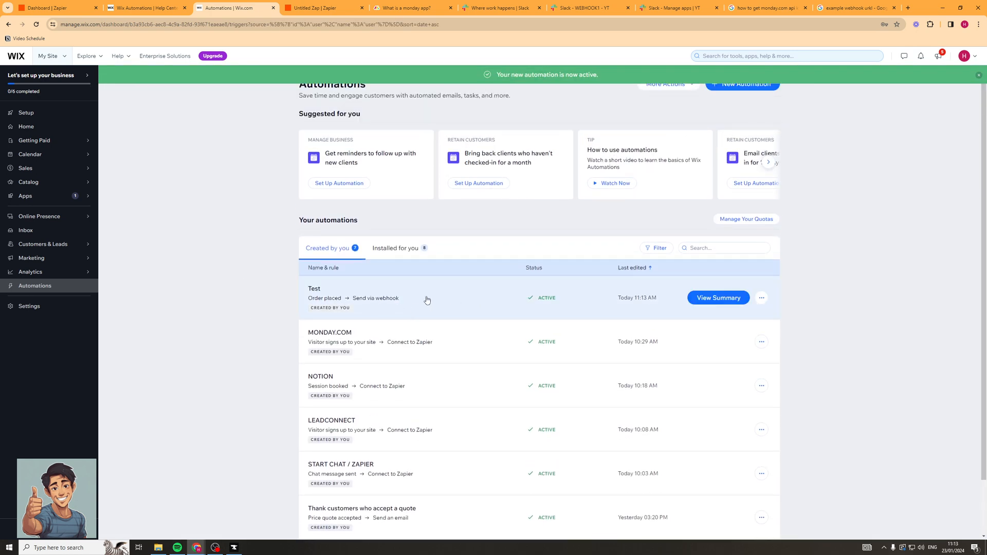
{"action": "left_click", "coordinate": [761, 298]}
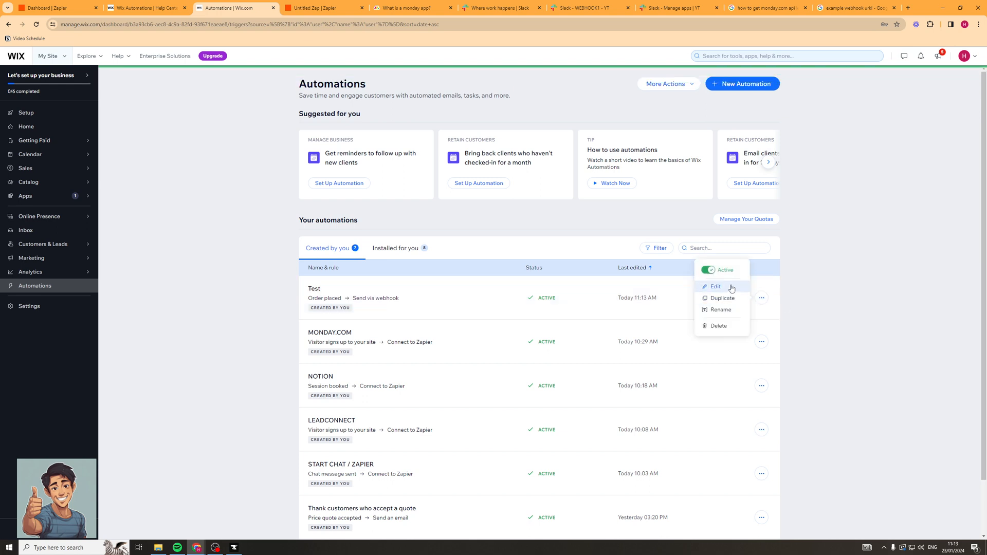
{"action": "left_click", "coordinate": [715, 287]}
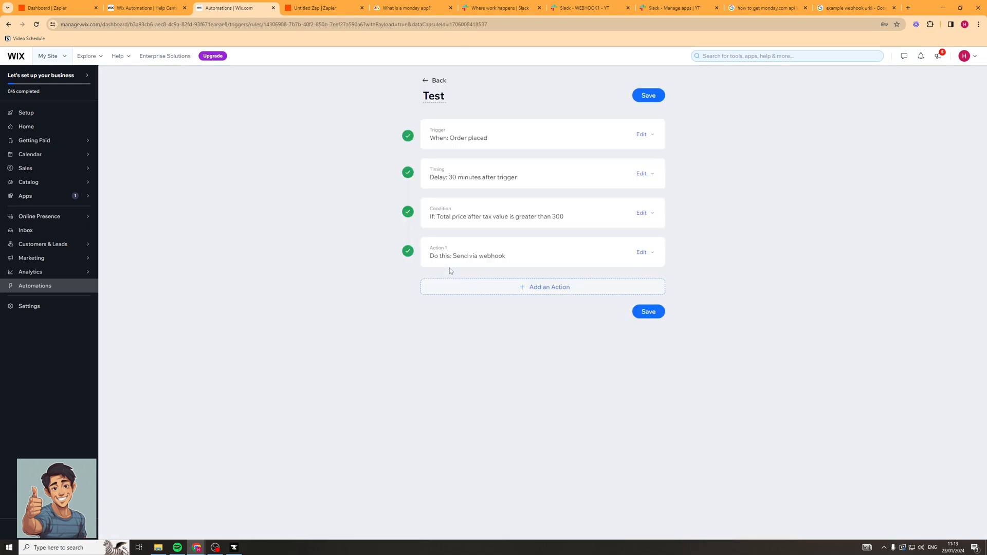
{"action": "mouse_move", "coordinate": [529, 290]}
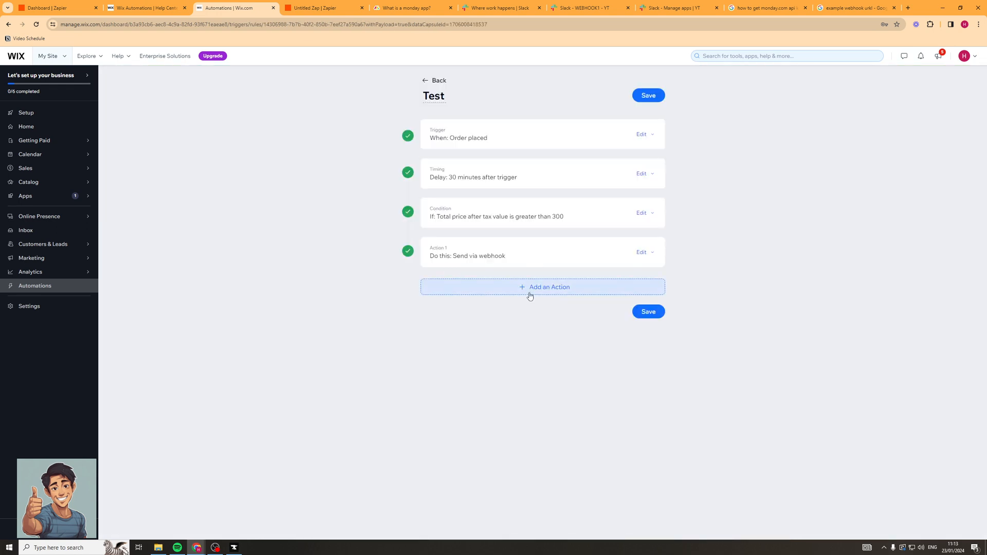
{"action": "left_click", "coordinate": [542, 291]}
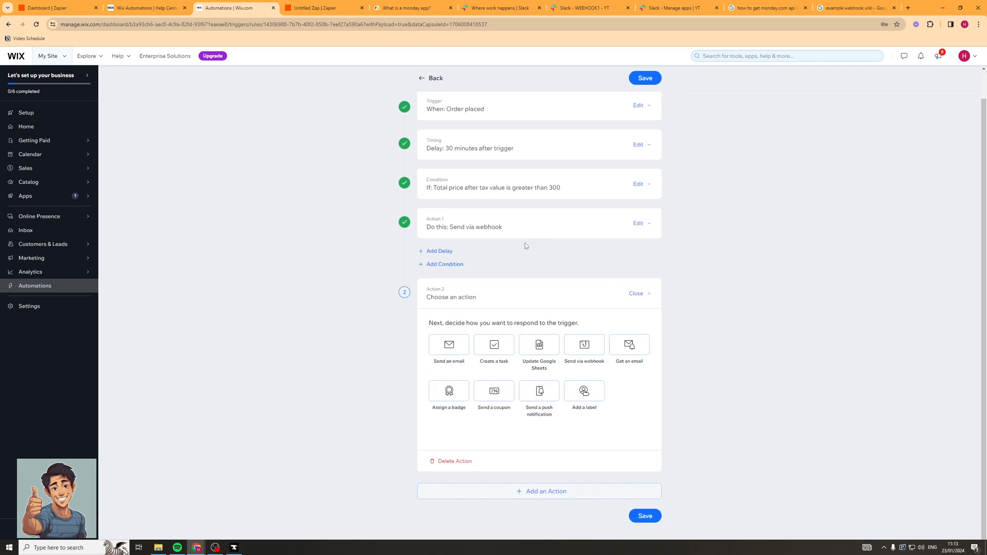
{"action": "mouse_move", "coordinate": [511, 429]}
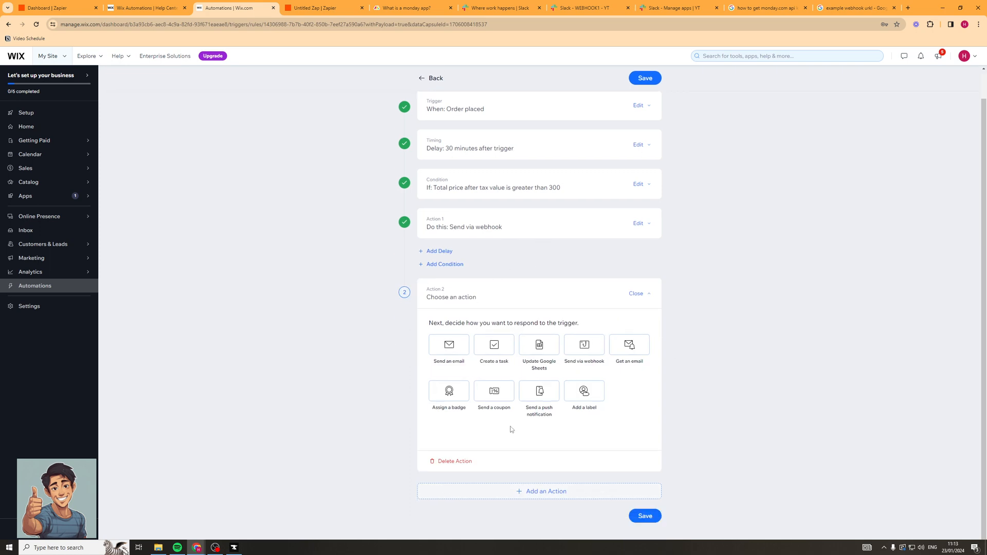
{"action": "mouse_move", "coordinate": [515, 434]}
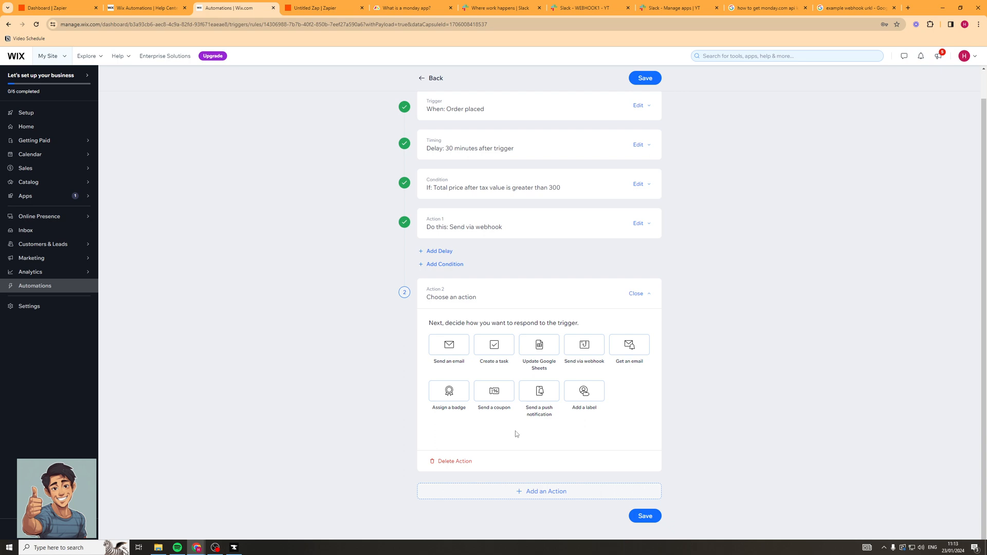
{"action": "mouse_move", "coordinate": [618, 416]}
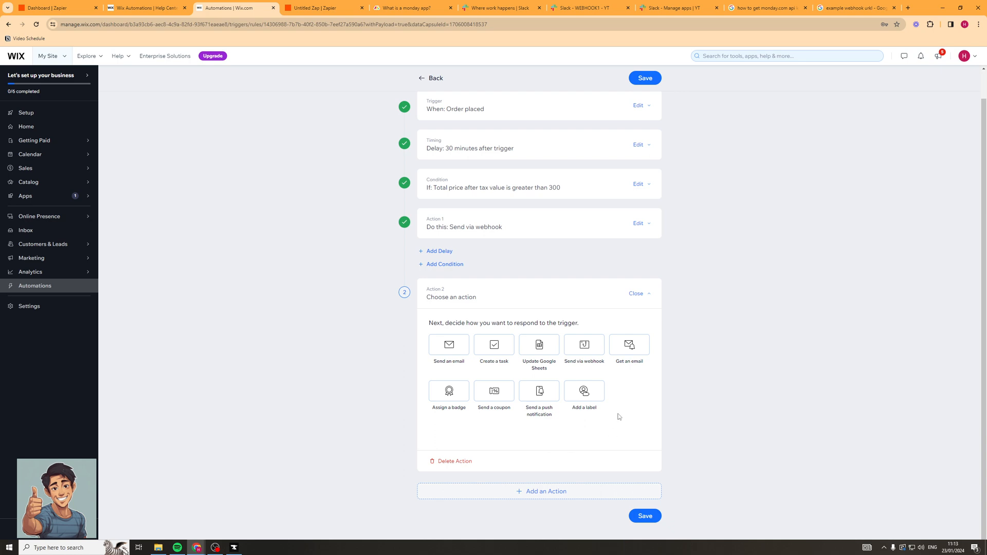
{"action": "mouse_move", "coordinate": [602, 206]}
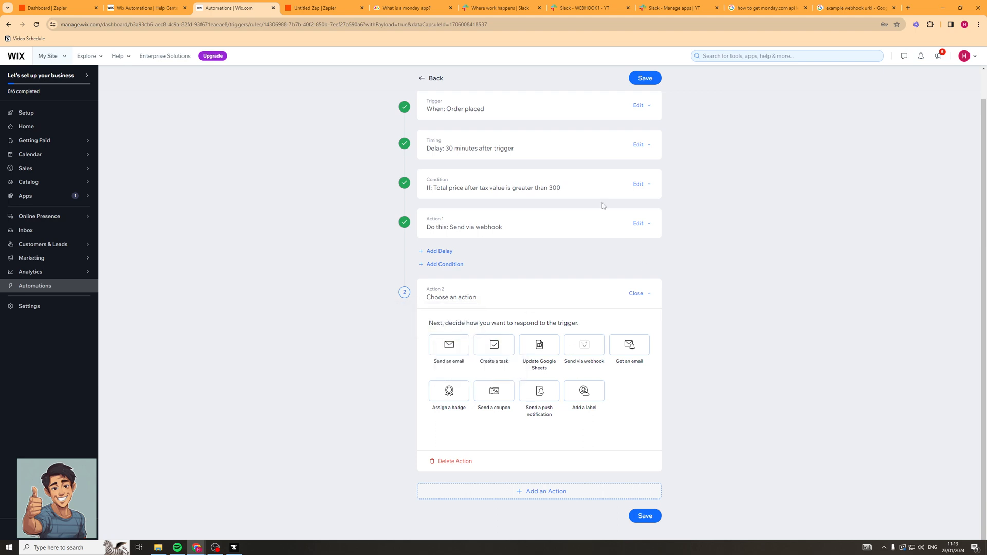
{"action": "mouse_move", "coordinate": [456, 361]}
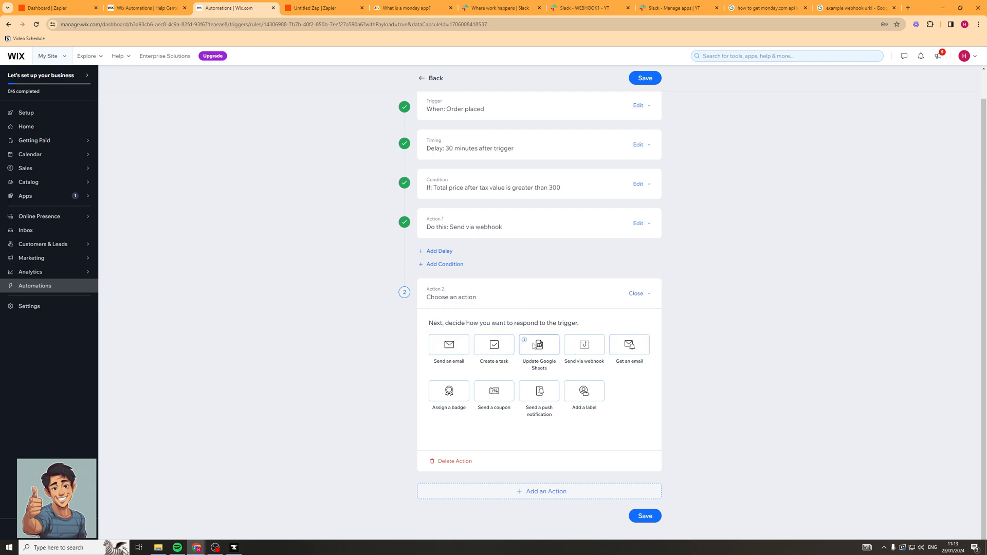
{"action": "mouse_move", "coordinate": [619, 370]}
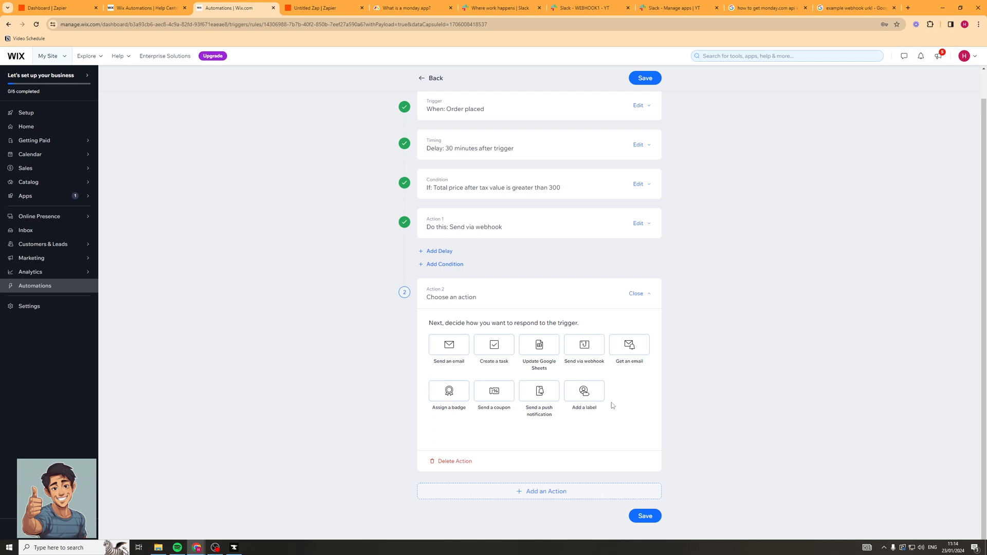
{"action": "mouse_move", "coordinate": [449, 390]}
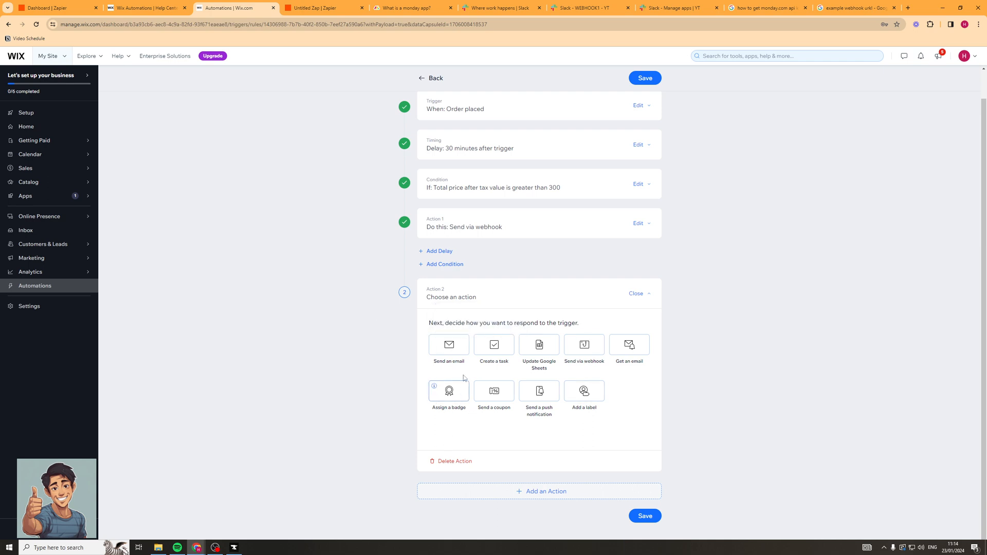
Step: Set Action 2 to send an email, viewing and cancelling the Add sender dialog unchanged
{"action": "left_click", "coordinate": [448, 344]}
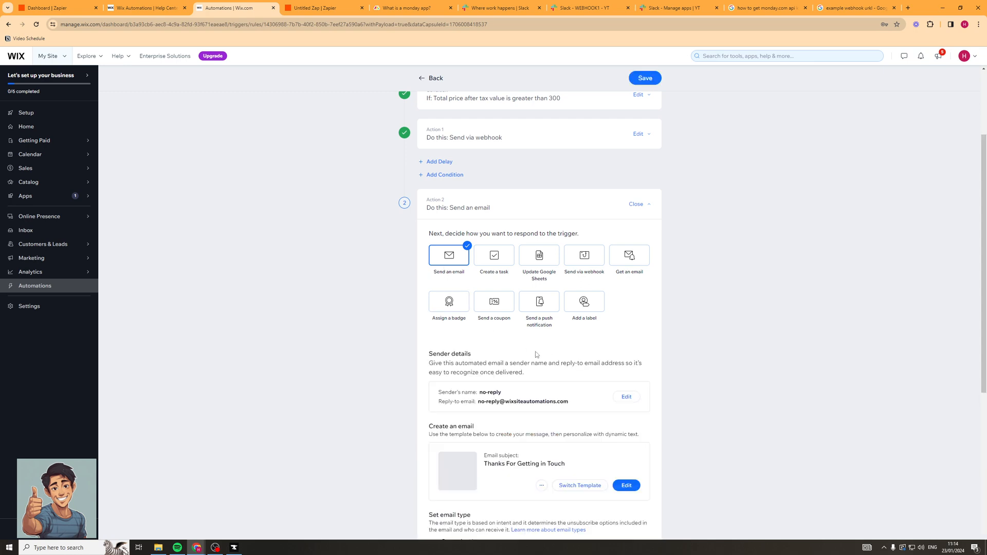
{"action": "scroll", "scroll_direction": "down", "scroll_amount": 3}
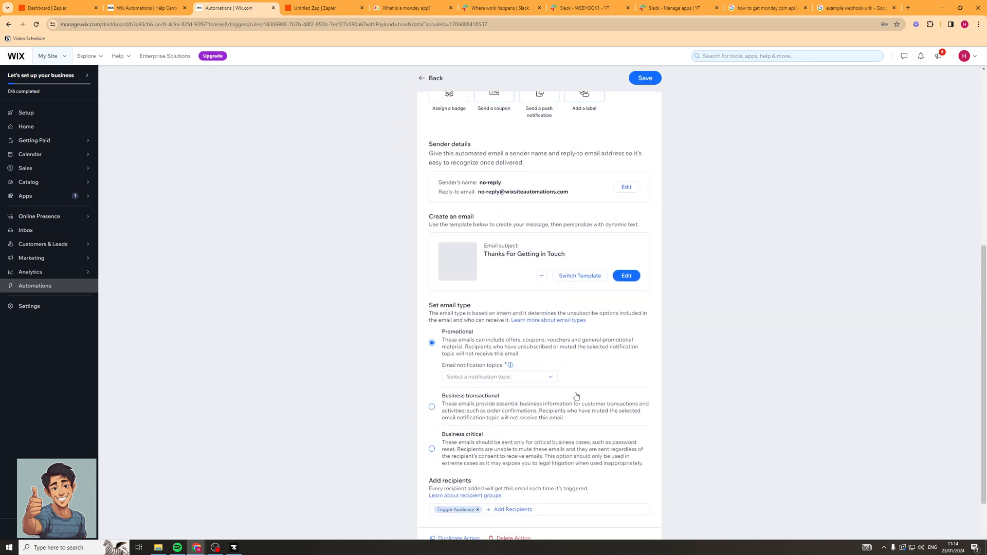
{"action": "scroll", "scroll_direction": "up", "scroll_amount": 3}
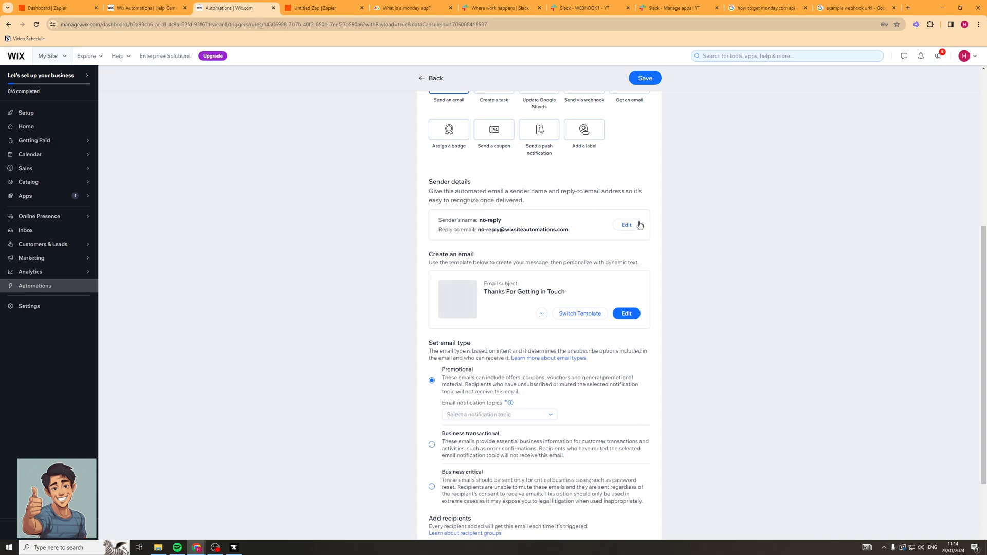
{"action": "left_click", "coordinate": [626, 225]}
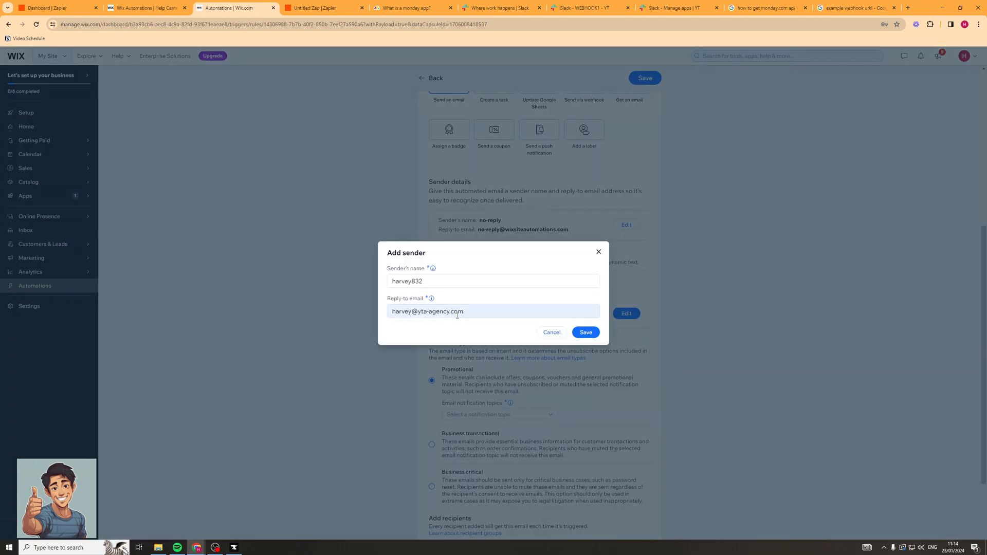
{"action": "left_click", "coordinate": [551, 332]}
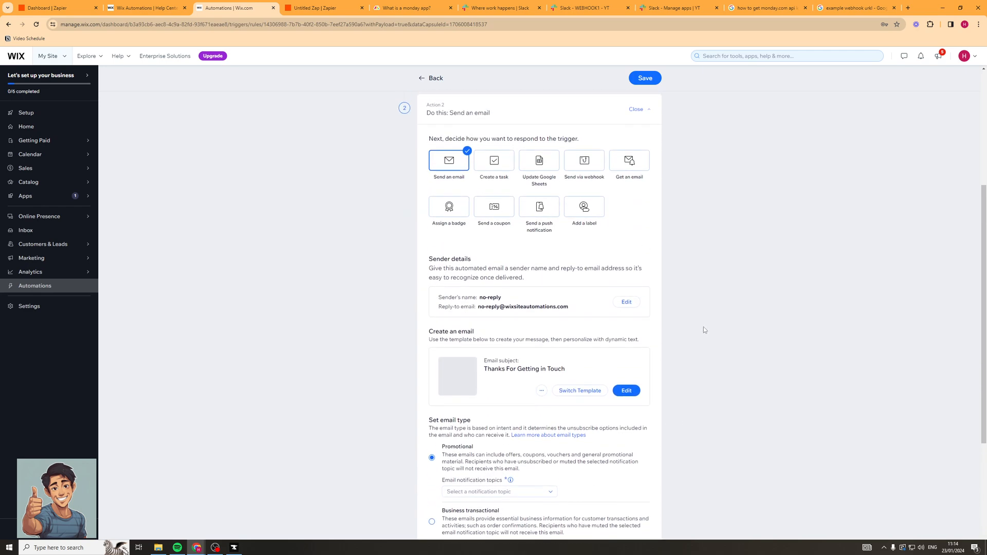
{"action": "scroll", "scroll_direction": "down", "scroll_amount": 3}
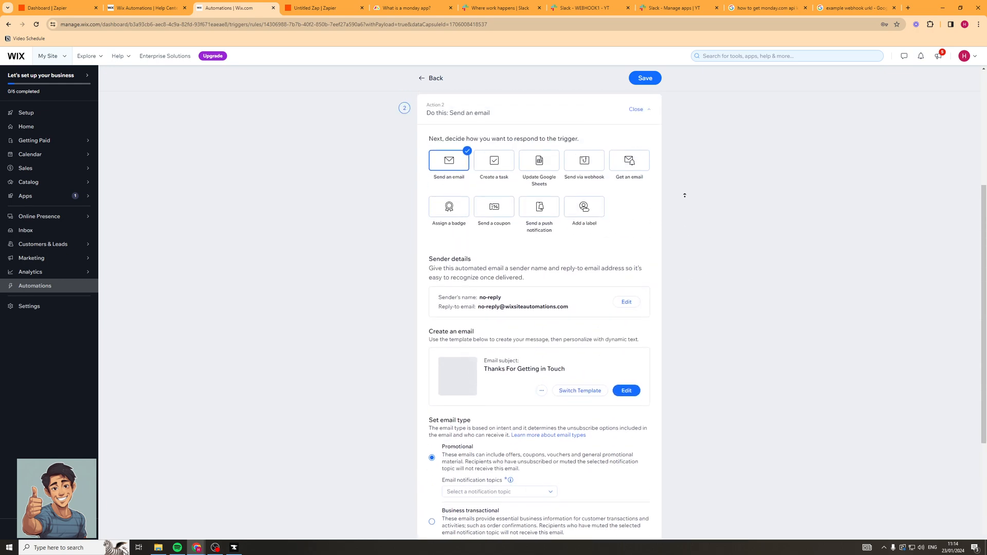
{"action": "scroll", "scroll_direction": "down", "scroll_amount": 3}
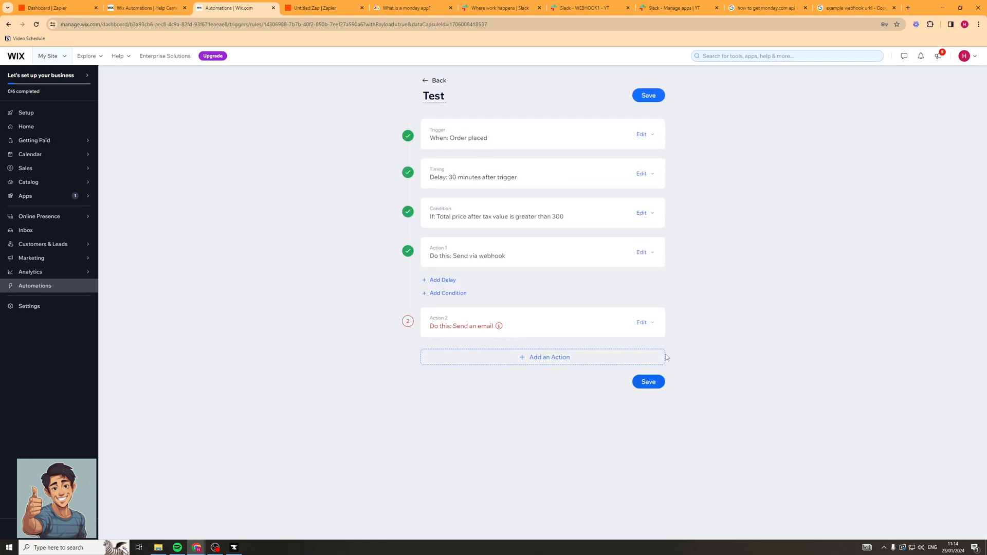
Step: Delete the email action and save Test anyway despite the webhook issue
{"action": "left_click", "coordinate": [642, 322]}
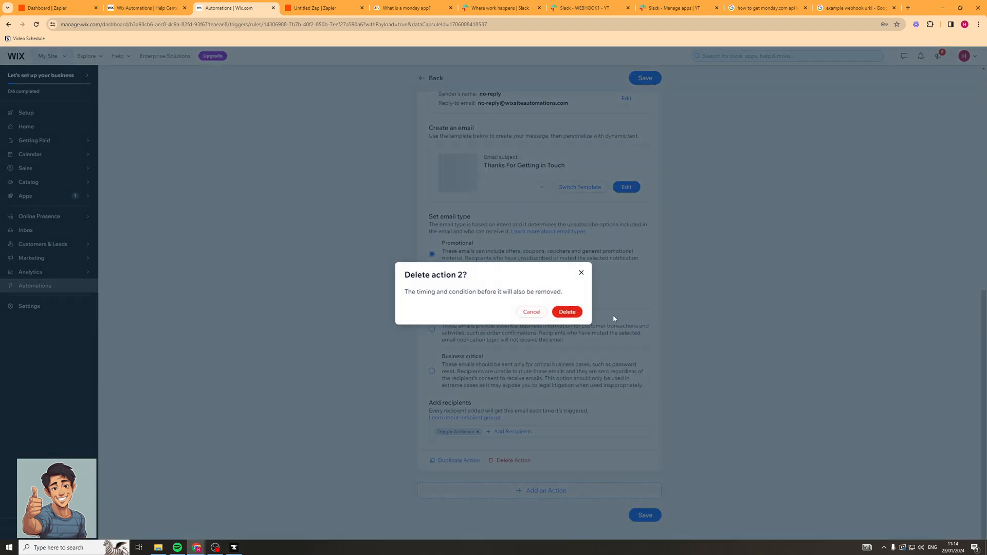
{"action": "left_click", "coordinate": [565, 312]}
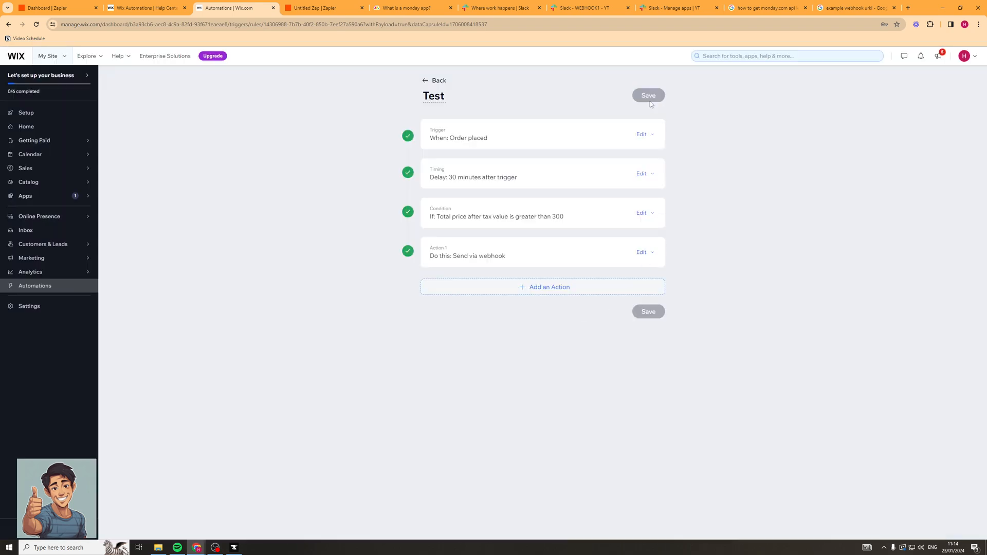
{"action": "left_click", "coordinate": [646, 95]}
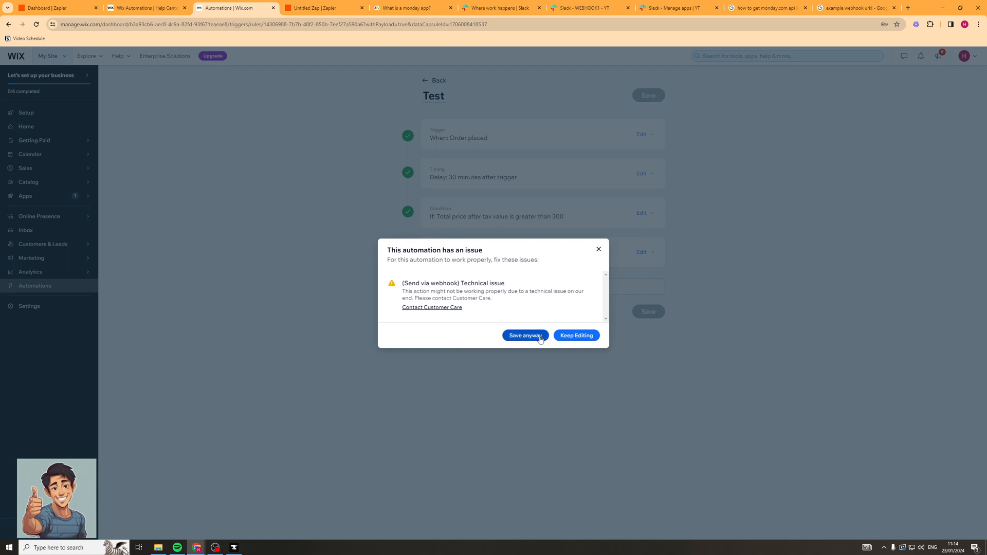
{"action": "left_click", "coordinate": [525, 335]}
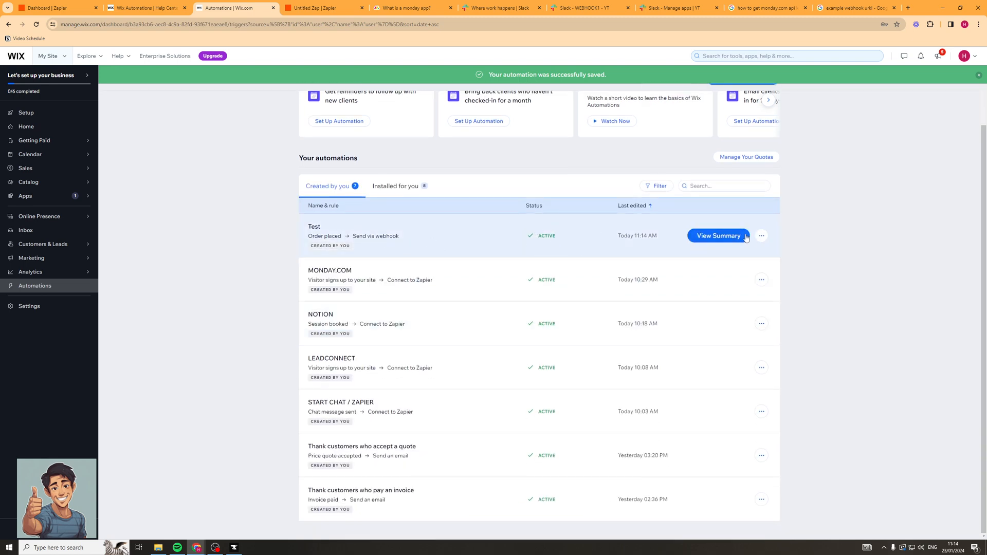
Step: Toggle the Test automation off from its row menu so it is listed inactive
{"action": "left_click", "coordinate": [761, 235]}
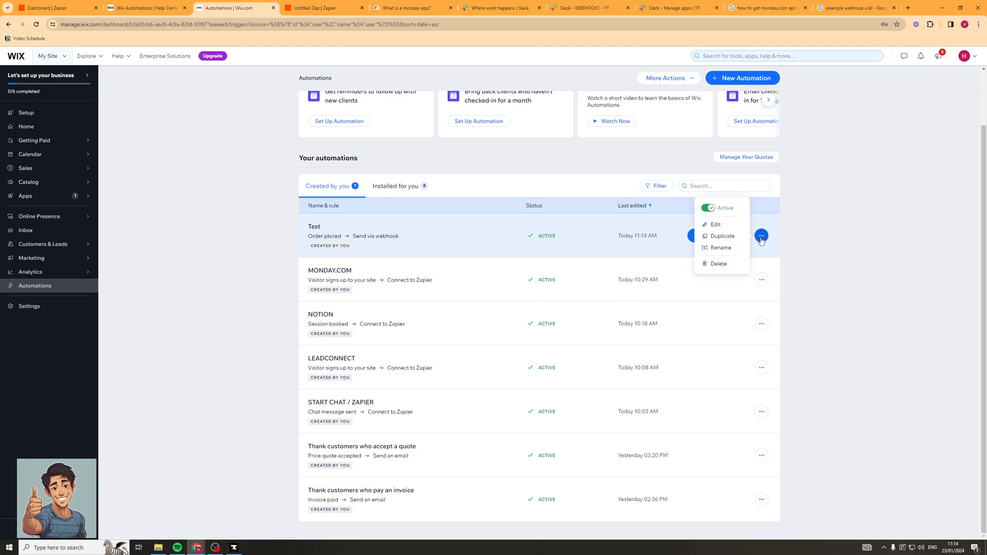
{"action": "left_click", "coordinate": [707, 208]}
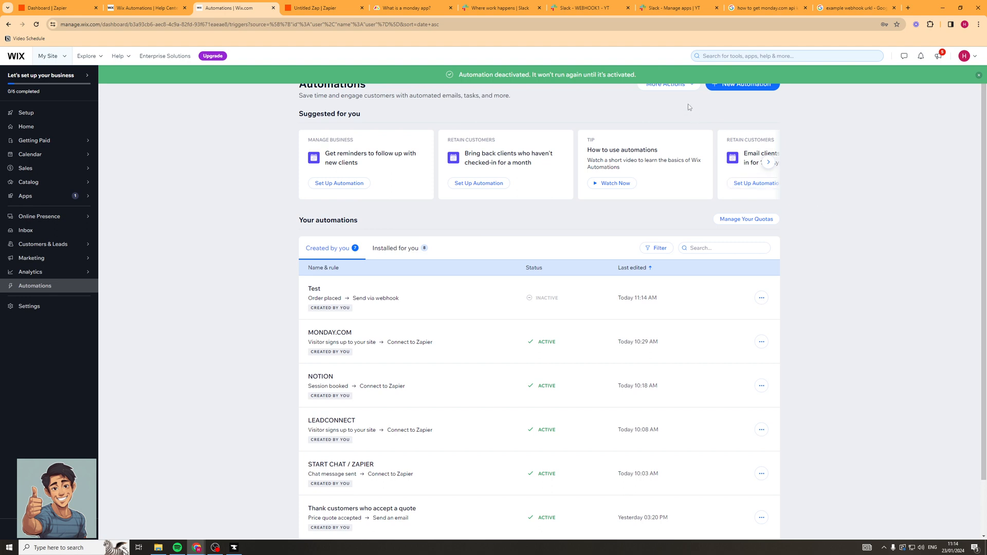
{"action": "left_click", "coordinate": [665, 83]}
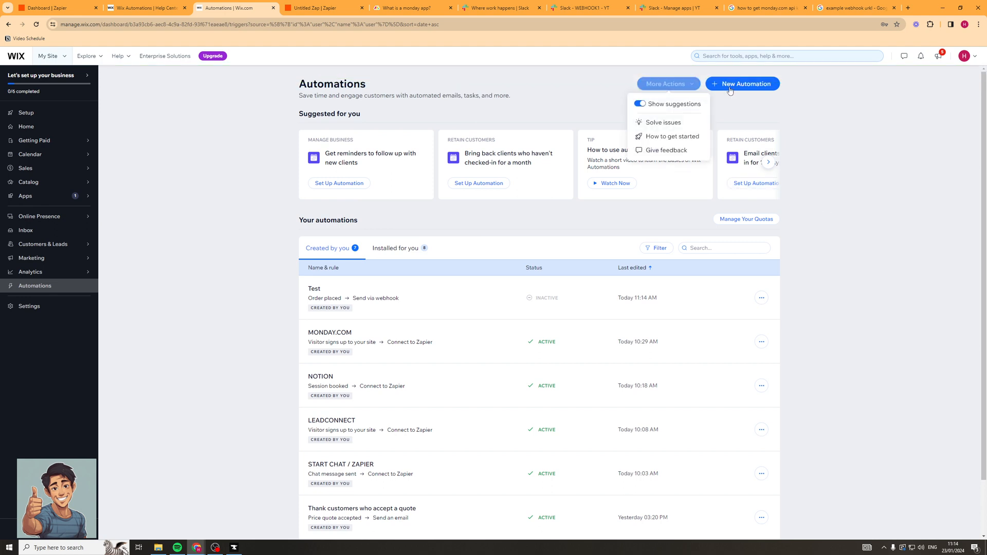
{"action": "left_click", "coordinate": [742, 84]}
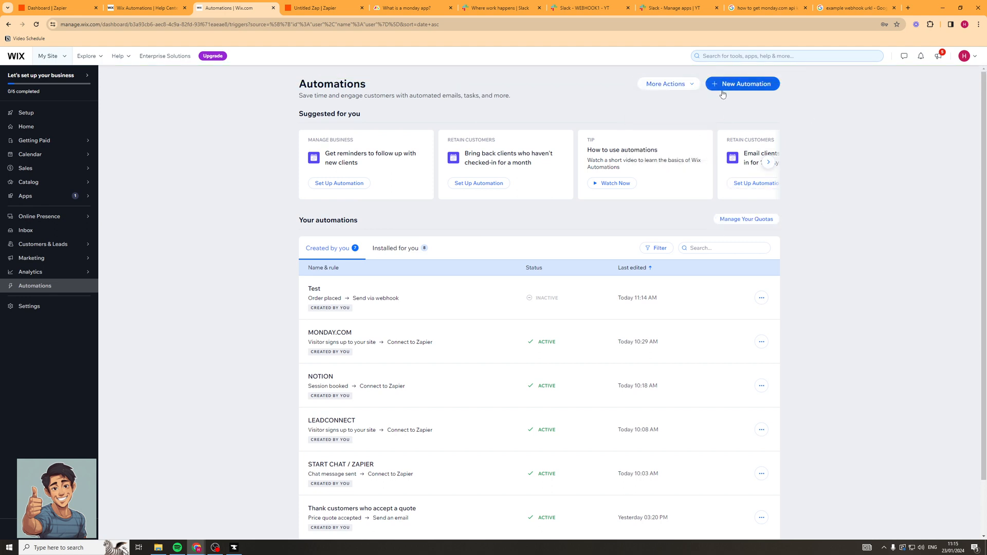
{"action": "mouse_move", "coordinate": [752, 348]}
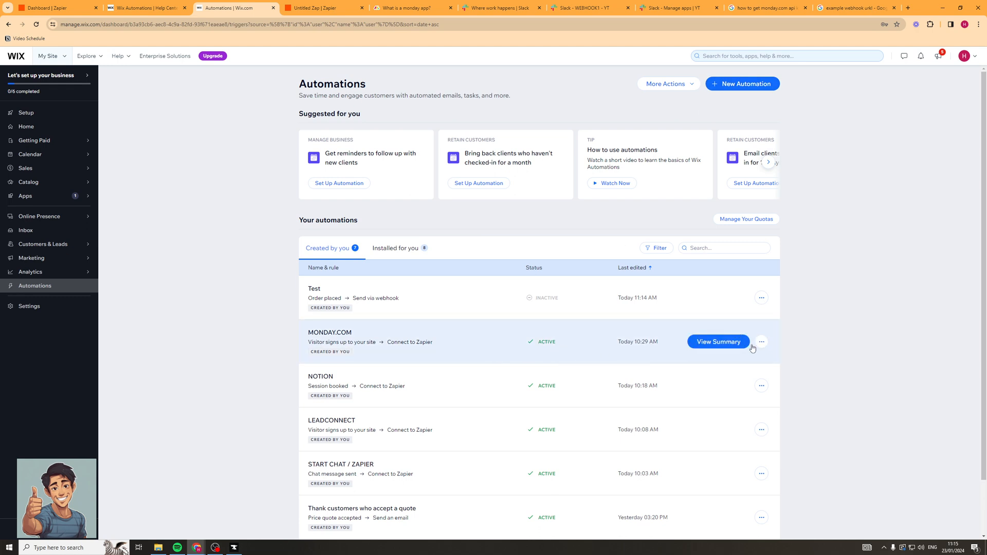
{"action": "mouse_move", "coordinate": [735, 111]}
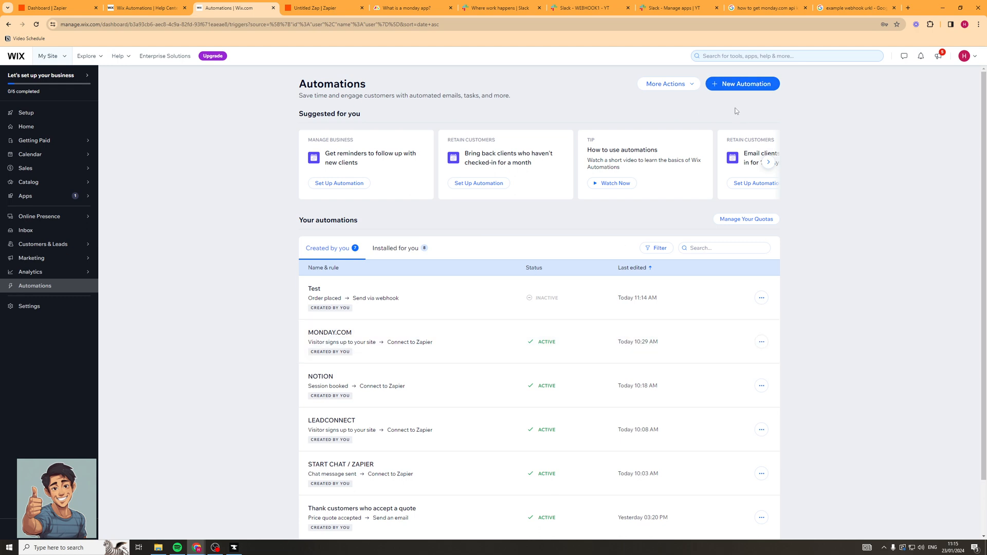
Step: Start a new automation built from scratch
{"action": "left_click", "coordinate": [742, 83]}
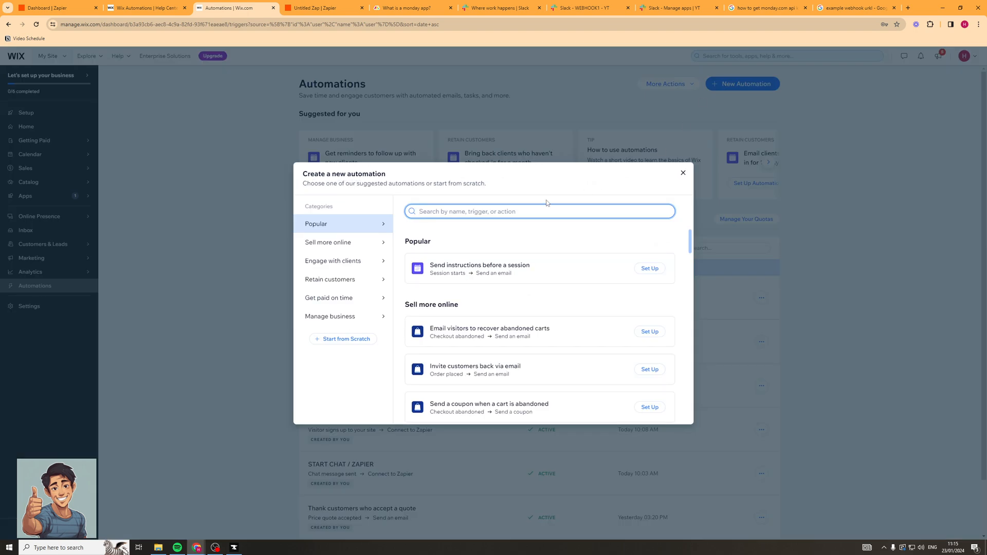
{"action": "left_click", "coordinate": [342, 338]}
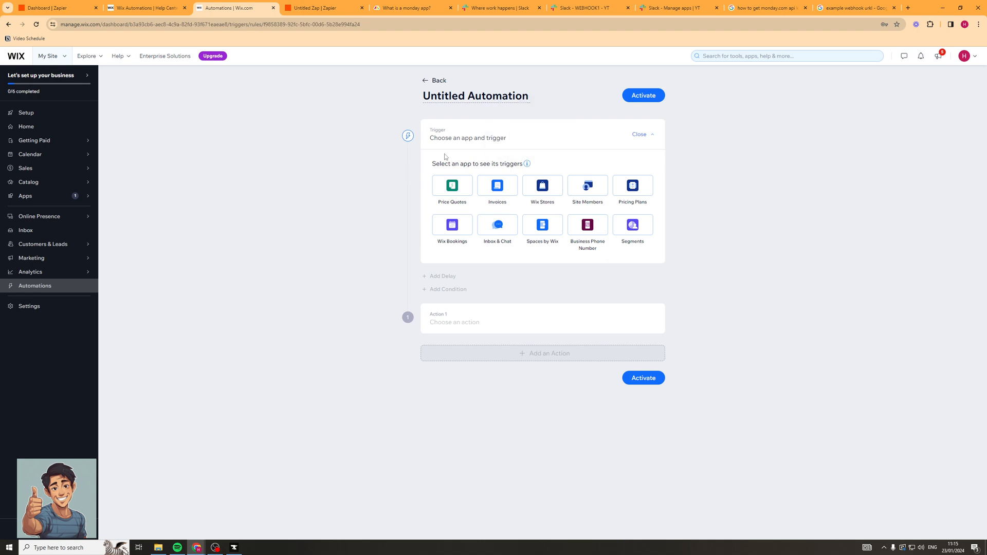
Step: Trigger it on Wix Stores 'Order placed' with a 'Connect to Zapier' action
{"action": "left_click", "coordinate": [542, 185]}
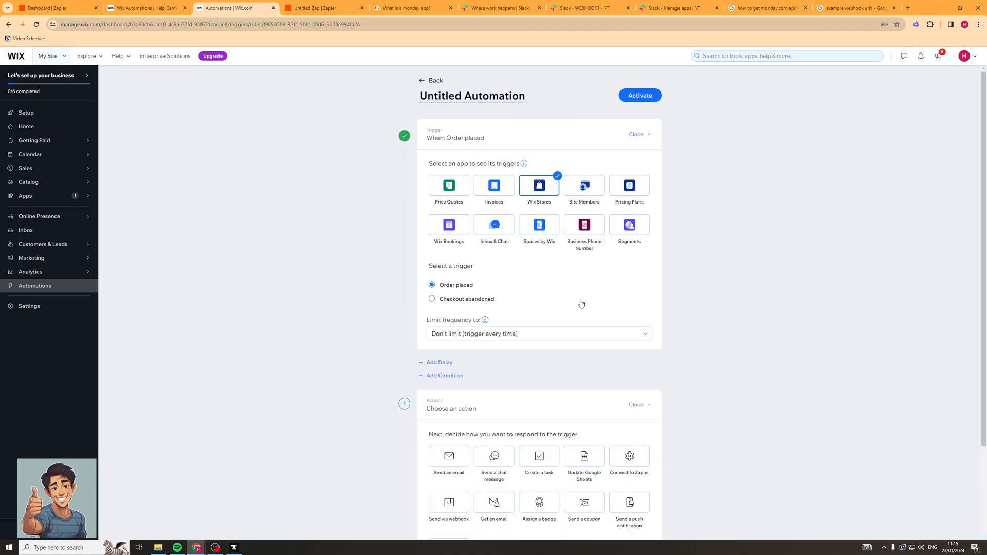
{"action": "scroll", "scroll_direction": "down", "scroll_amount": 3}
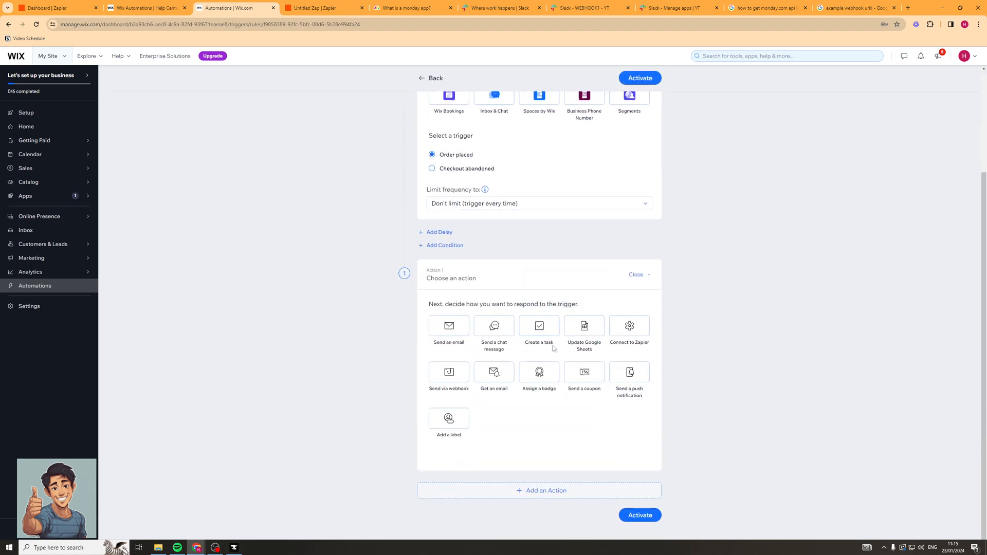
{"action": "left_click", "coordinate": [629, 326]}
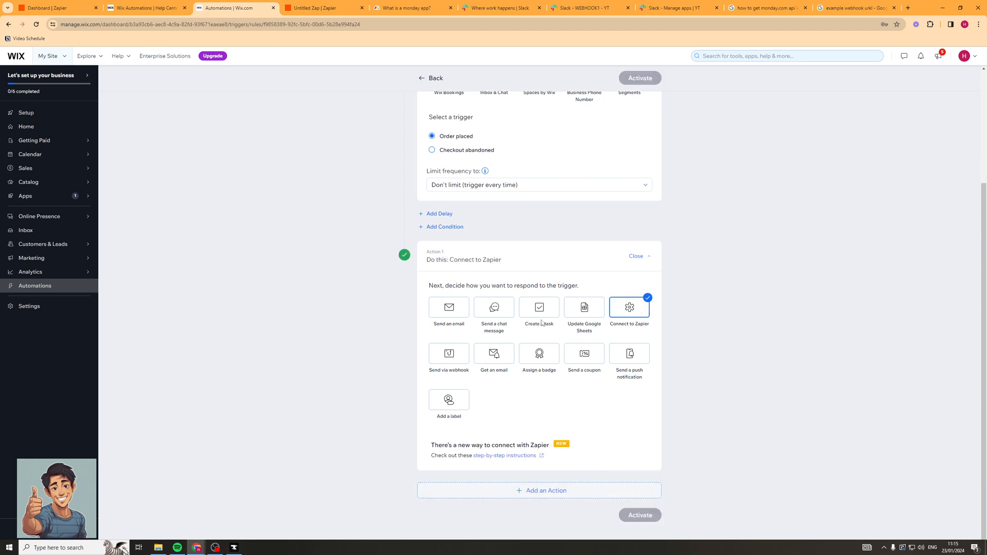
Step: Name the automation 'CONNECT TO ZAPIER' and save it while activating
{"action": "left_click", "coordinate": [639, 78]}
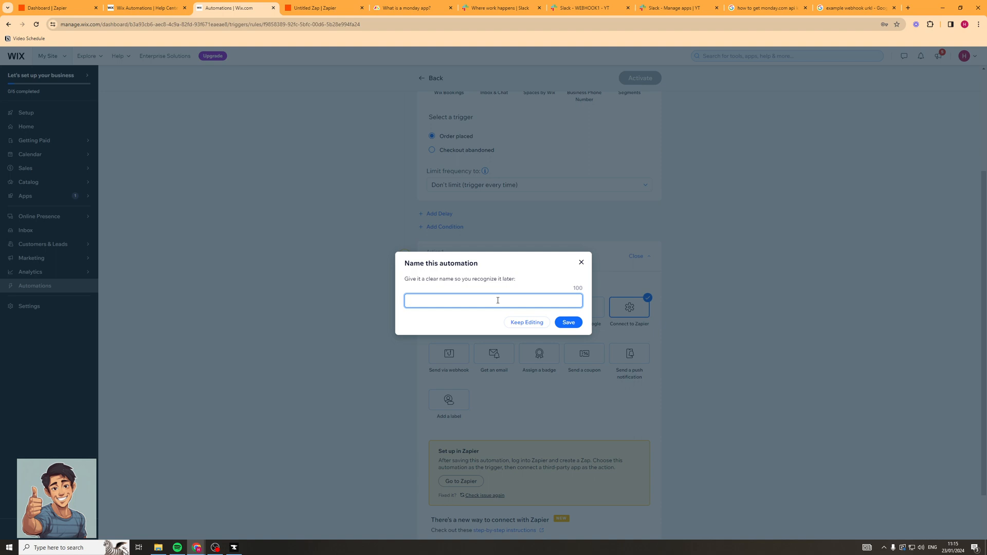
{"action": "type", "text": "CONNECT TO ZAPIER"}
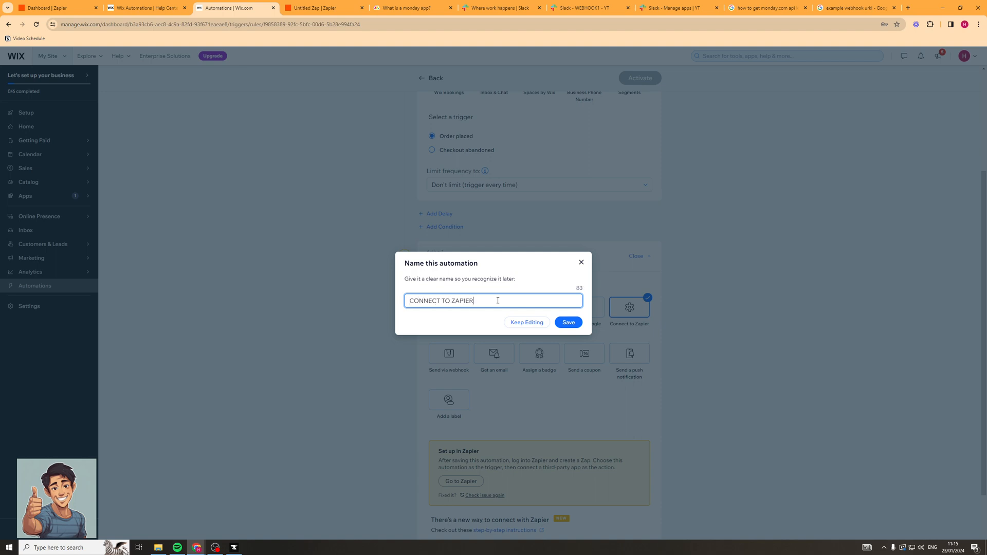
{"action": "left_click", "coordinate": [567, 322]}
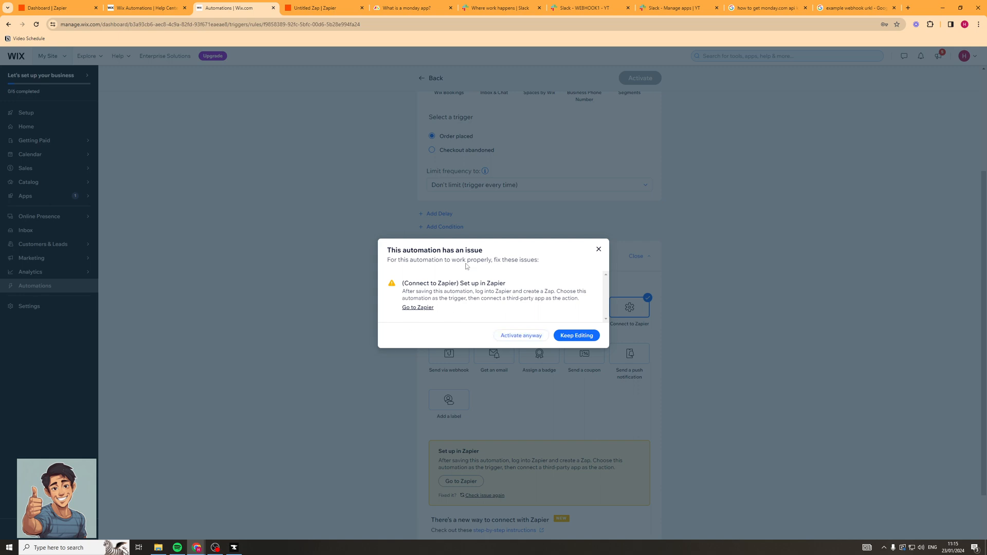
{"action": "mouse_move", "coordinate": [502, 278]}
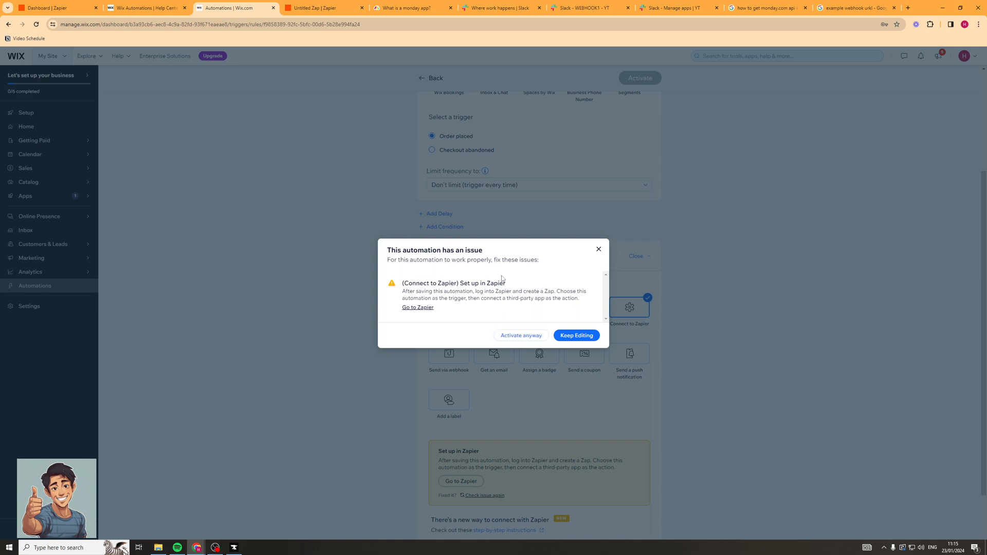
Step: Activate anyway despite the issue warning and switch to the Untitled Zap tab
{"action": "left_click", "coordinate": [520, 335]}
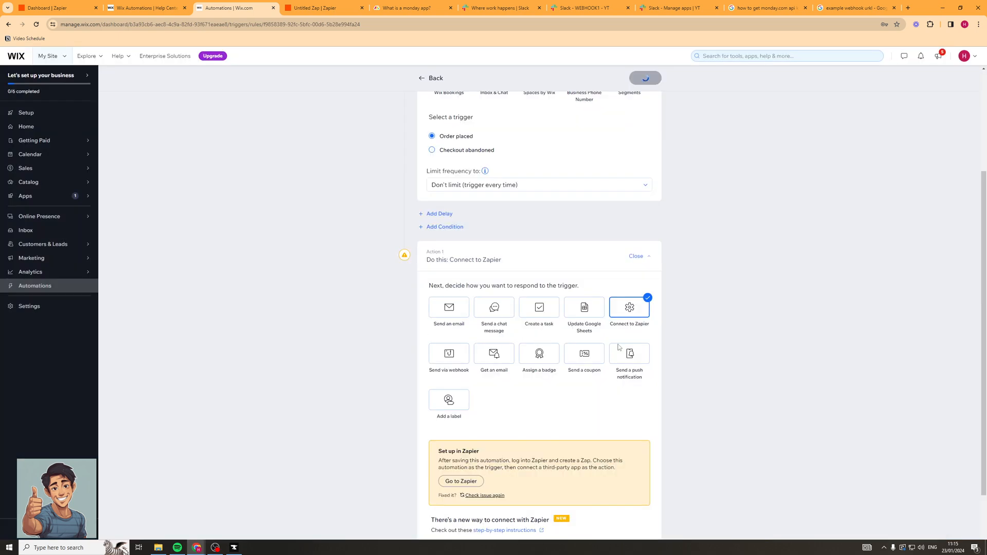
{"action": "scroll", "scroll_direction": "down", "scroll_amount": 3}
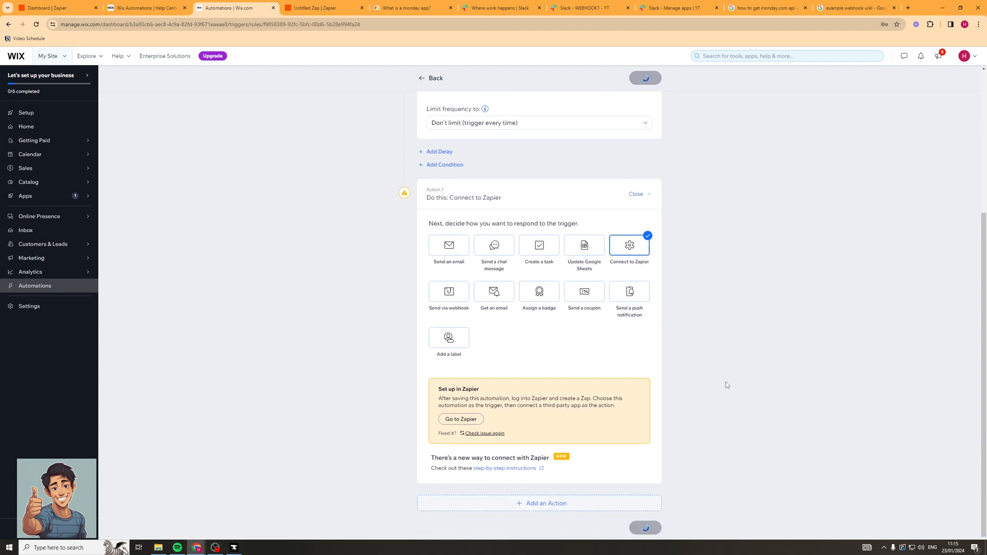
{"action": "left_click", "coordinate": [644, 79]}
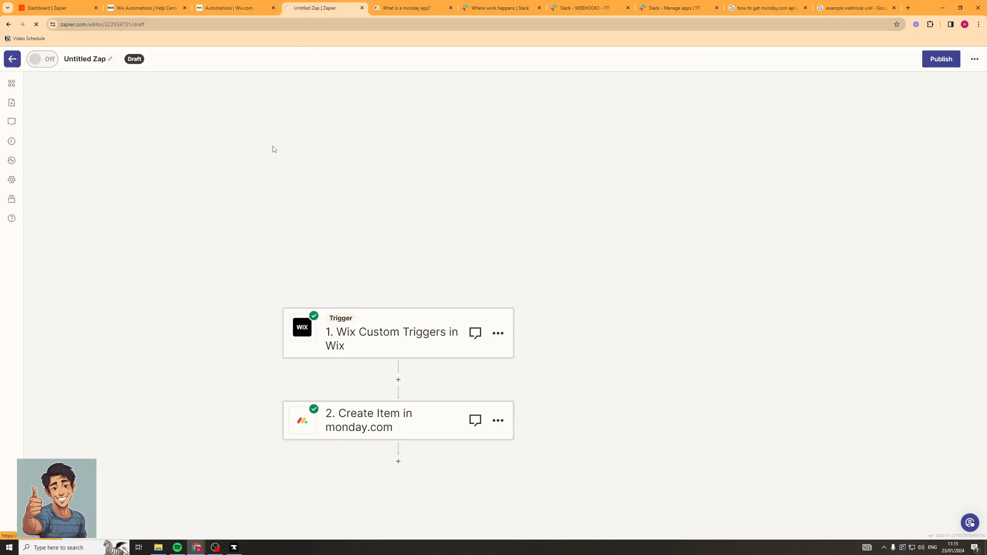
Step: Create a new zap from My Zaps with Wix as the trigger app
{"action": "left_click", "coordinate": [12, 59]}
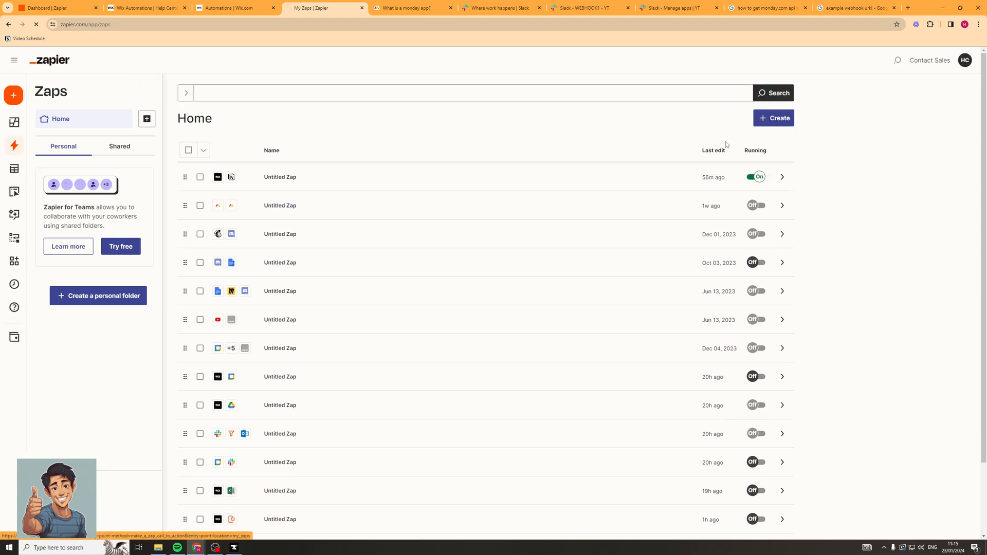
{"action": "left_click", "coordinate": [772, 117]}
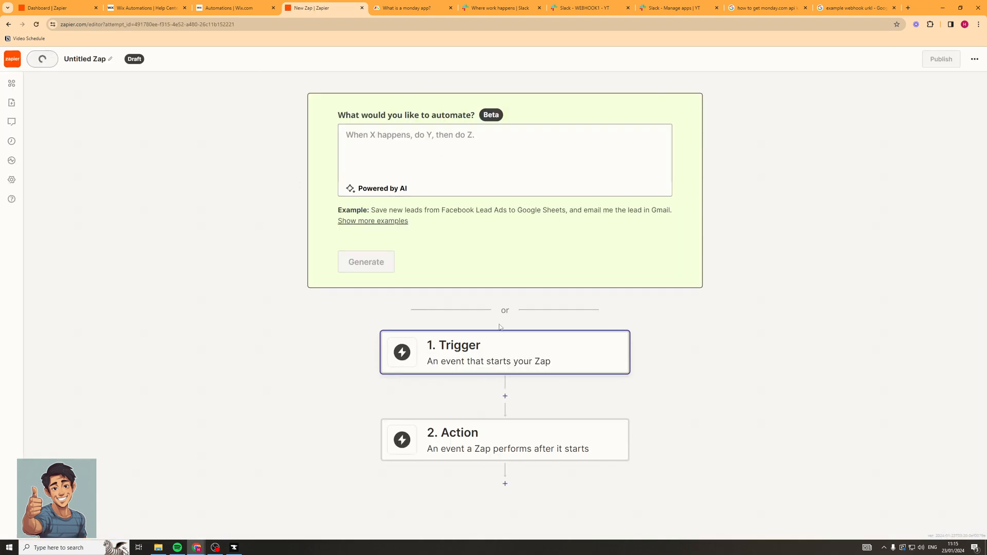
{"action": "left_click", "coordinate": [504, 351]}
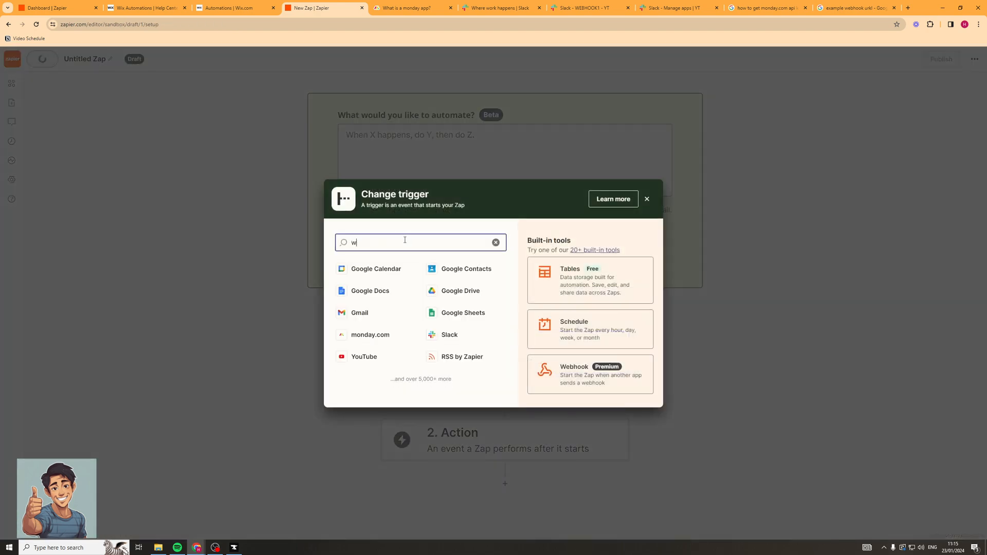
{"action": "left_click", "coordinate": [647, 198]}
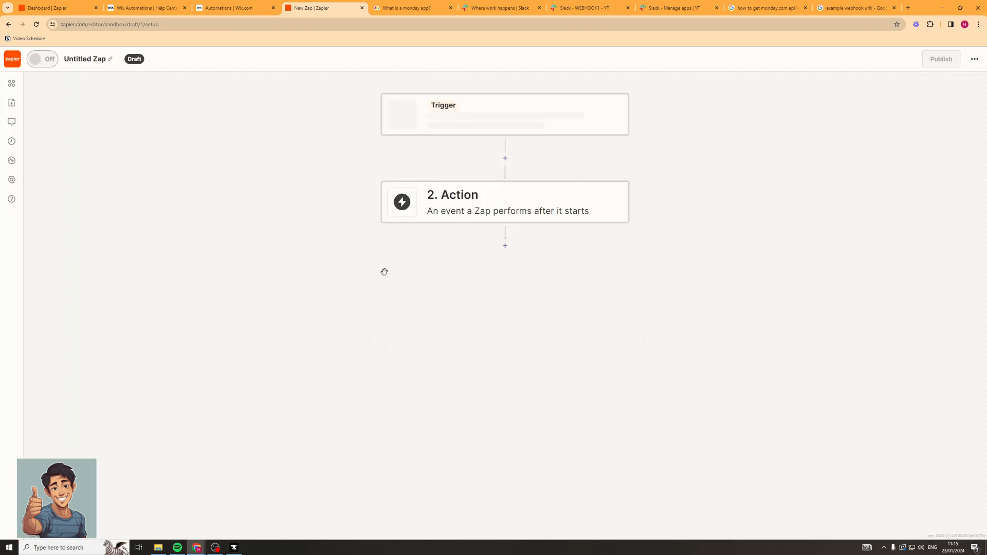
Step: Choose 'Wix Custom Triggers' as the trigger event
{"action": "left_click", "coordinate": [504, 114]}
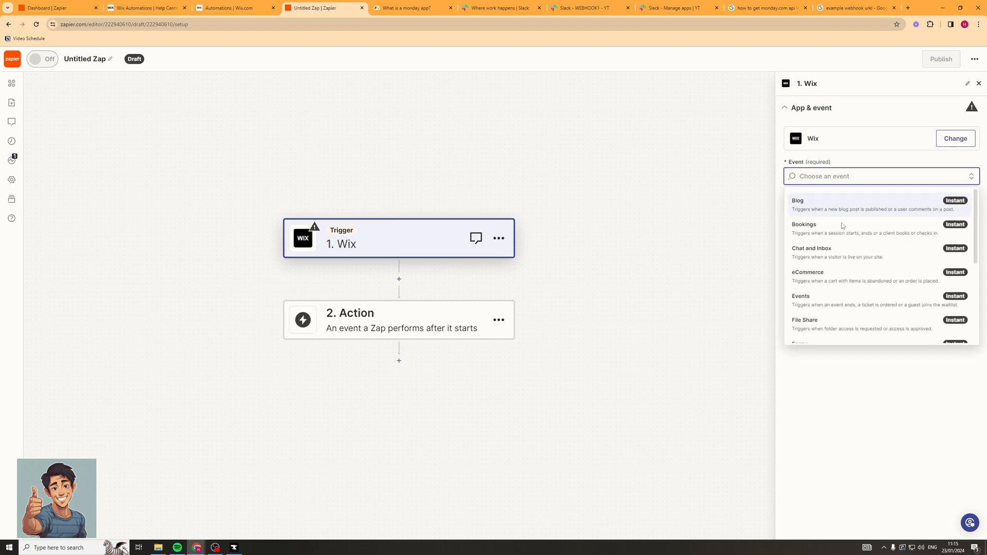
{"action": "scroll", "scroll_direction": "down", "scroll_amount": 3}
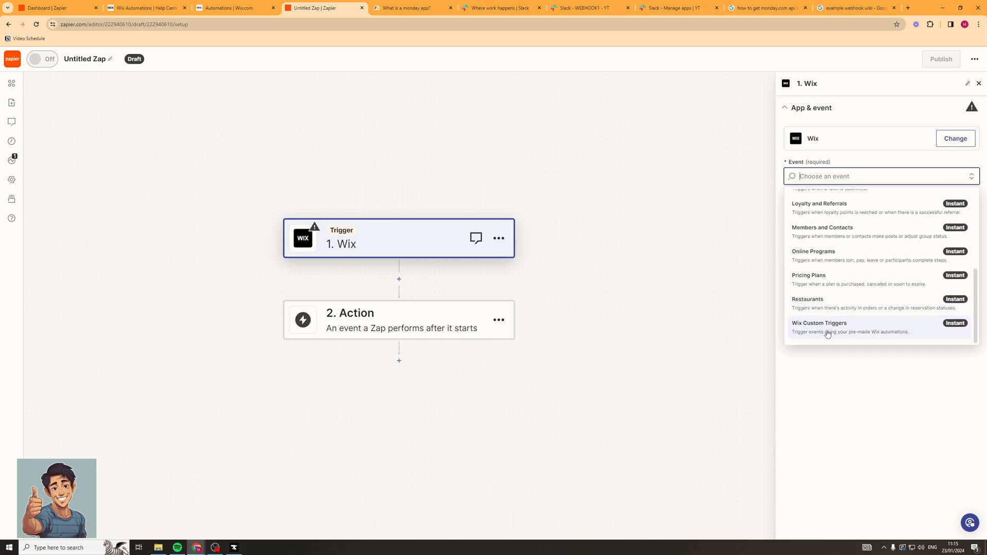
{"action": "left_click", "coordinate": [819, 323]}
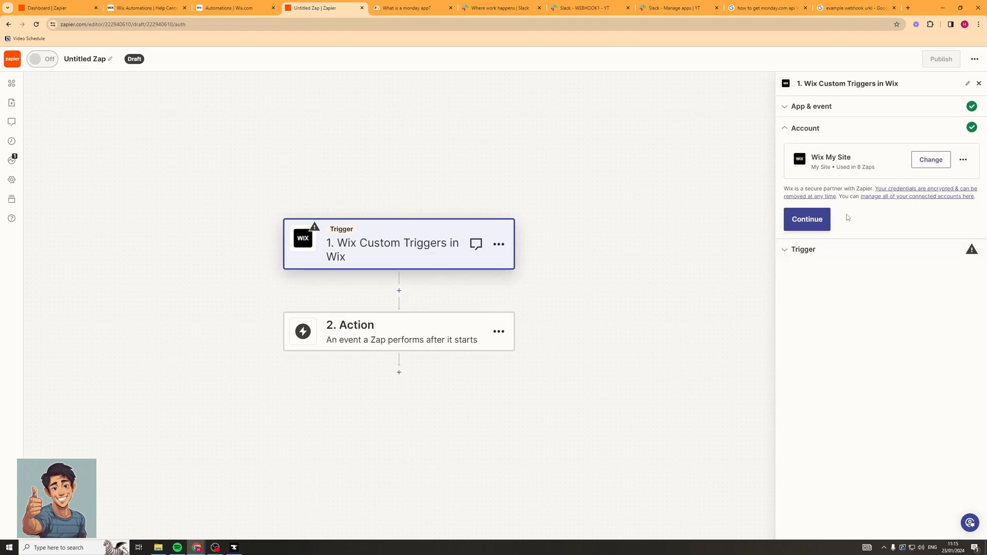
Step: Confirm the Wix account and select the 'CONNECT TO ZAPIER' automation rule
{"action": "left_click", "coordinate": [805, 219]}
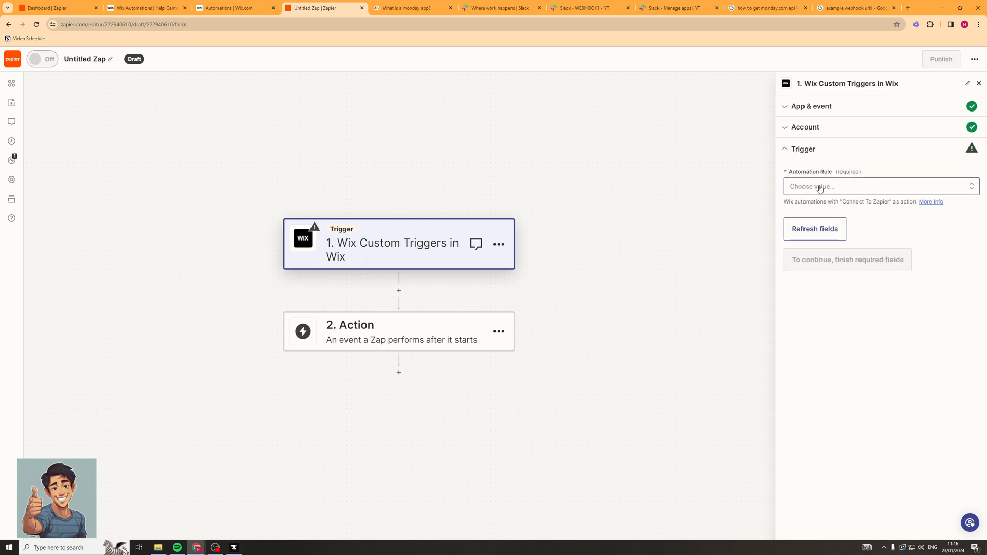
{"action": "left_click", "coordinate": [880, 186]}
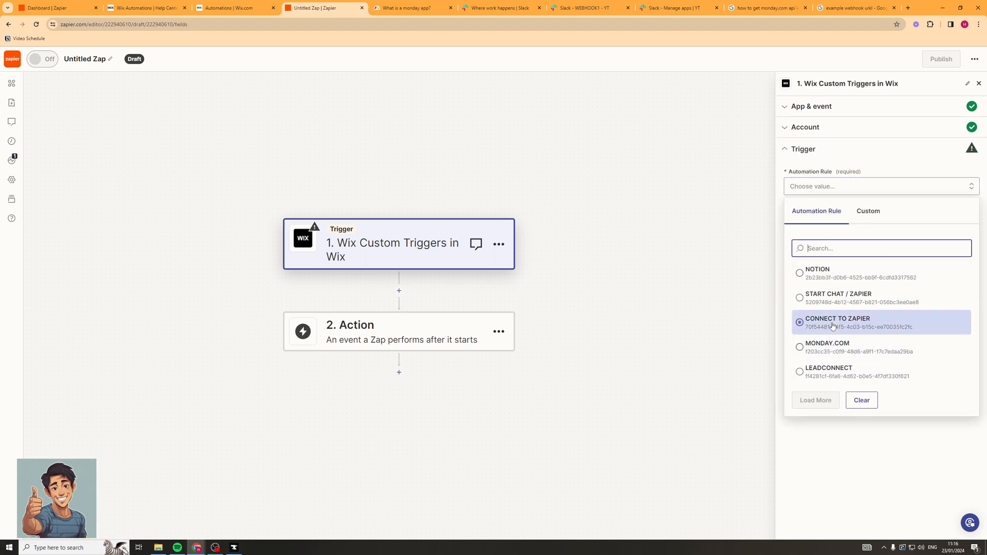
{"action": "left_click", "coordinate": [838, 322]}
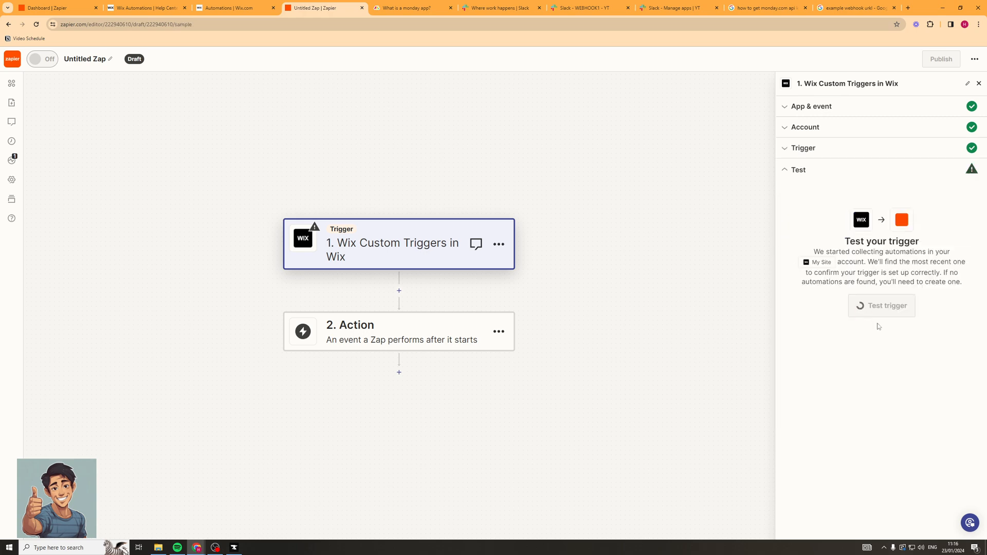
Step: Test the trigger and continue with the found record
{"action": "left_click", "coordinate": [881, 305]}
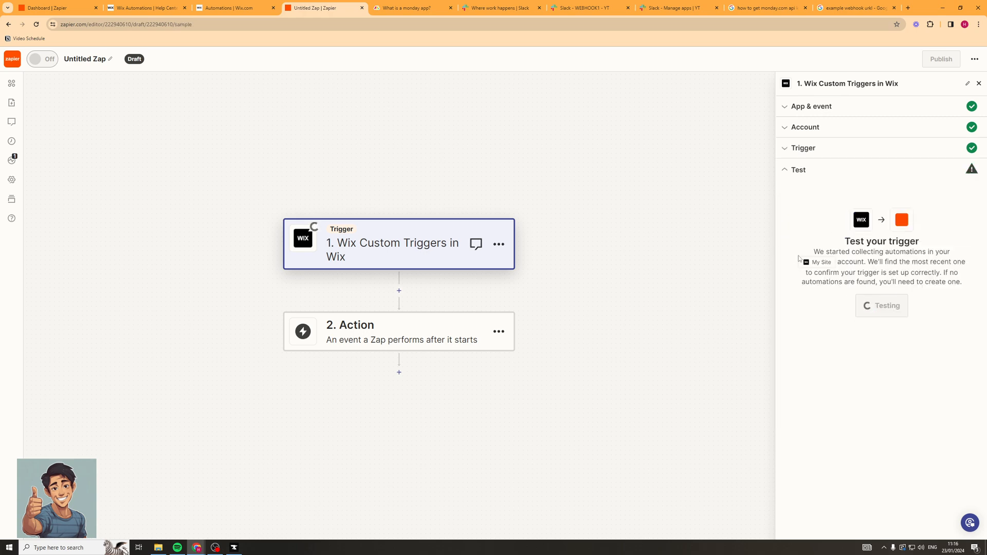
{"action": "left_click", "coordinate": [880, 305]}
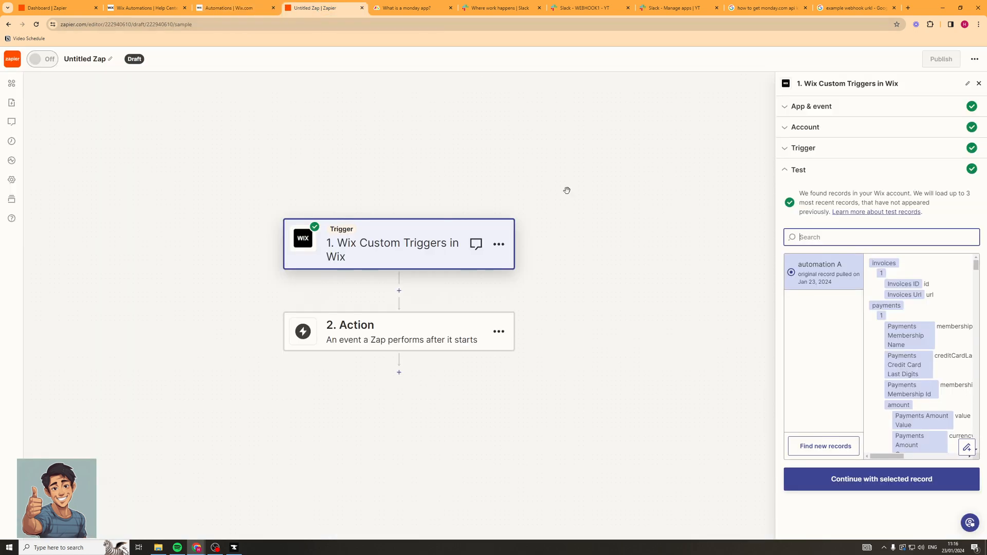
{"action": "mouse_move", "coordinate": [809, 264]}
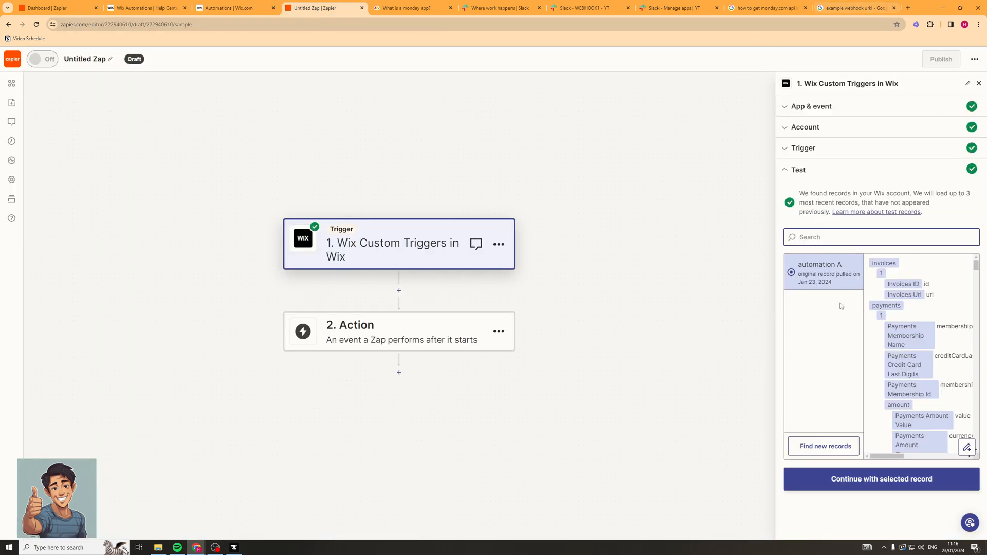
{"action": "left_click", "coordinate": [401, 330]}
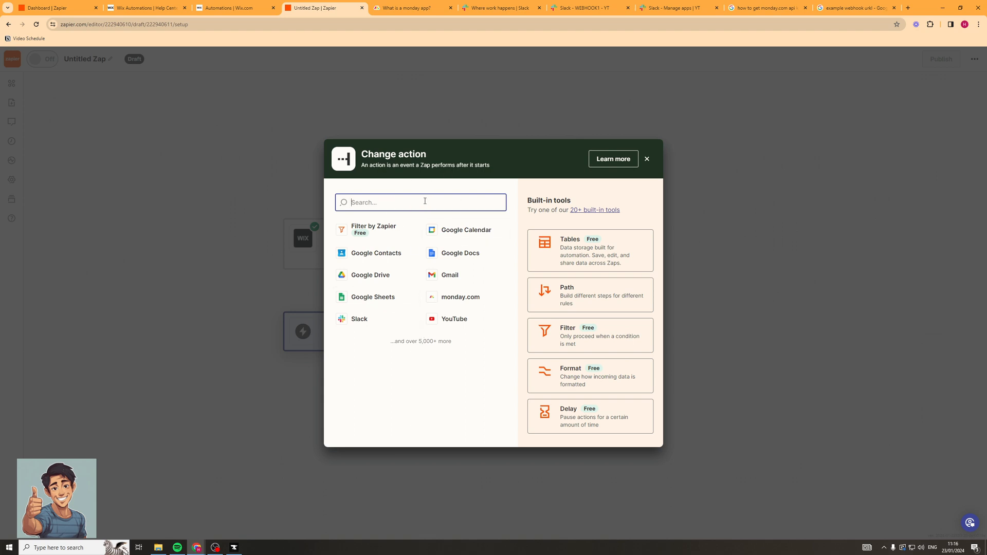
{"action": "type", "text": "kl"}
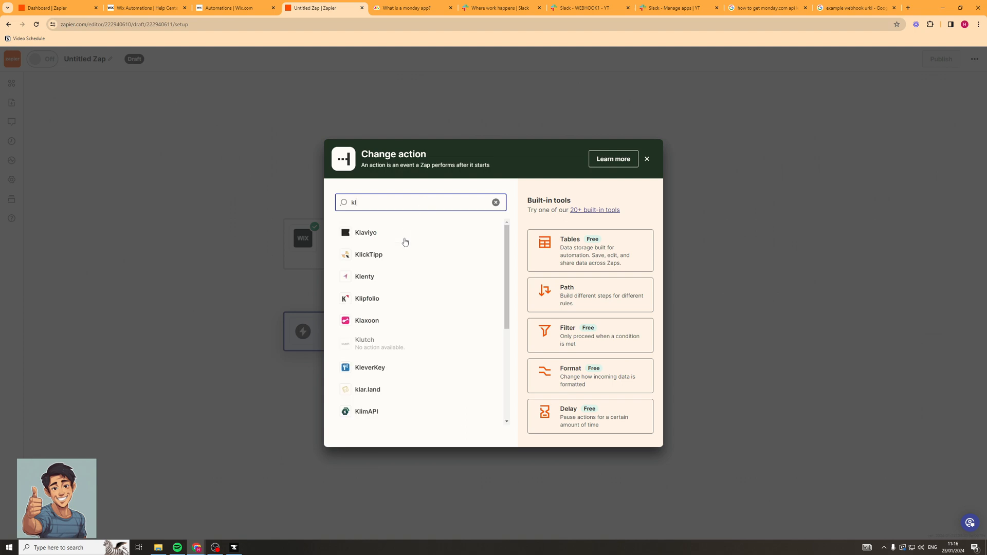
{"action": "type", "text": "trello"}
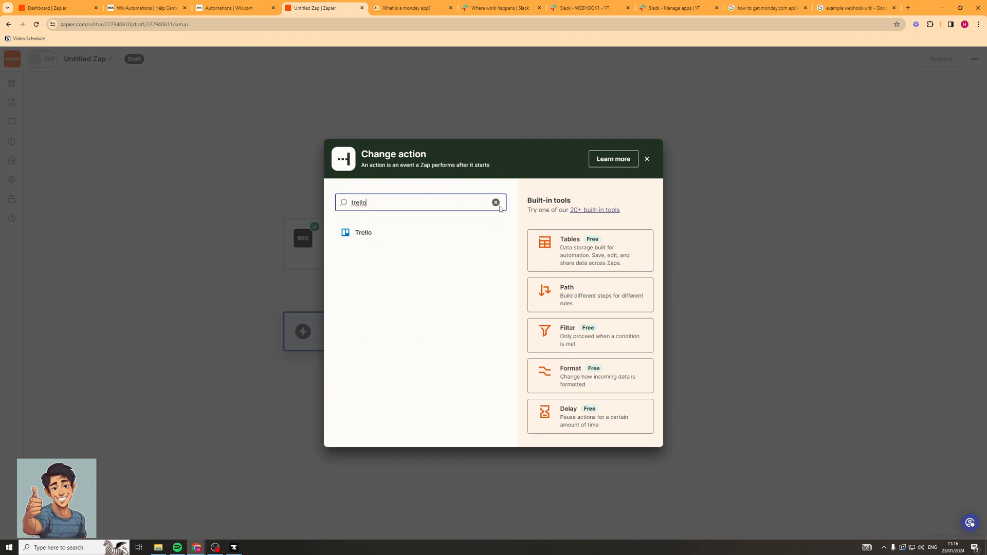
{"action": "left_click", "coordinate": [496, 203]}
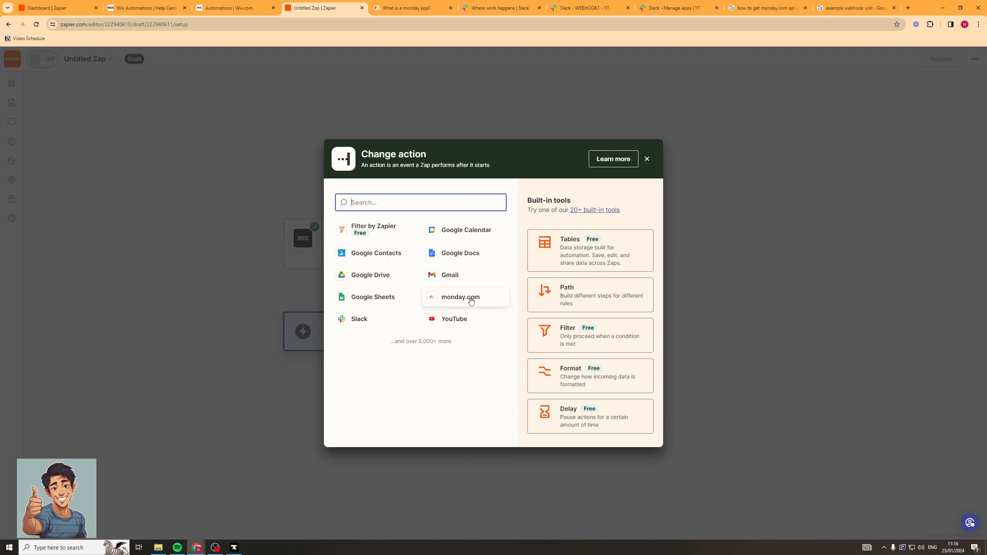
{"action": "mouse_move", "coordinate": [432, 288]}
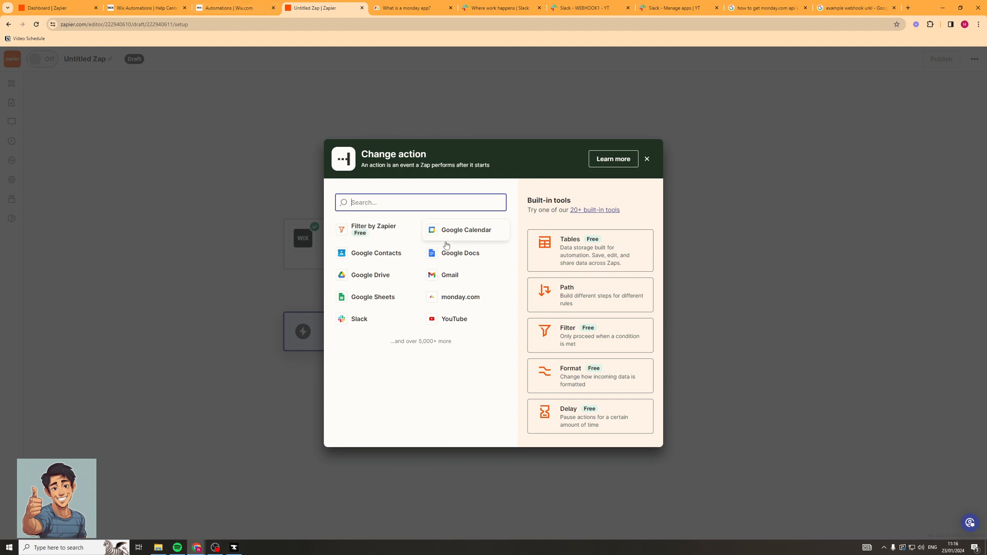
{"action": "mouse_move", "coordinate": [468, 234]}
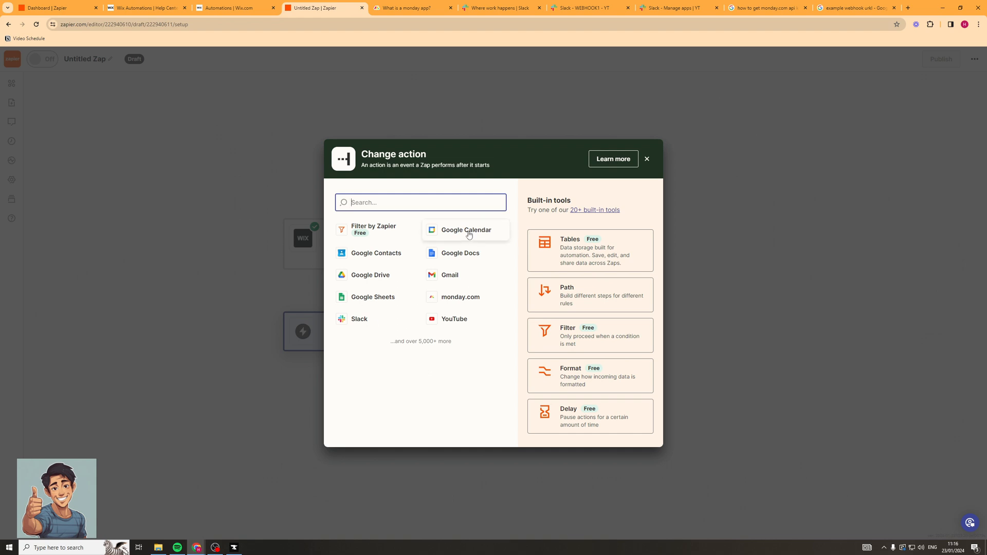
Step: Choose Google Calendar as the zap's step-2 action app
{"action": "left_click", "coordinate": [465, 230]}
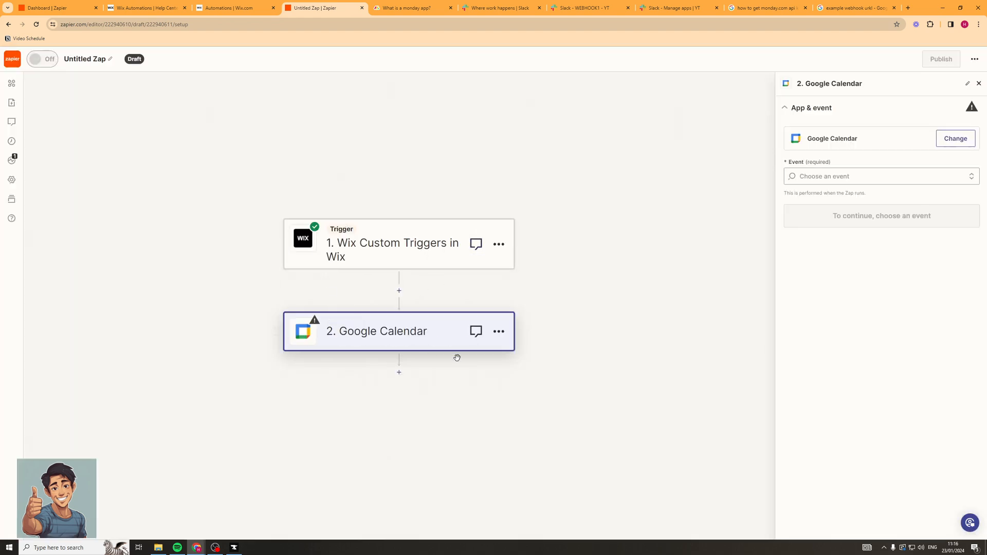
{"action": "mouse_move", "coordinate": [800, 258]}
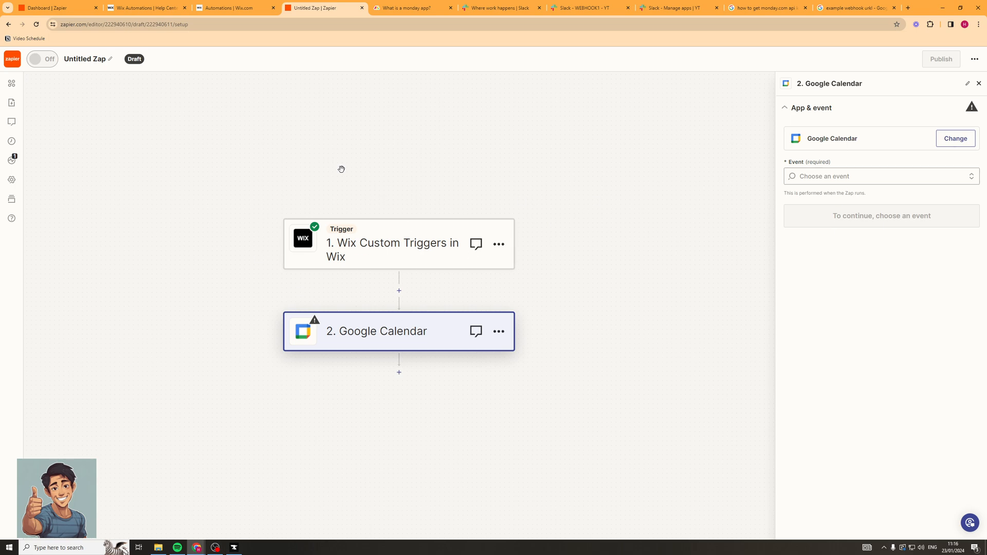
{"action": "mouse_move", "coordinate": [691, 112]}
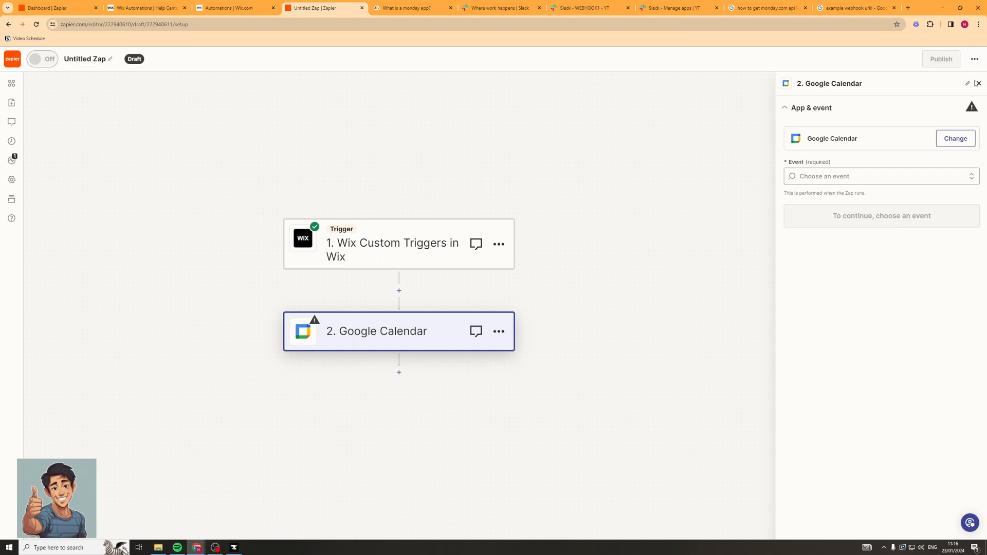
{"action": "mouse_move", "coordinate": [330, 150]}
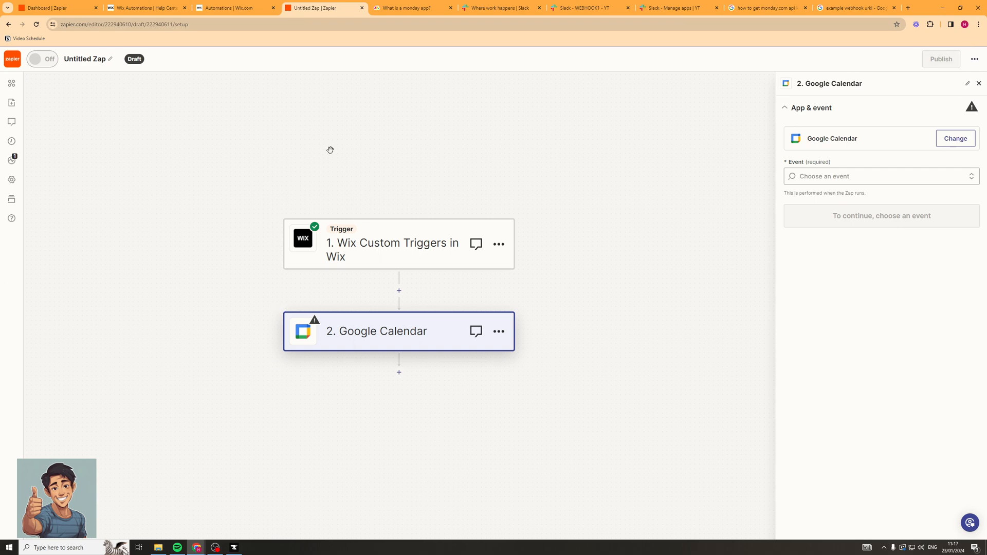
{"action": "mouse_move", "coordinate": [201, 293]}
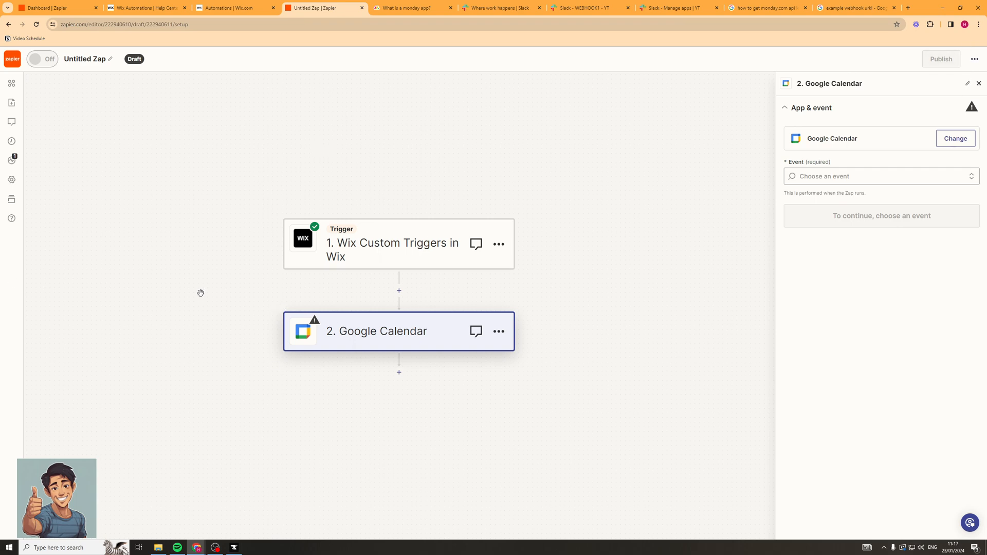
{"action": "mouse_move", "coordinate": [139, 351]}
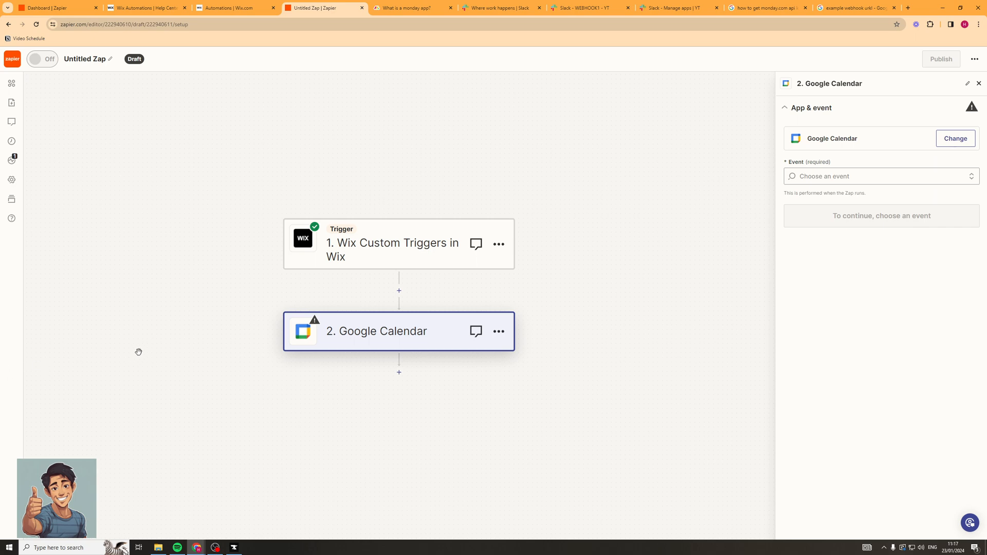
{"action": "mouse_move", "coordinate": [162, 306]}
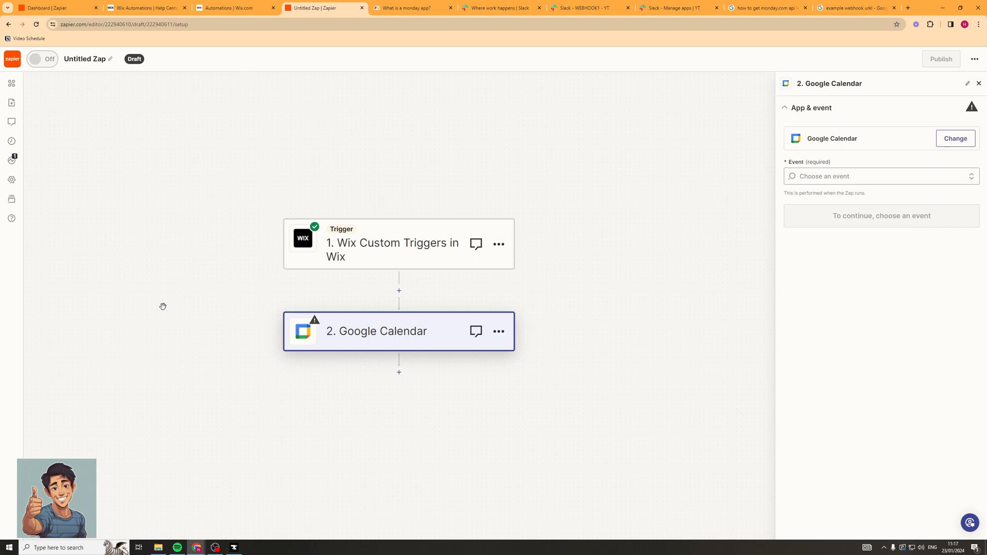